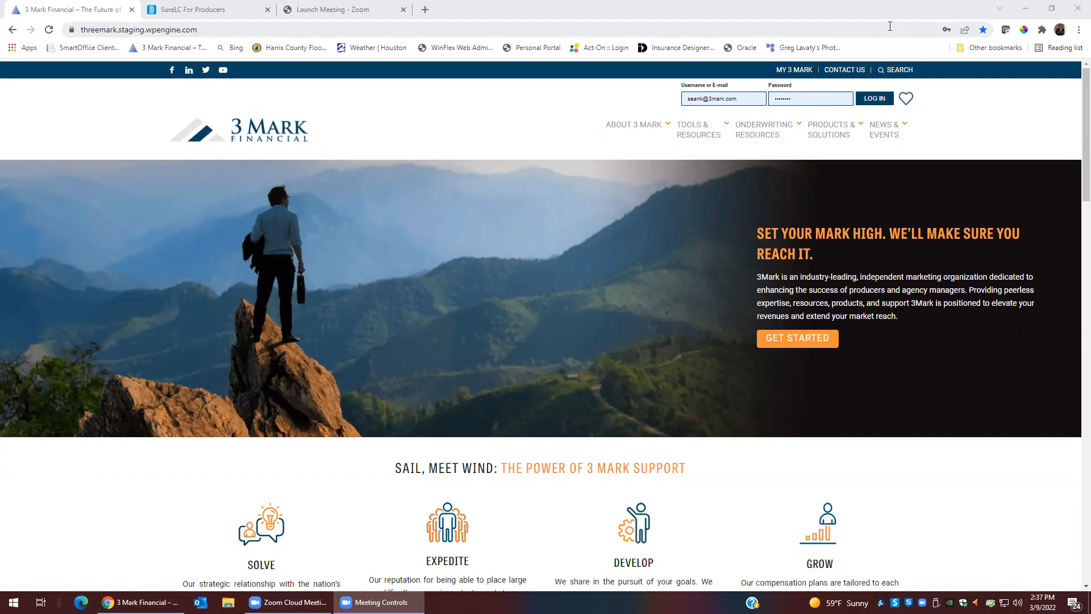
{"action": "mouse_move", "coordinate": [1074, 21]}
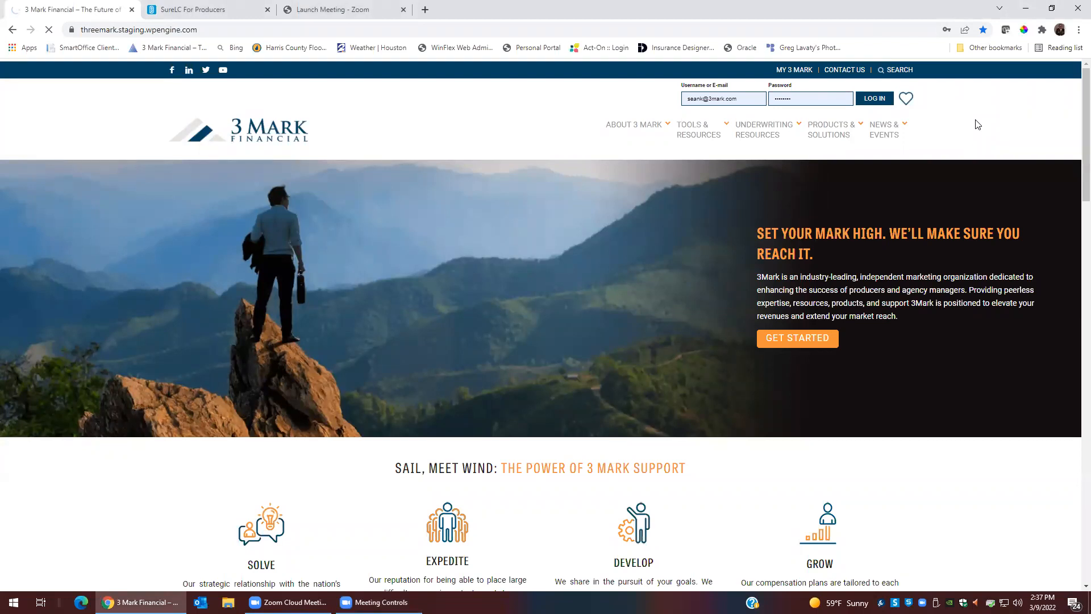
- Log in to the 3 Mark Financial advisor portal and go to Online Contracting under Tools & Resources
{"action": "left_click", "coordinate": [874, 98]}
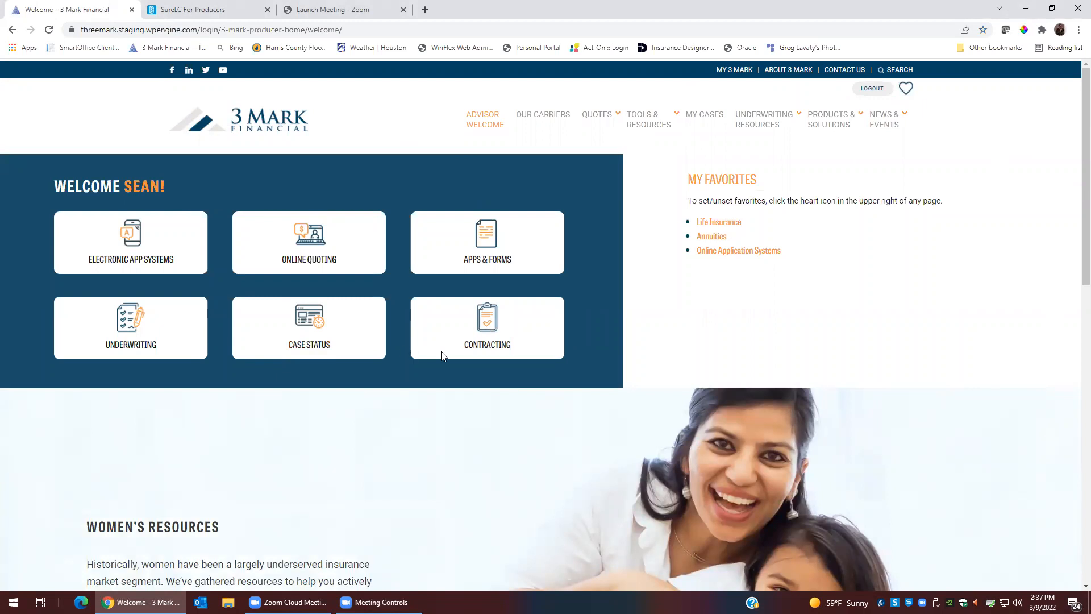
{"action": "mouse_move", "coordinate": [487, 344]}
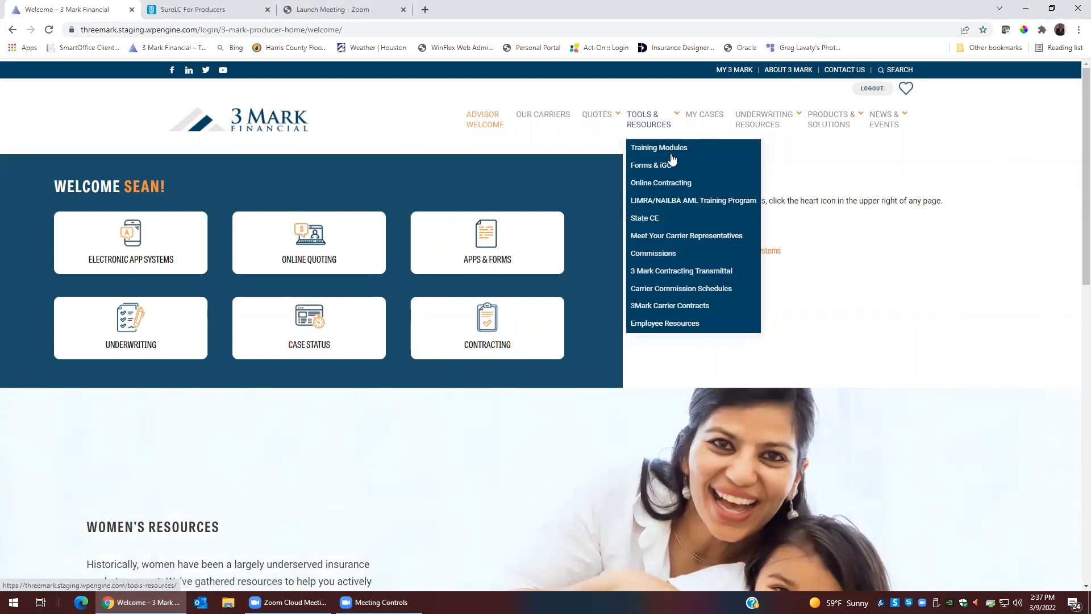
{"action": "left_click", "coordinate": [659, 183]}
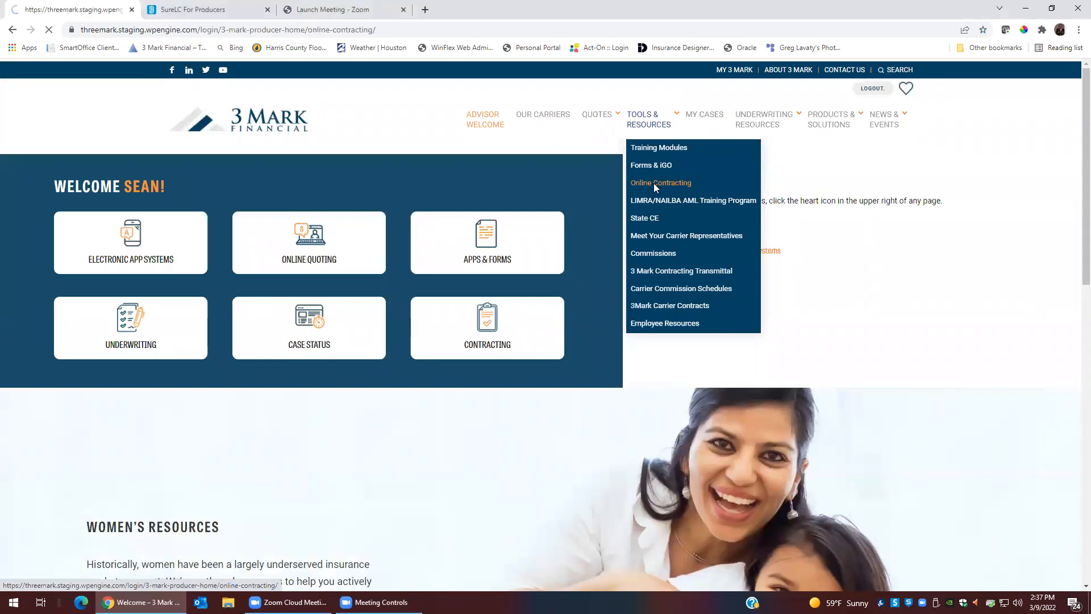
{"action": "left_click", "coordinate": [660, 183]}
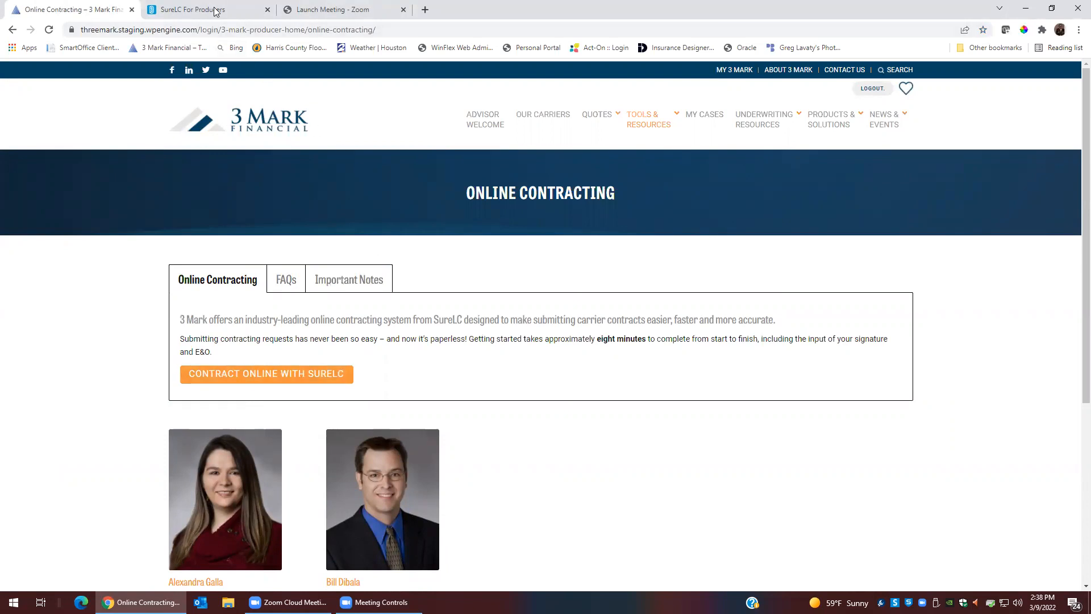
- Preview SureLC's Register New Account form, then return to the producer Sign In page
{"action": "left_click", "coordinate": [201, 9]}
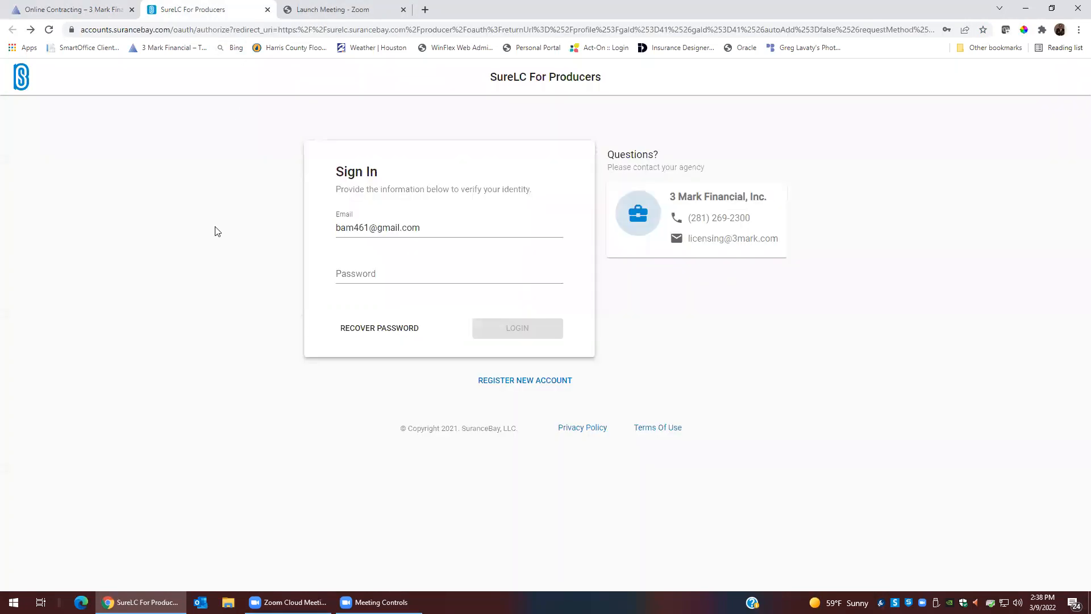
{"action": "mouse_move", "coordinate": [272, 250]}
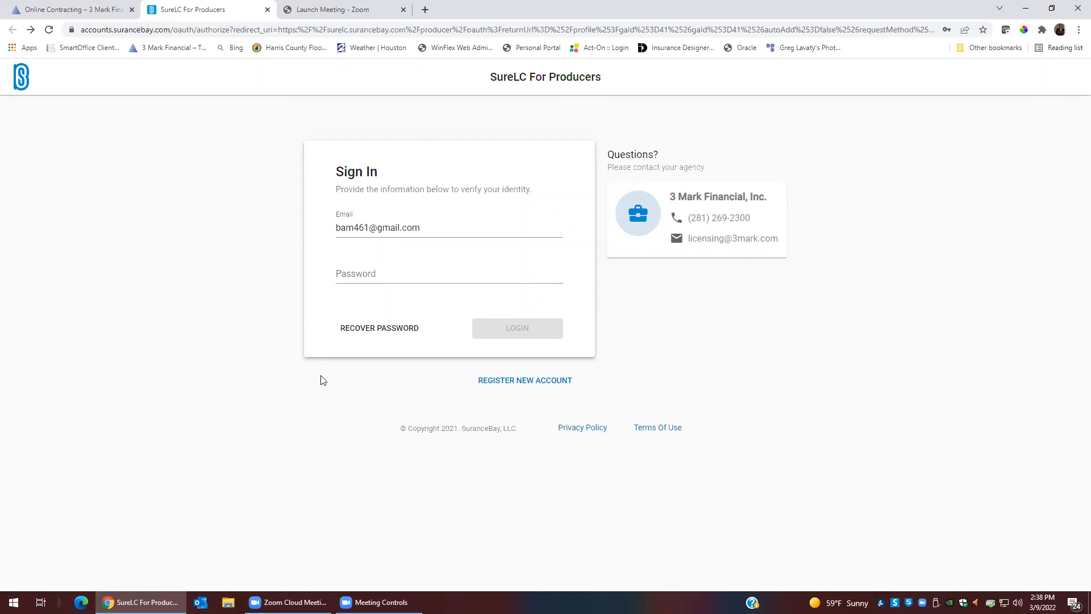
{"action": "left_click", "coordinate": [524, 380]}
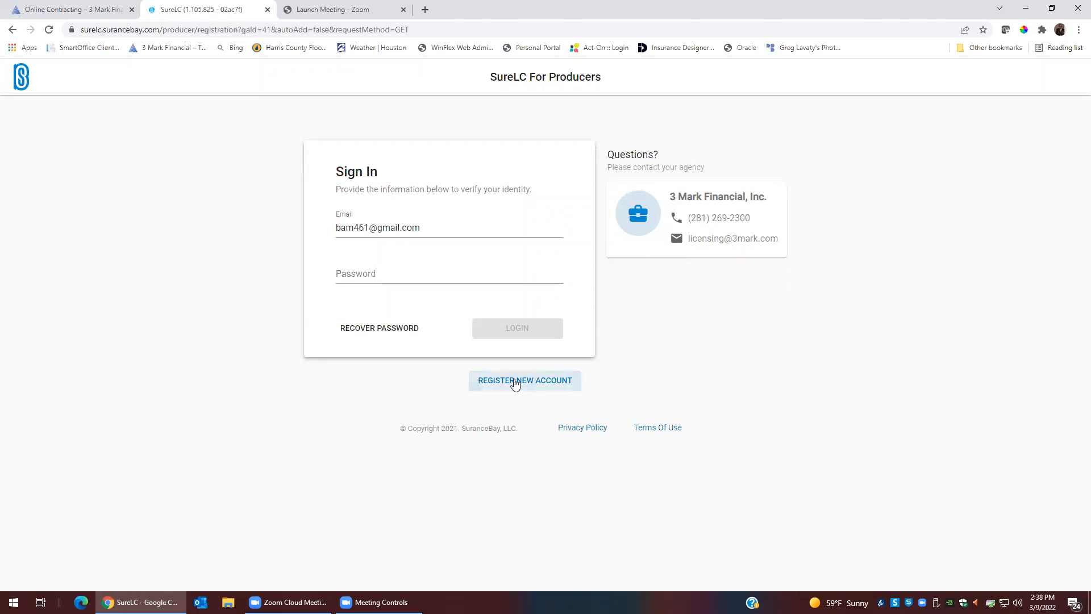
{"action": "left_click", "coordinate": [524, 380]}
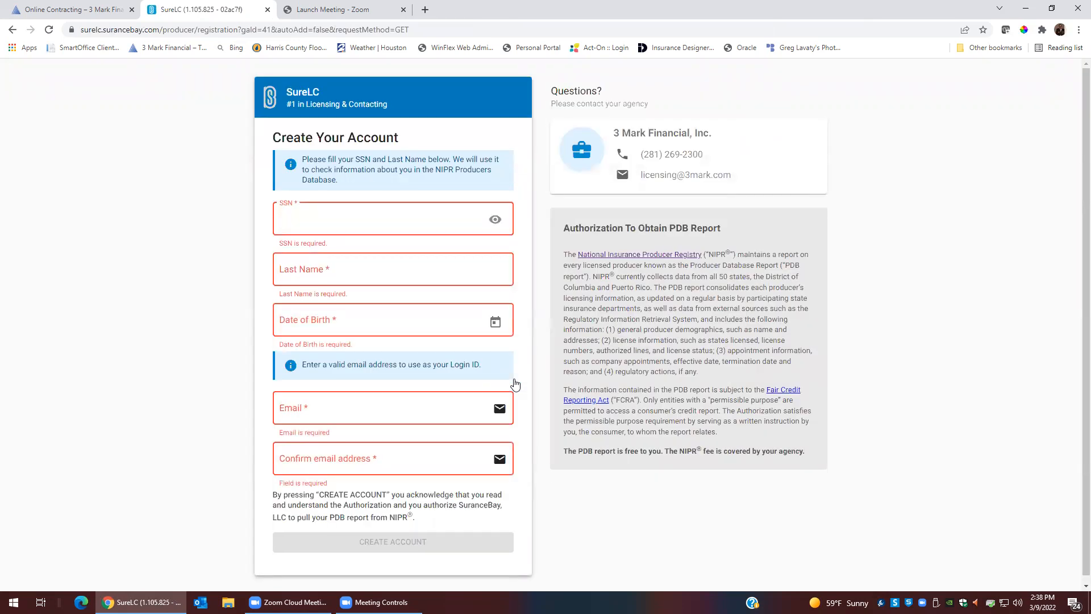
{"action": "left_click", "coordinate": [383, 218]}
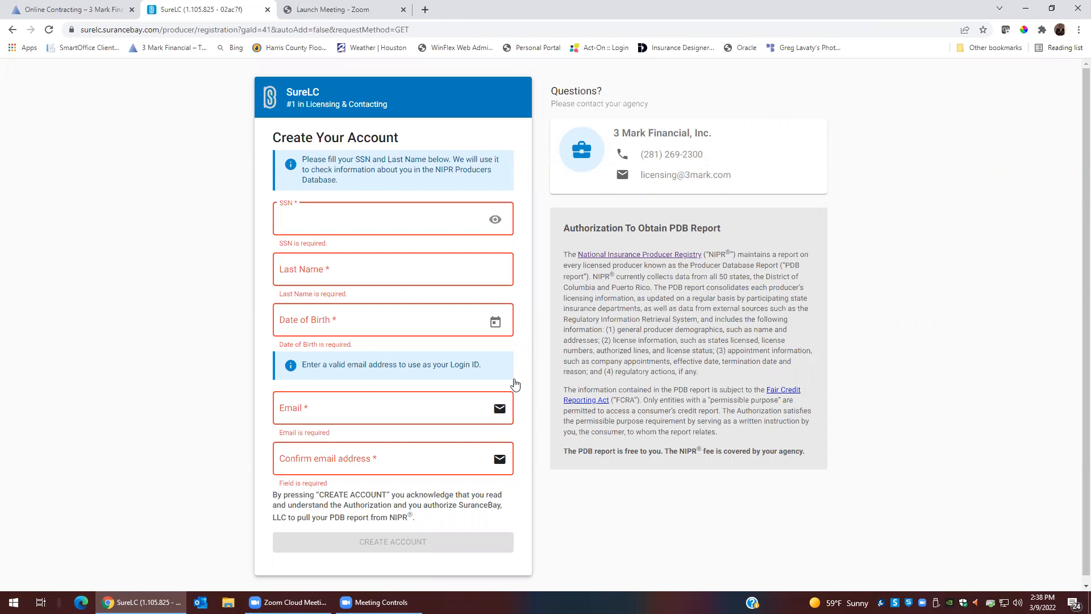
{"action": "left_click", "coordinate": [383, 220]}
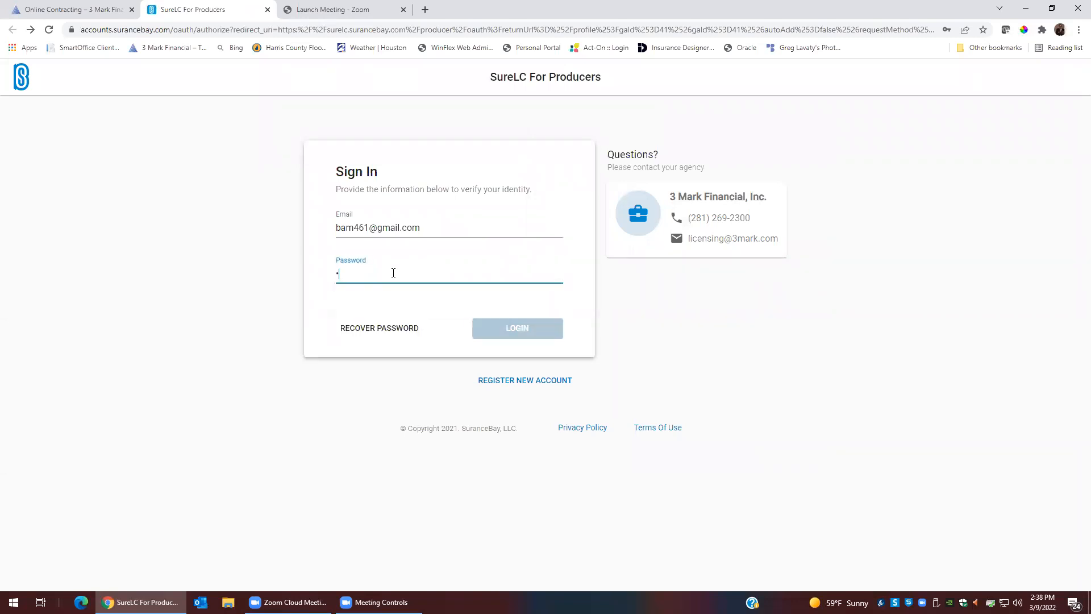
- Enter the password, log in to SureLC, and scroll through the My Profile details
{"action": "type", "text": "••••••••"}
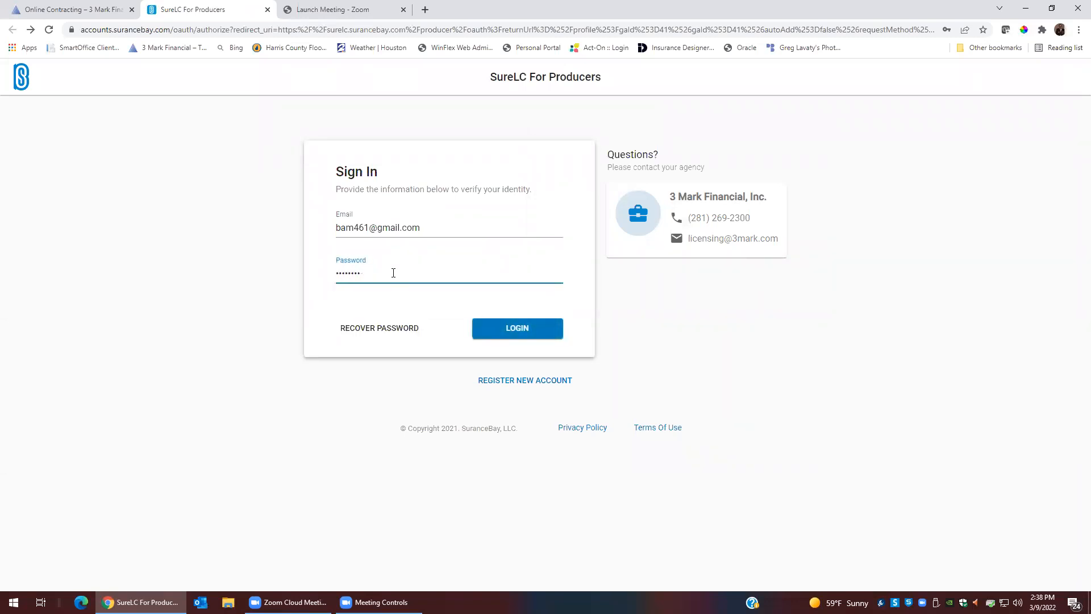
{"action": "type", "text": "*"}
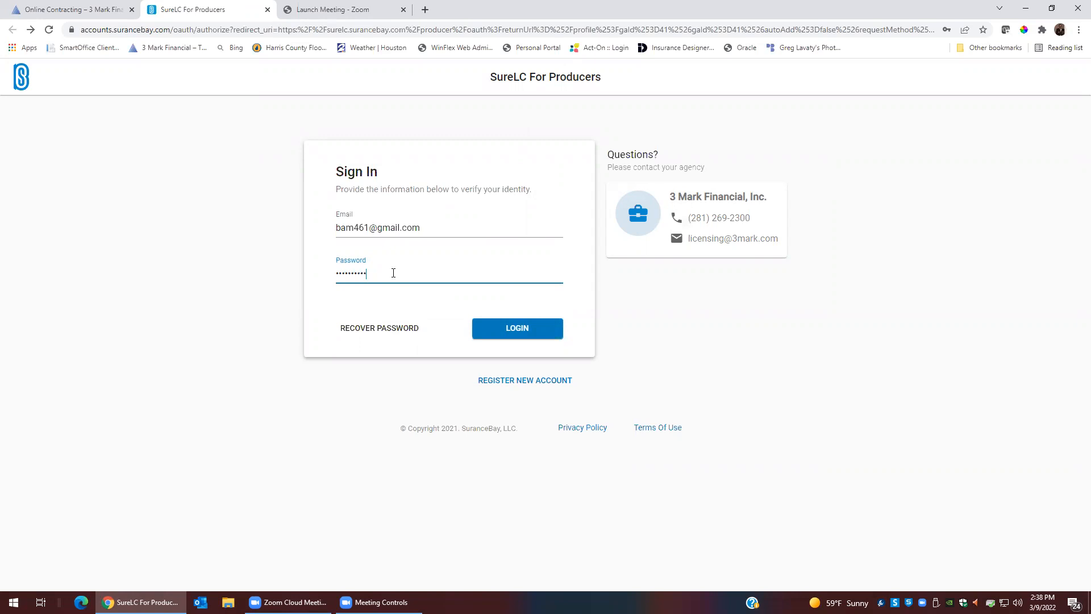
{"action": "left_click", "coordinate": [517, 328]}
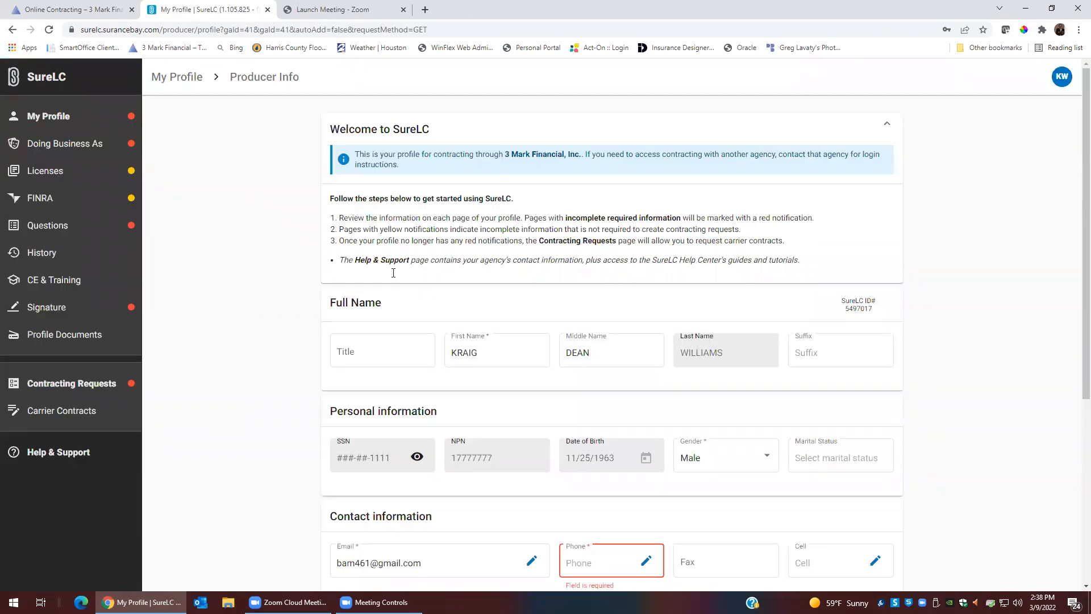
{"action": "scroll", "scroll_direction": "down", "scroll_amount": 3}
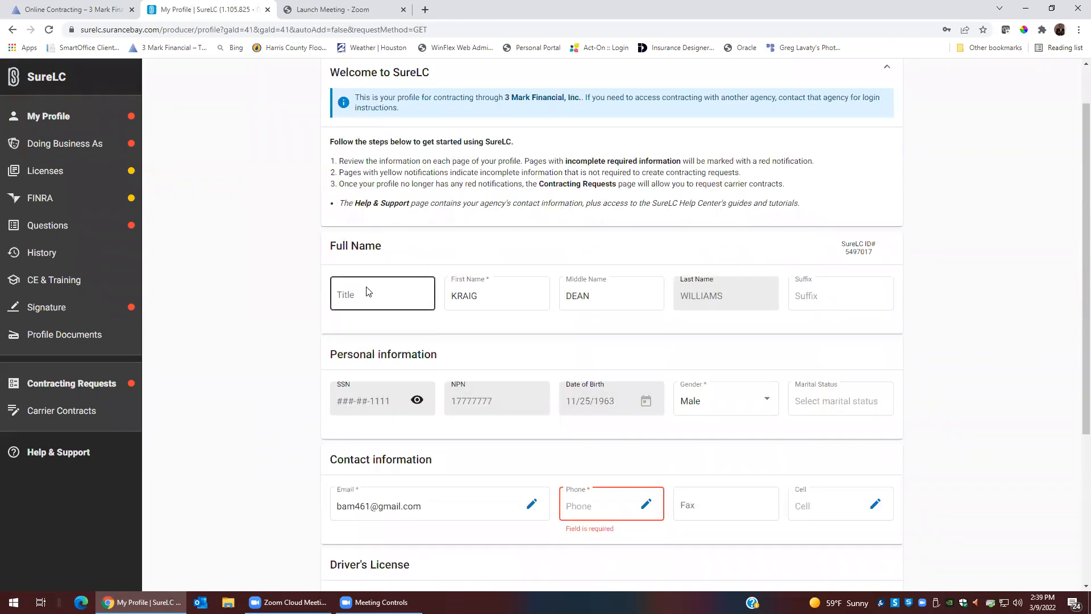
{"action": "scroll", "scroll_direction": "down", "scroll_amount": 3}
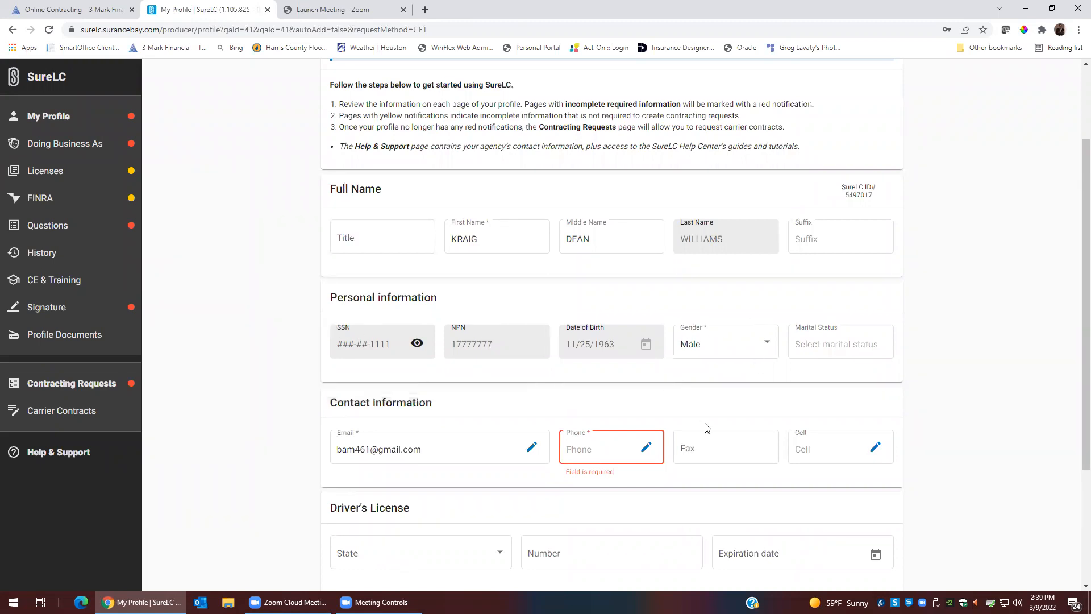
{"action": "mouse_move", "coordinate": [645, 450]}
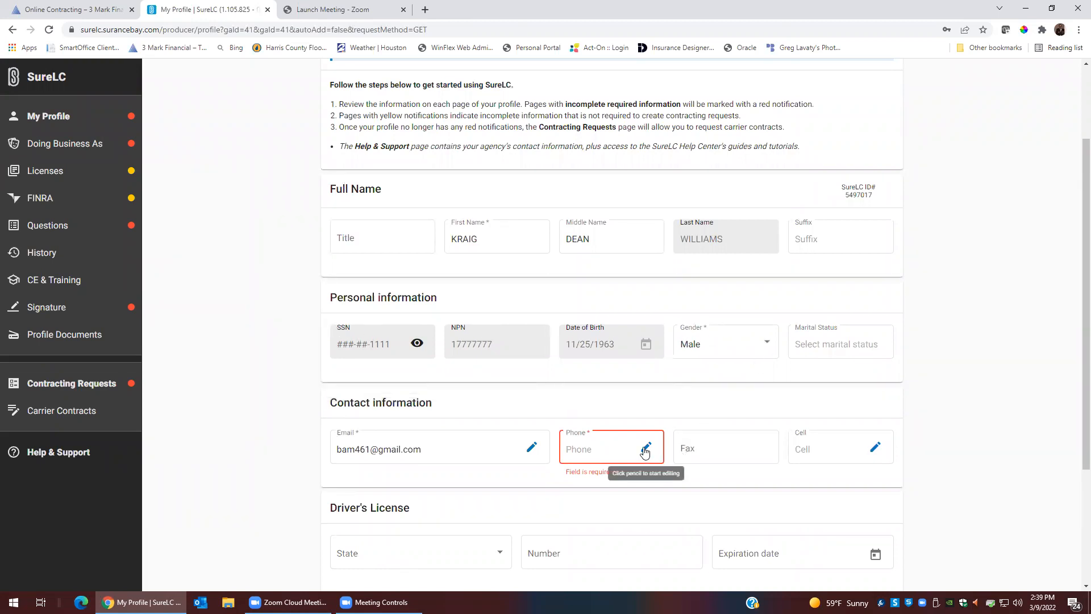
{"action": "left_click", "coordinate": [645, 448]}
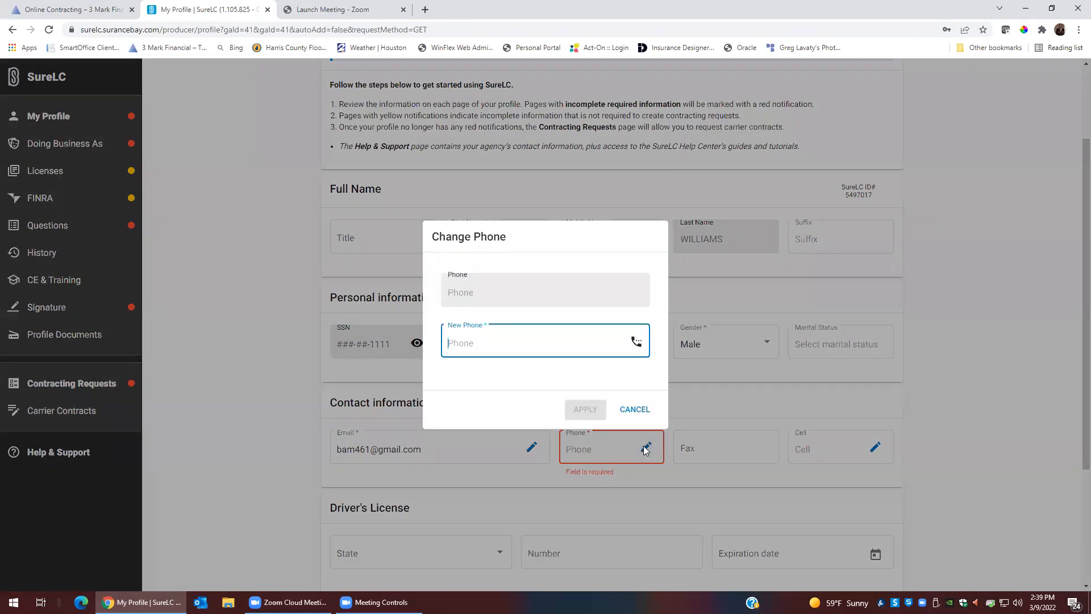
{"action": "type", "text": "28126"}
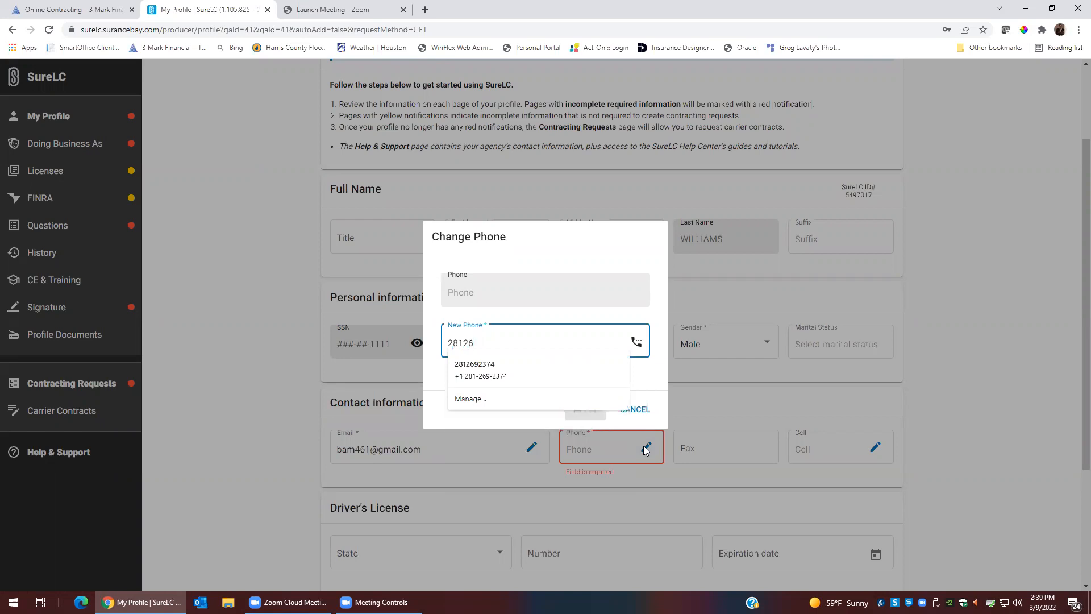
{"action": "left_click", "coordinate": [480, 369]}
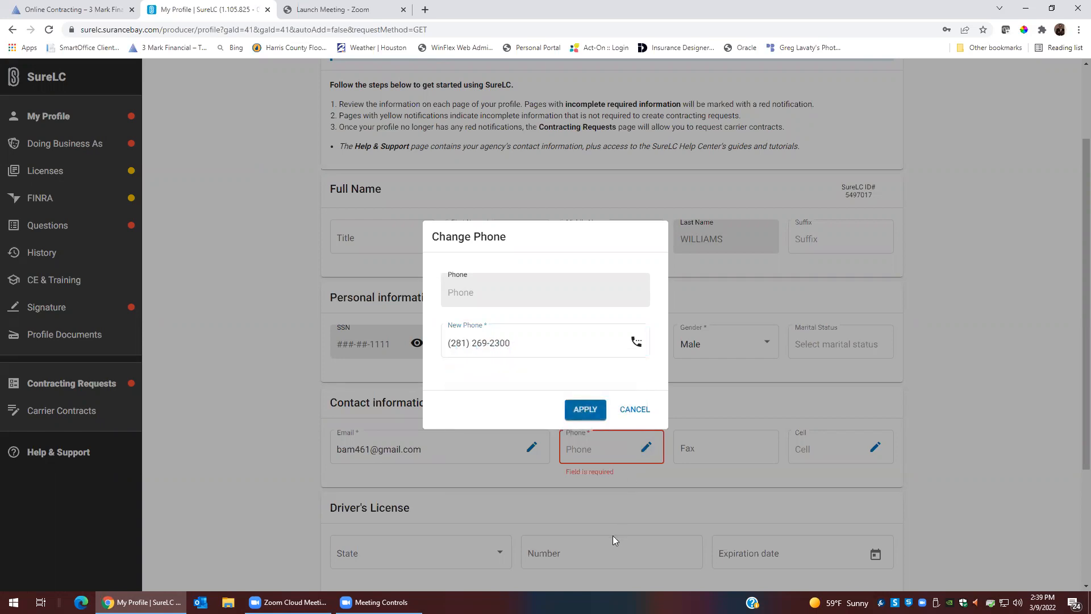
{"action": "left_click", "coordinate": [585, 409]}
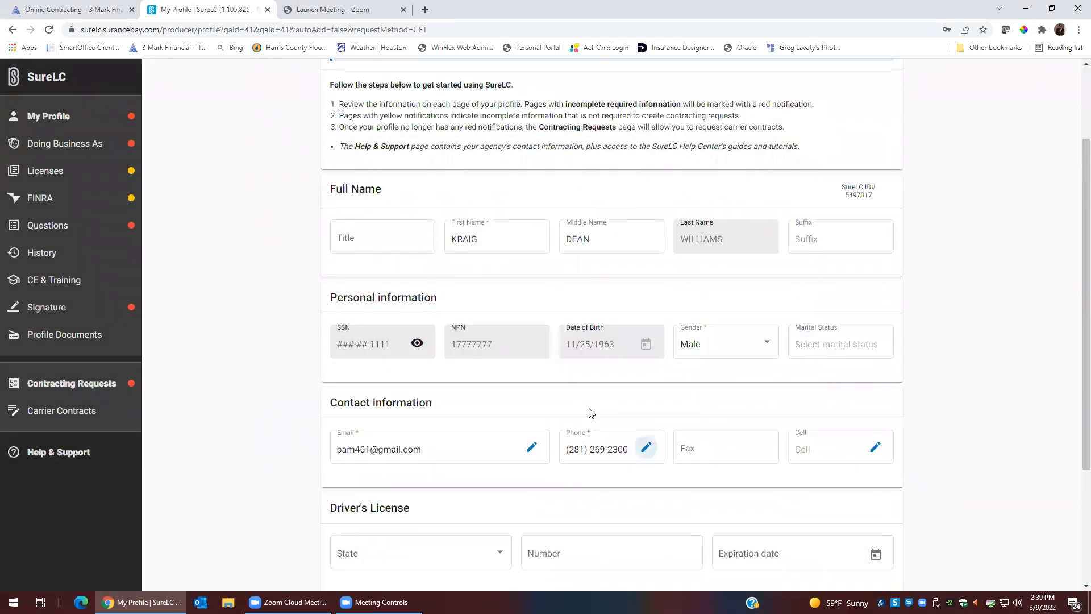
{"action": "scroll", "scroll_direction": "down", "scroll_amount": 3}
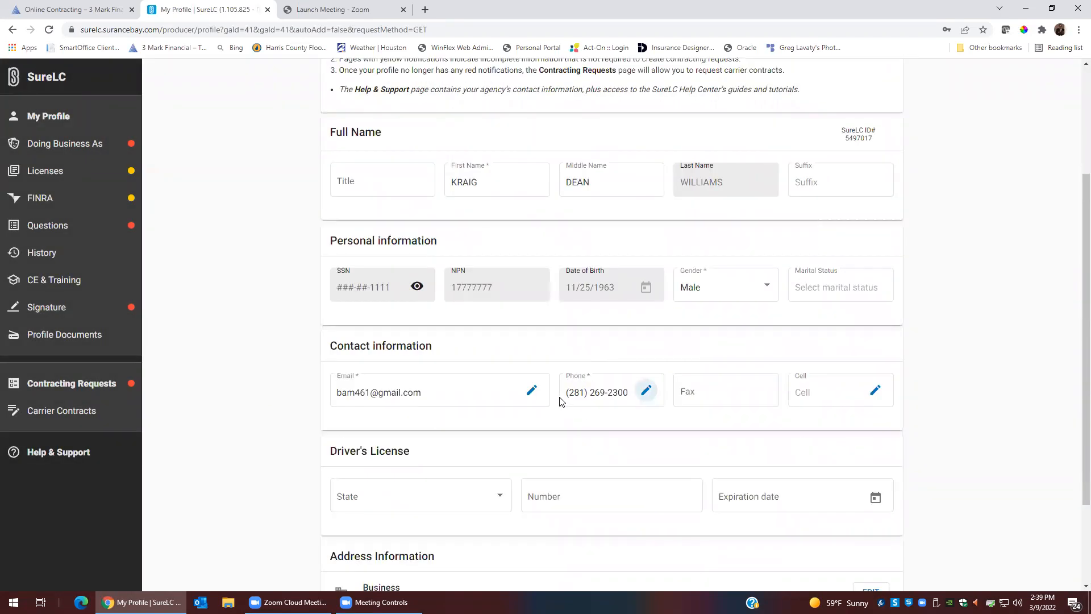
{"action": "scroll", "scroll_direction": "down", "scroll_amount": 3}
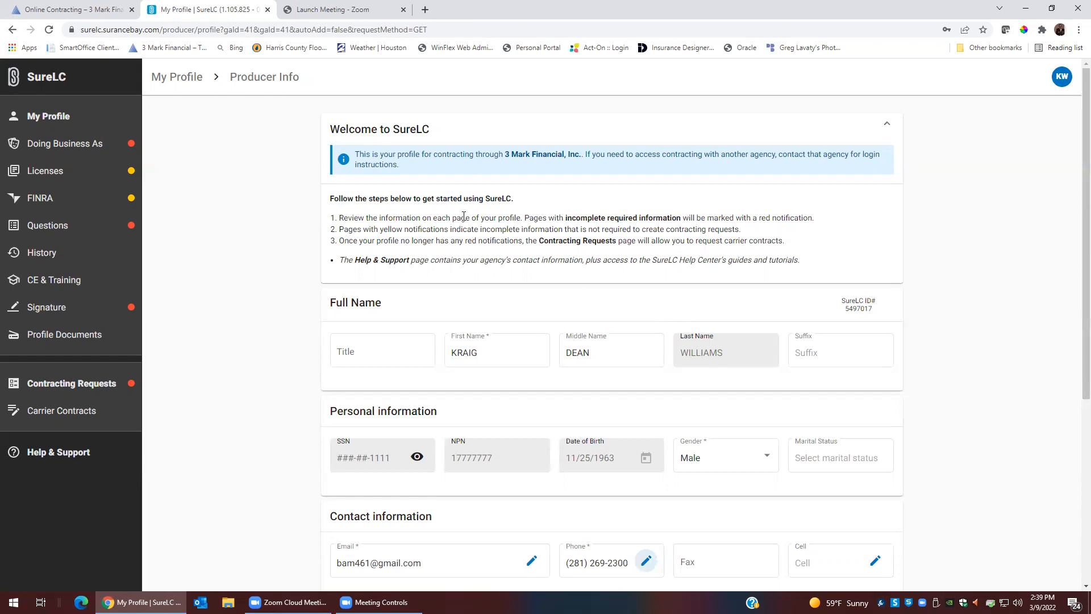
{"action": "left_click", "coordinate": [64, 143]}
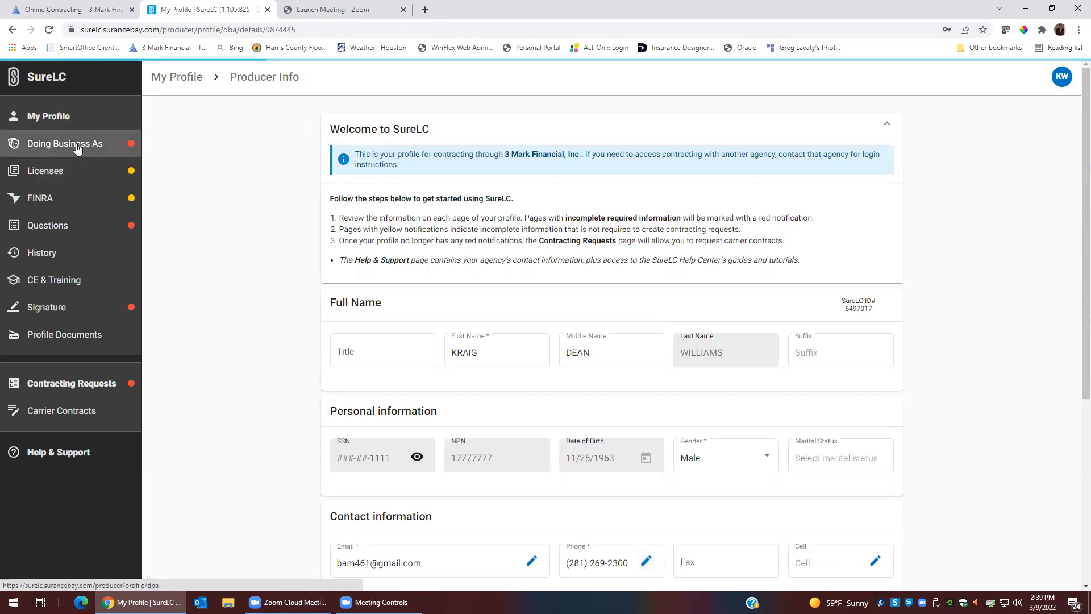
{"action": "left_click", "coordinate": [64, 143]}
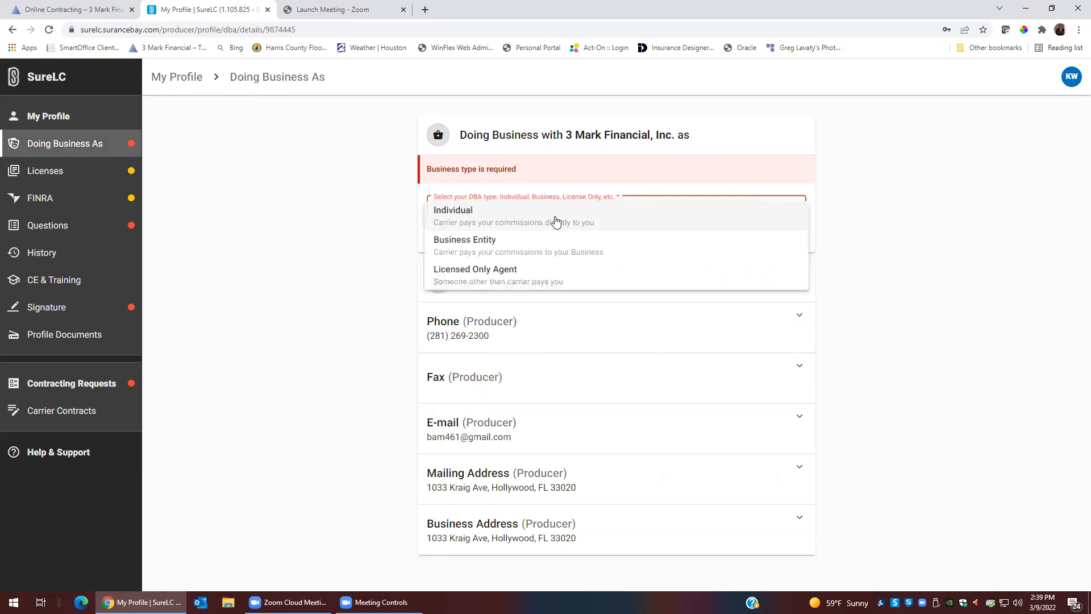
{"action": "mouse_move", "coordinate": [542, 250]}
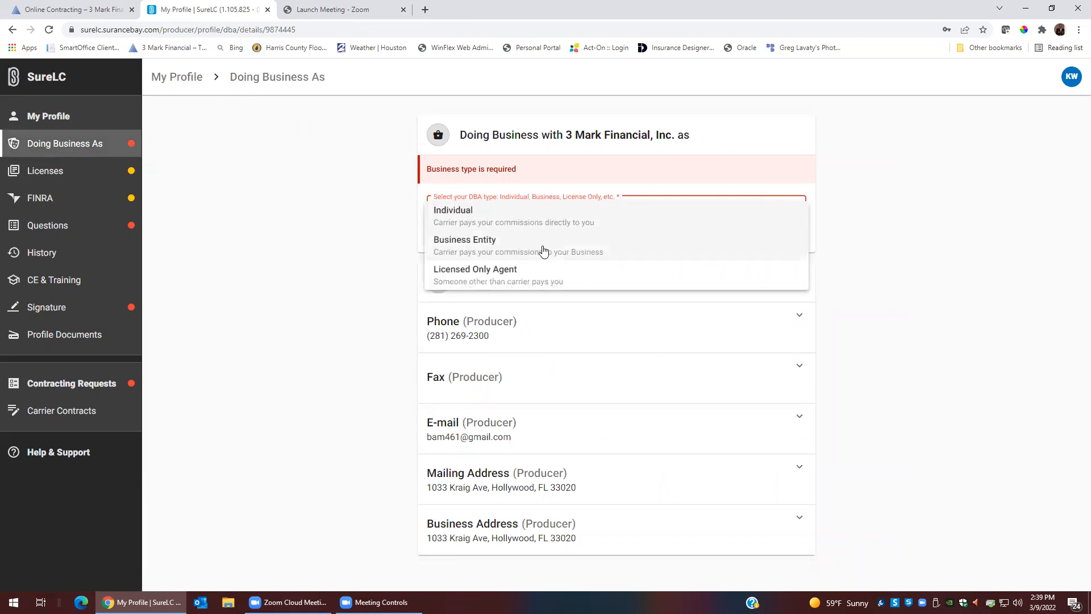
{"action": "mouse_move", "coordinate": [534, 275]}
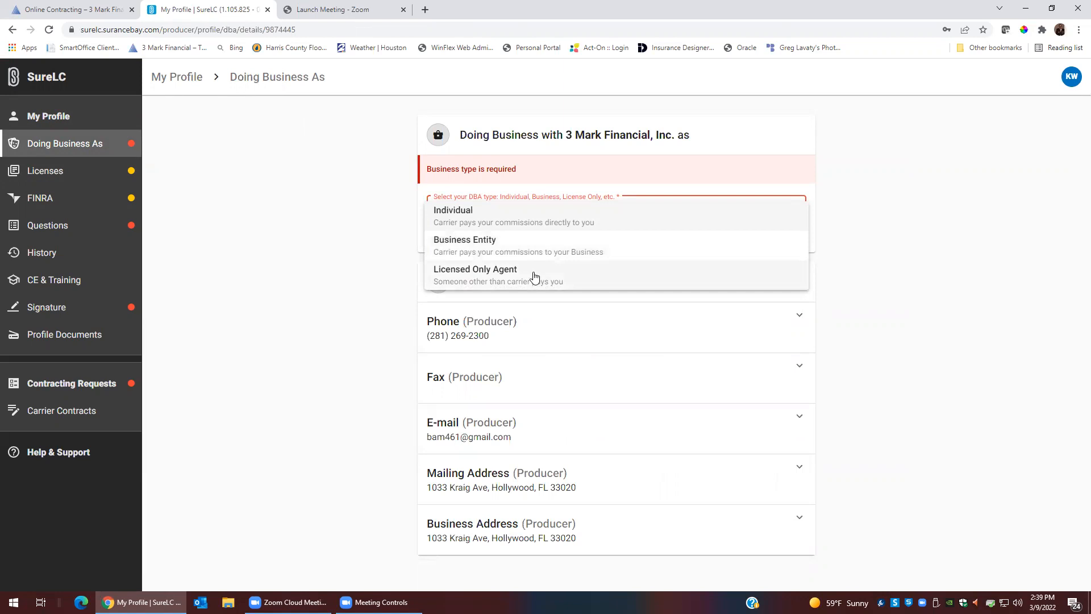
{"action": "left_click", "coordinate": [453, 209]}
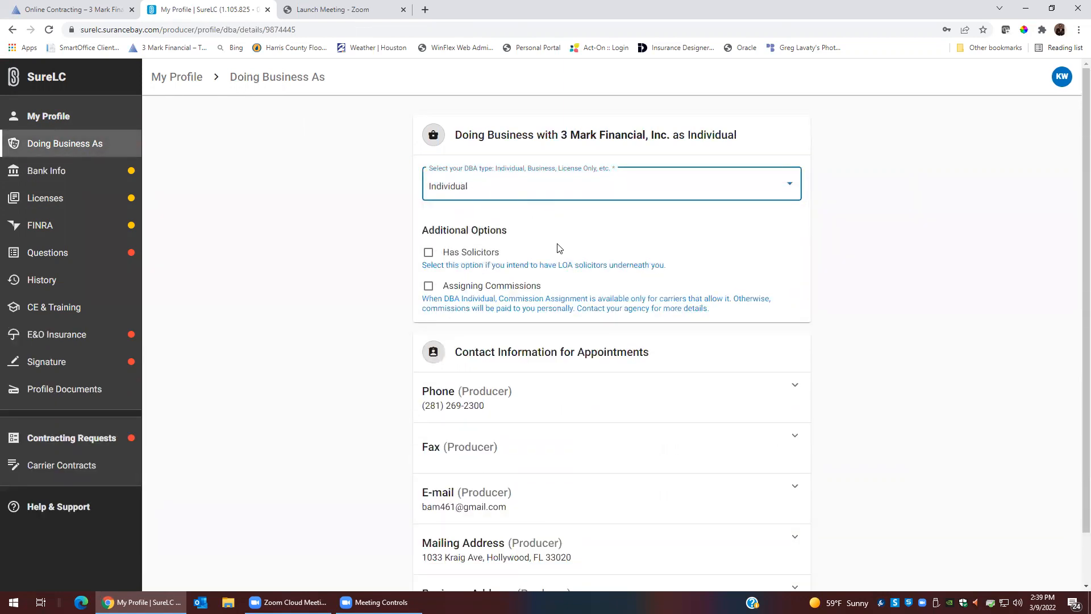
{"action": "mouse_move", "coordinate": [665, 291]}
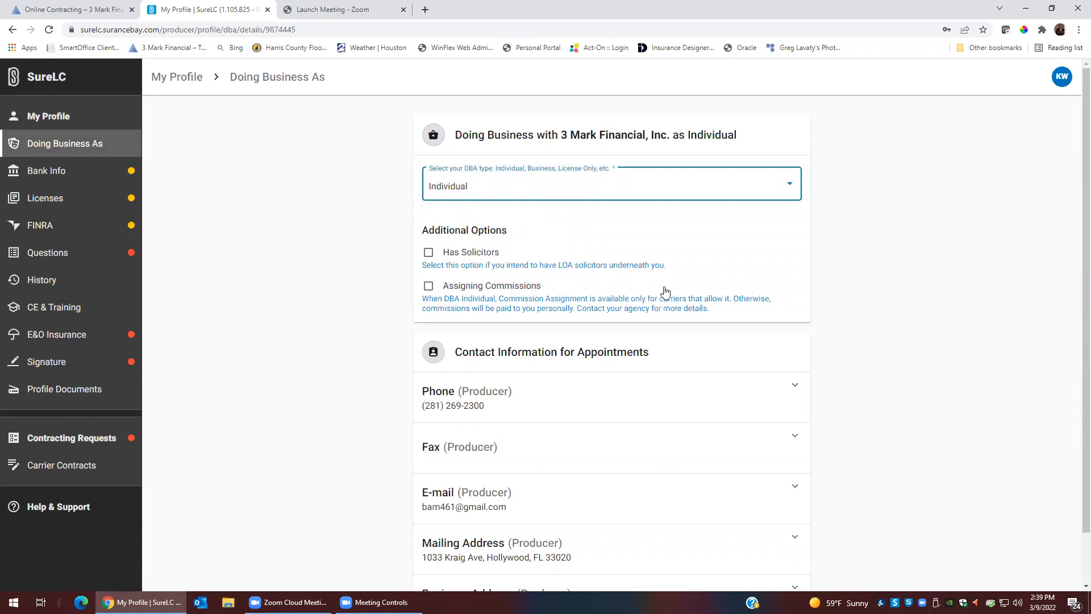
{"action": "scroll", "scroll_direction": "down", "scroll_amount": 3}
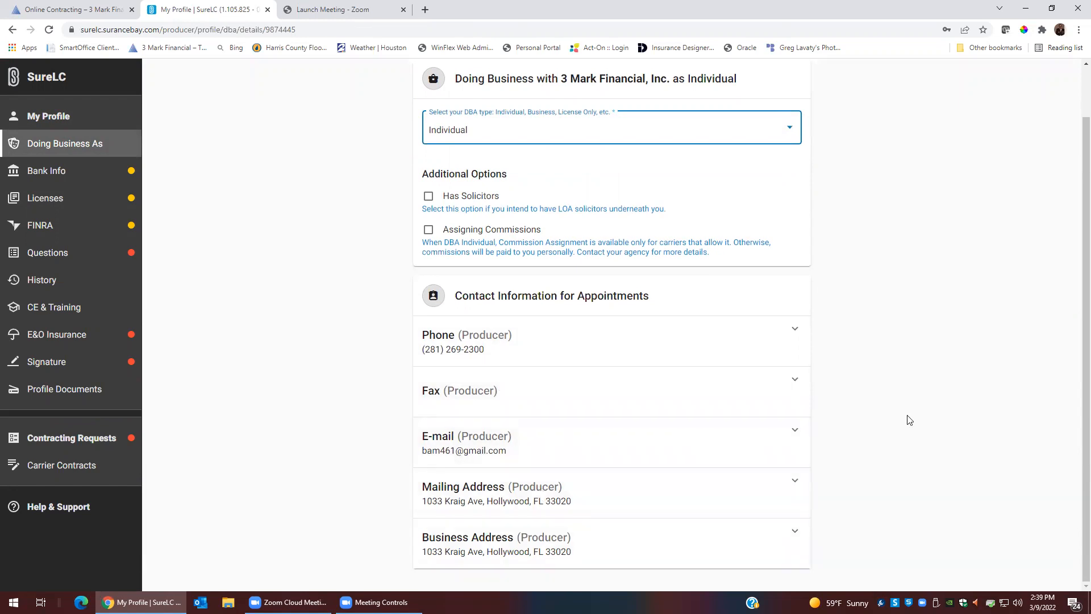
- Open Bank Info from the sidebar, which shows no bank account on file
{"action": "left_click", "coordinate": [46, 170]}
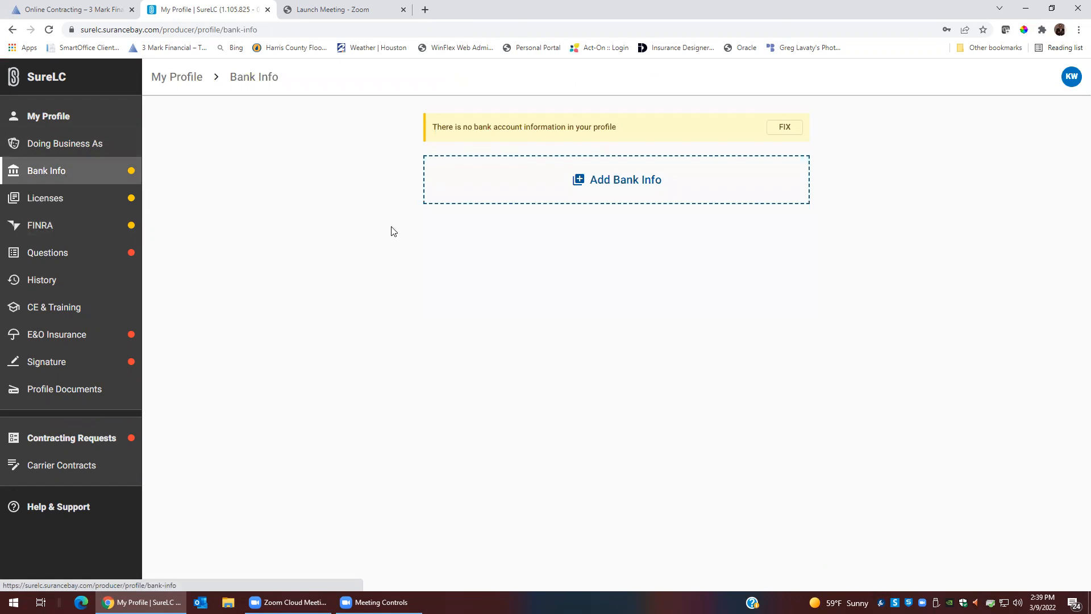
{"action": "mouse_move", "coordinate": [525, 295]}
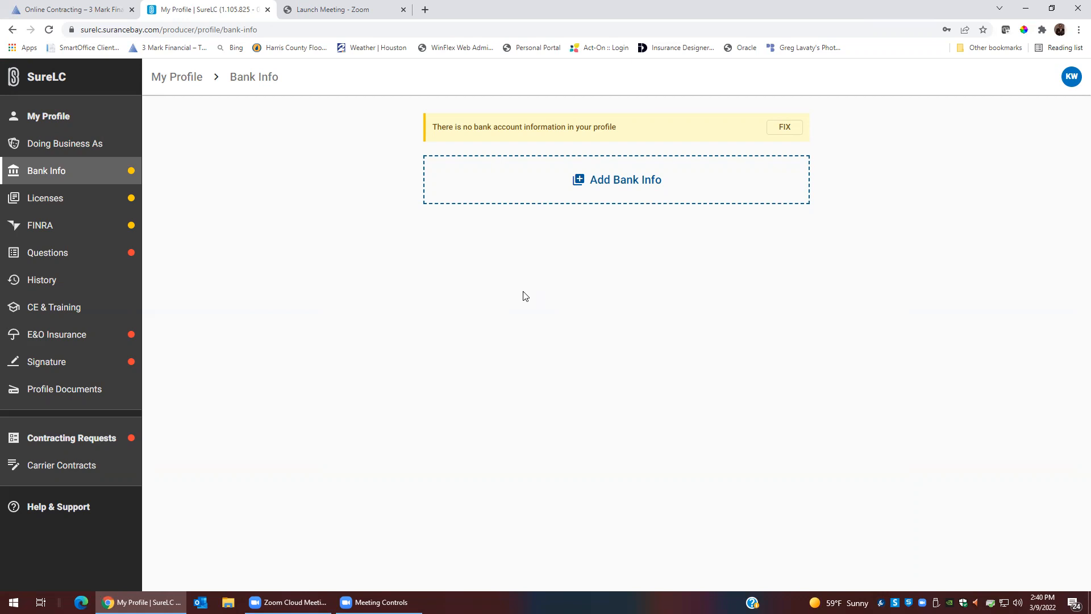
{"action": "mouse_move", "coordinate": [178, 190]}
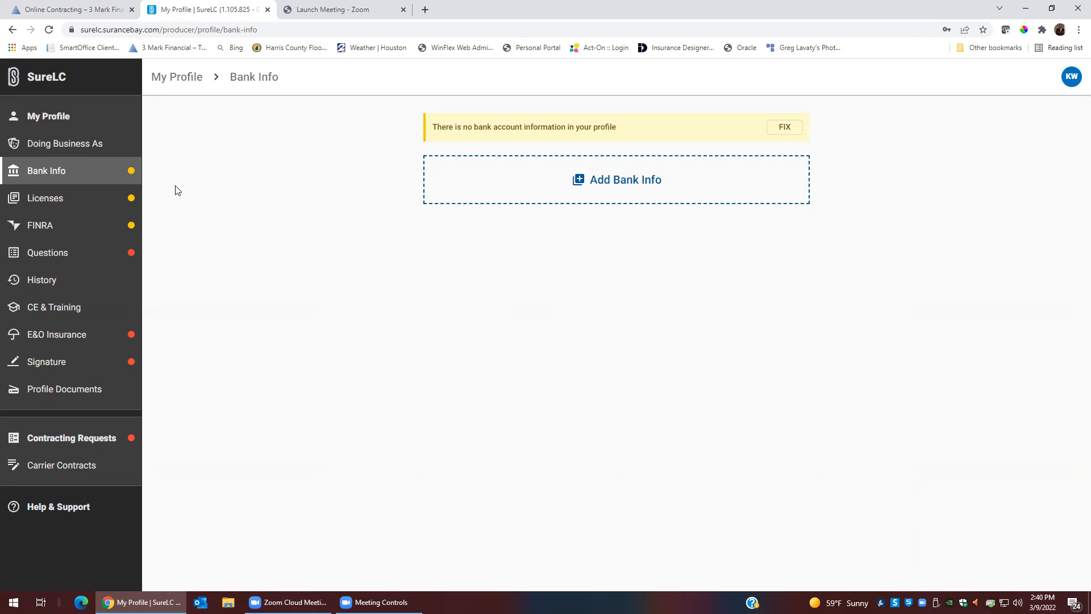
- Review the Licenses page listing 42 active state licenses, then open the FINRA section
{"action": "left_click", "coordinate": [44, 198]}
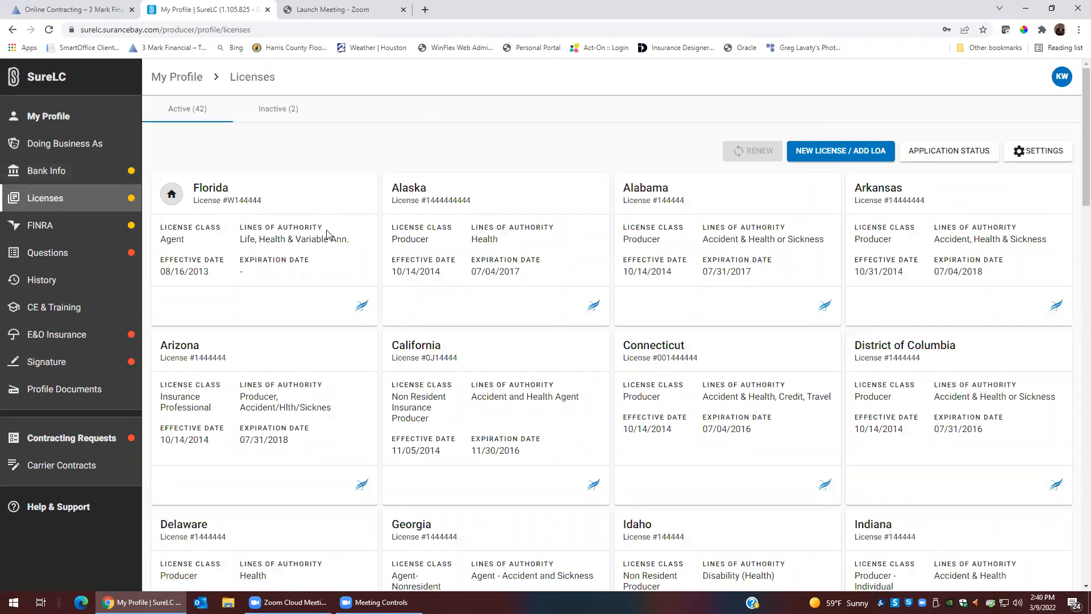
{"action": "mouse_move", "coordinate": [301, 313]}
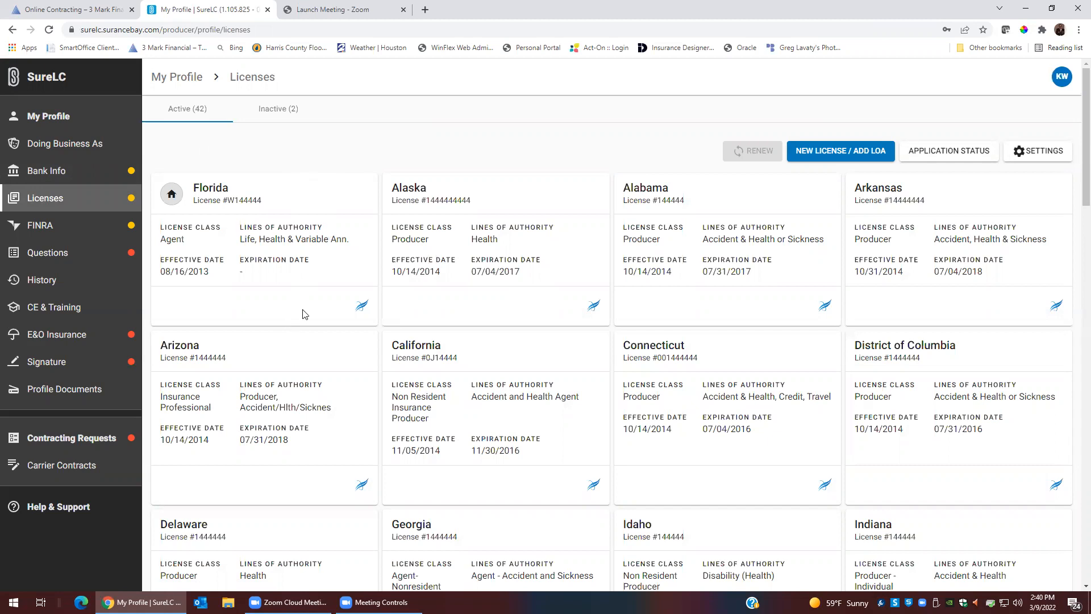
{"action": "mouse_move", "coordinate": [489, 300]}
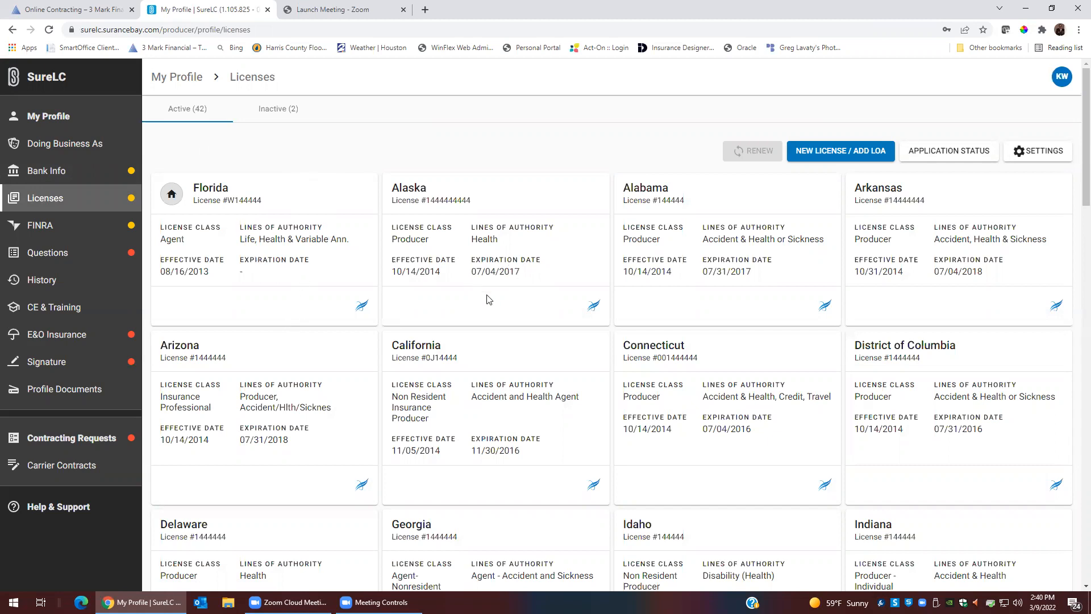
{"action": "mouse_move", "coordinate": [517, 280]}
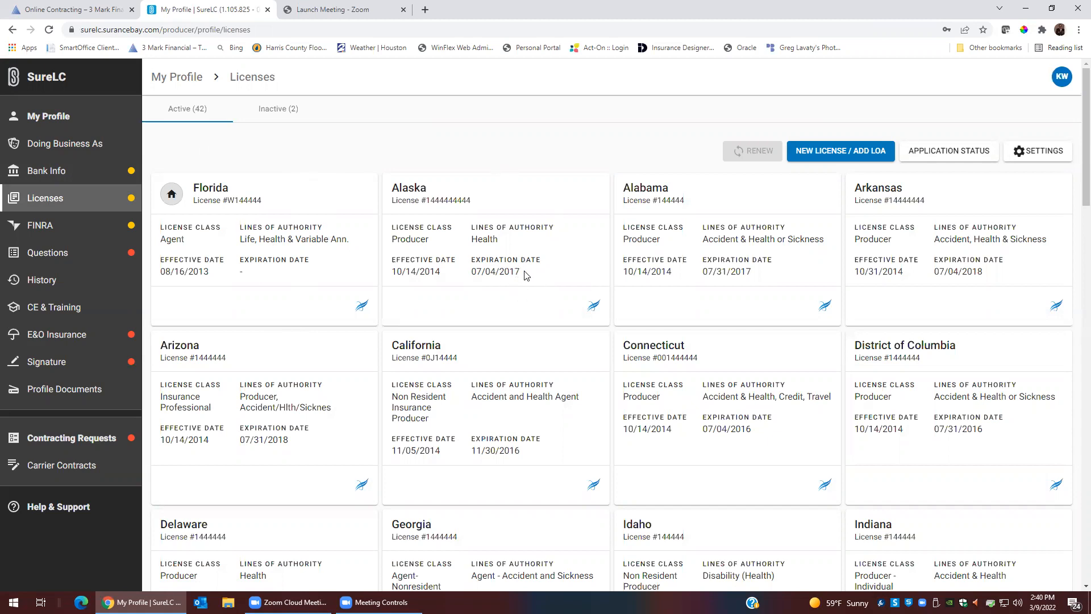
{"action": "left_click", "coordinate": [40, 225]}
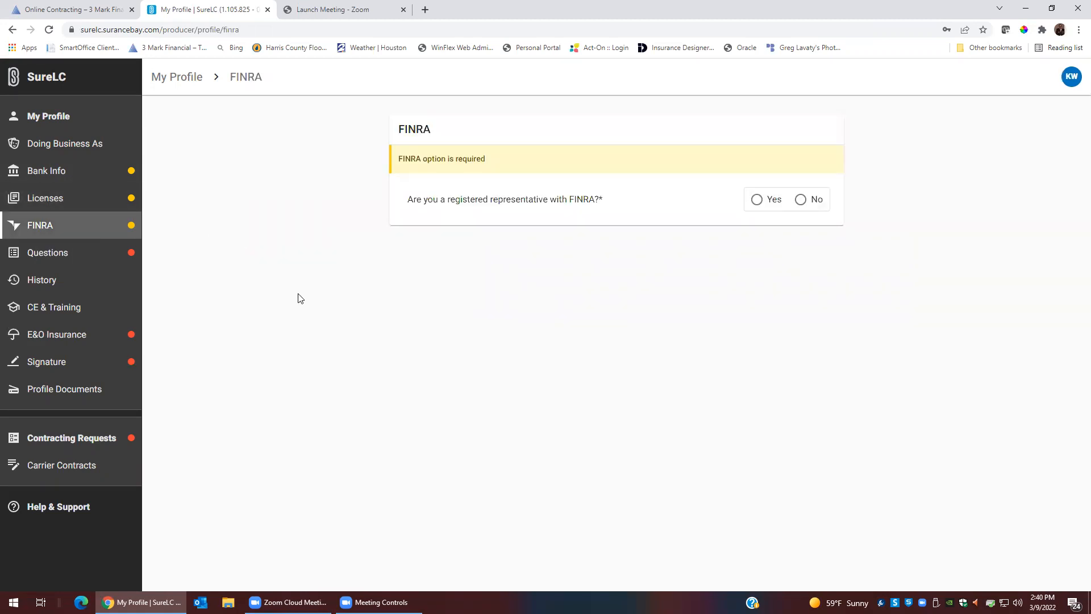
{"action": "mouse_move", "coordinate": [746, 295]}
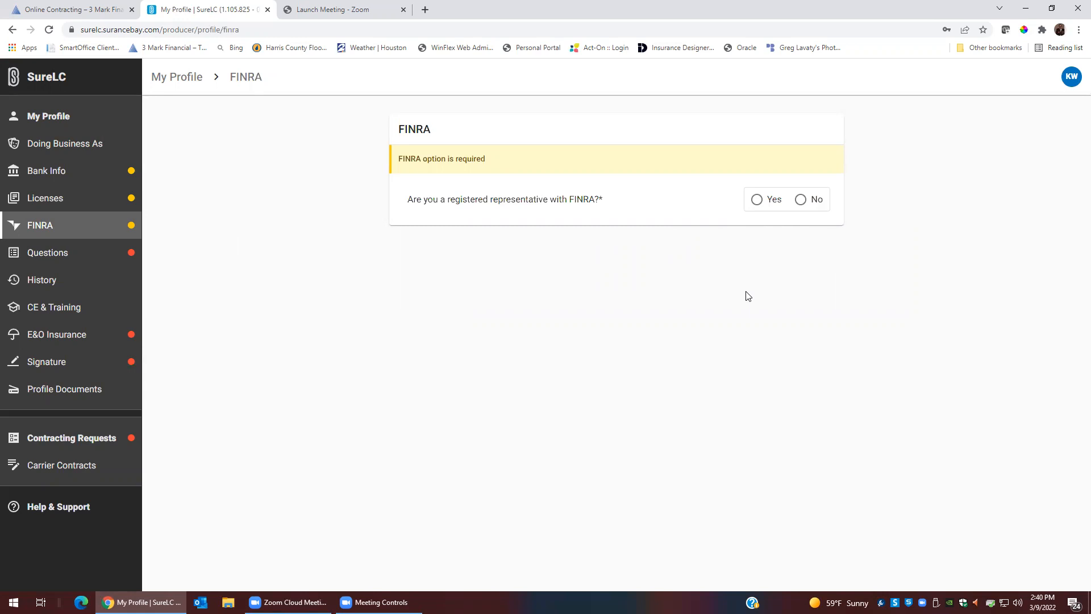
{"action": "mouse_move", "coordinate": [124, 260]}
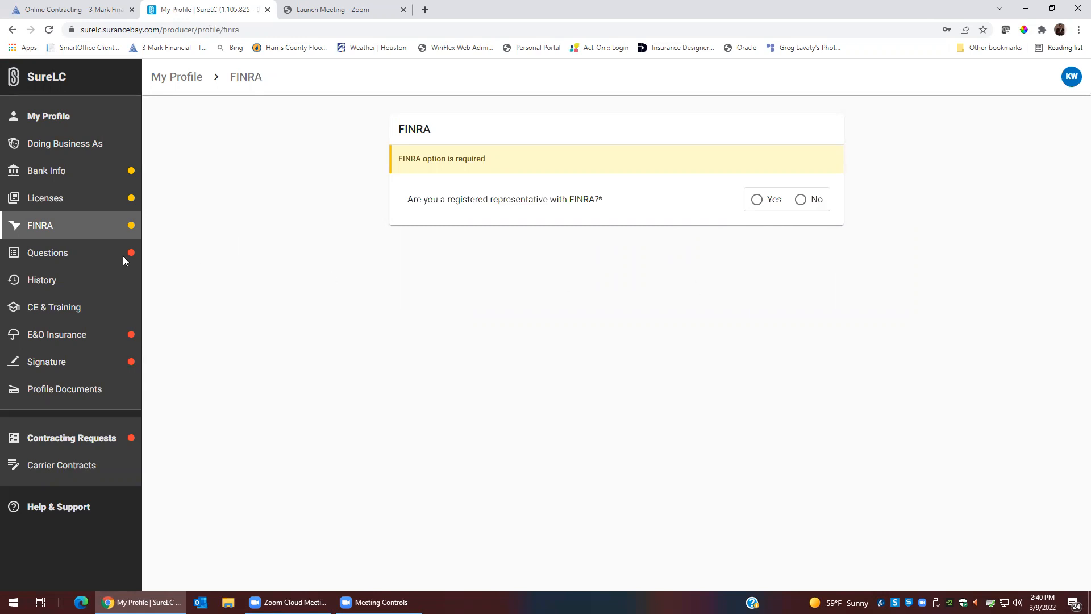
- In Questions, answer question 1 Yes and sub-questions 1a through 1c No
{"action": "left_click", "coordinate": [47, 252]}
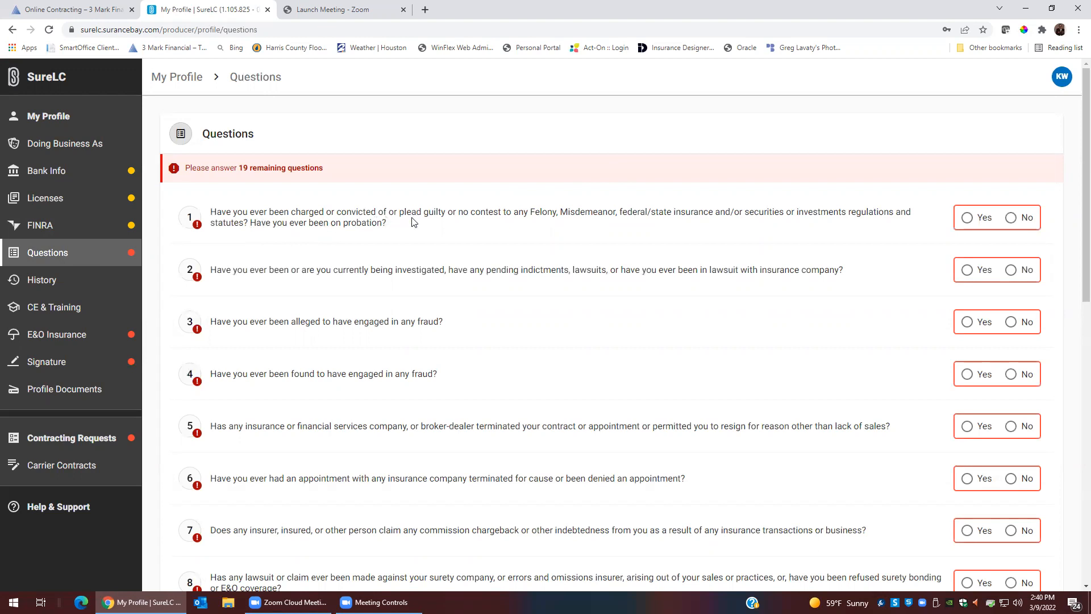
{"action": "mouse_move", "coordinate": [512, 229]}
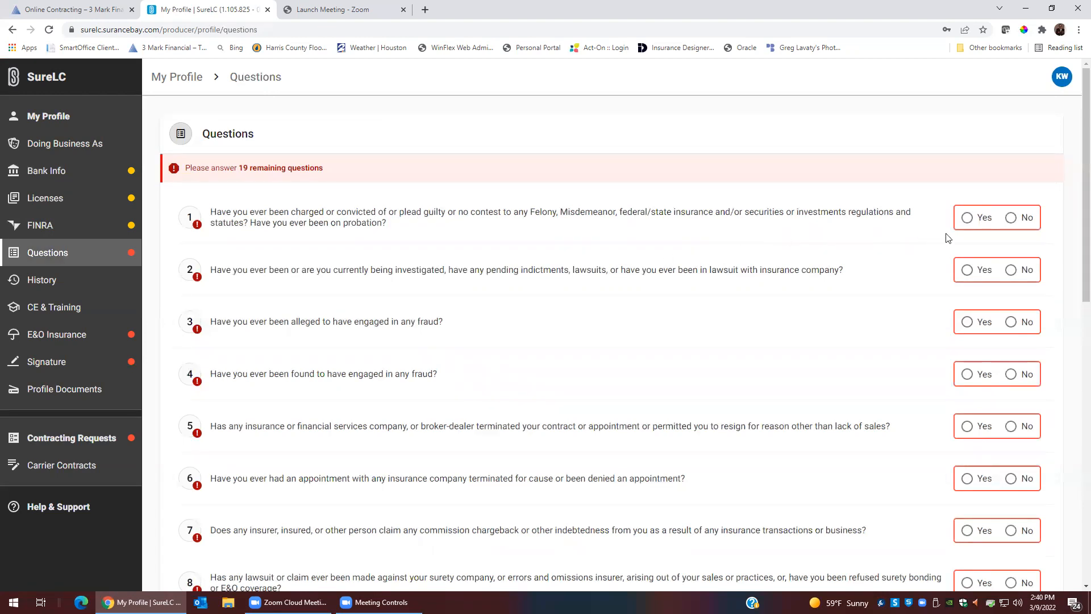
{"action": "left_click", "coordinate": [967, 217]}
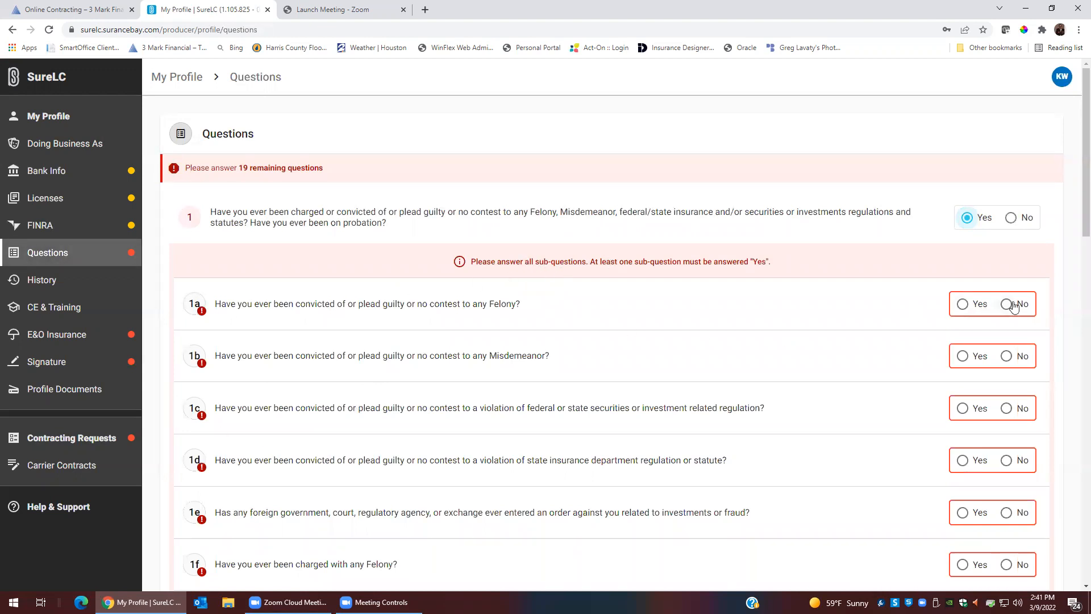
{"action": "left_click", "coordinate": [1006, 304]}
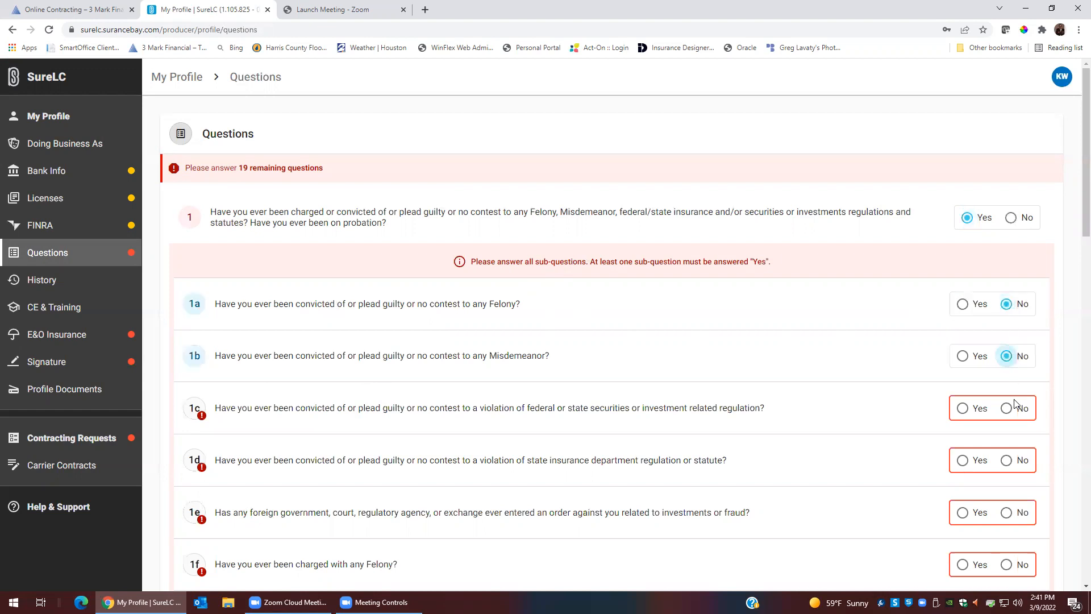
{"action": "left_click", "coordinate": [1005, 408]}
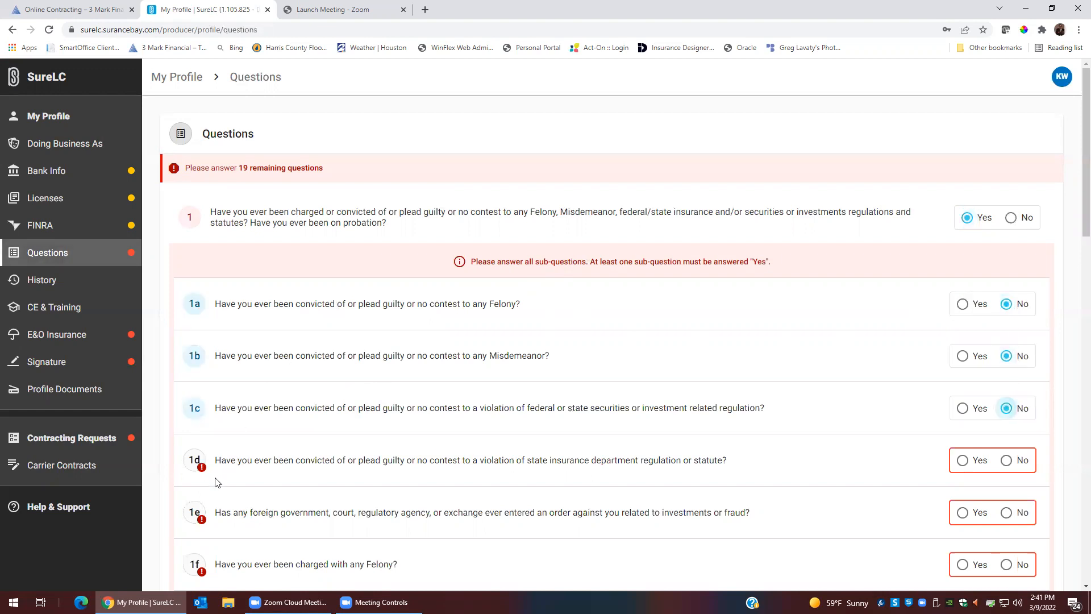
{"action": "mouse_move", "coordinate": [211, 478]}
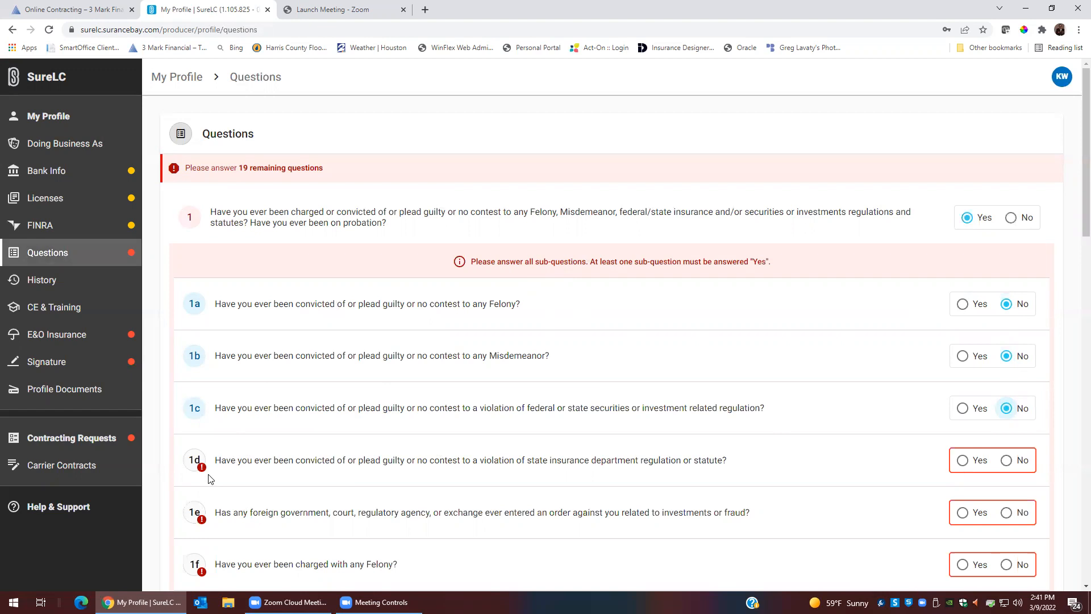
{"action": "mouse_move", "coordinate": [717, 478]}
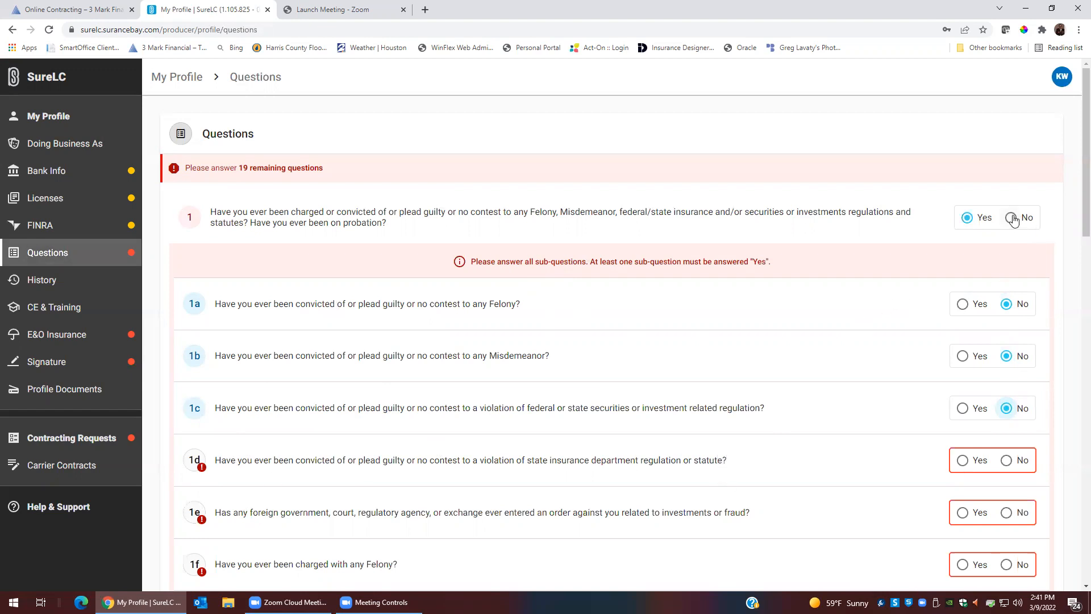
- Change question 1 to No and answer No to questions 2 through 19
{"action": "left_click", "coordinate": [1013, 217]}
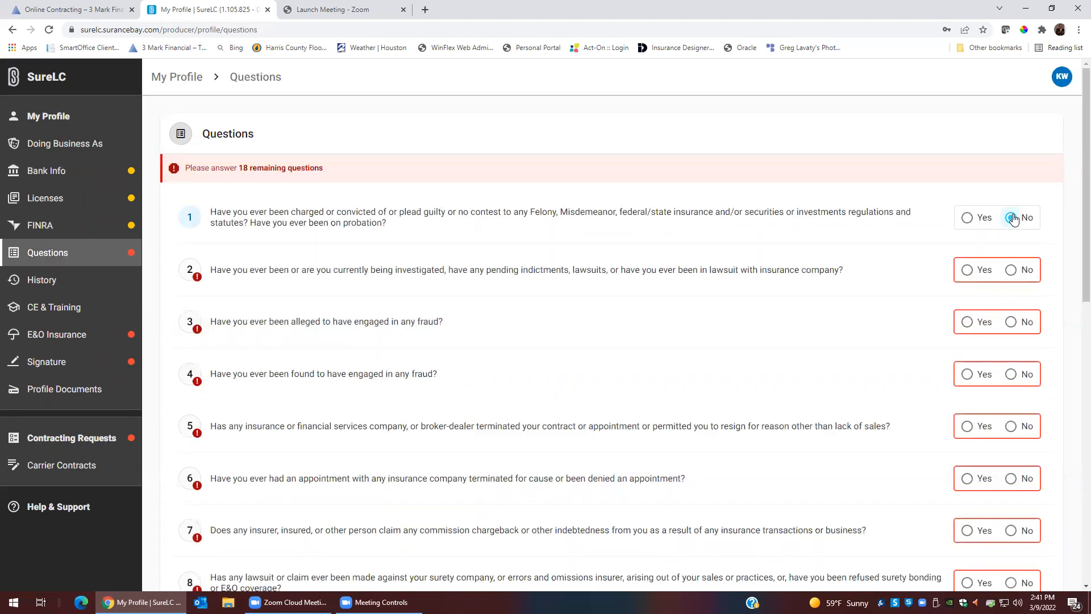
{"action": "left_click", "coordinate": [1011, 217]}
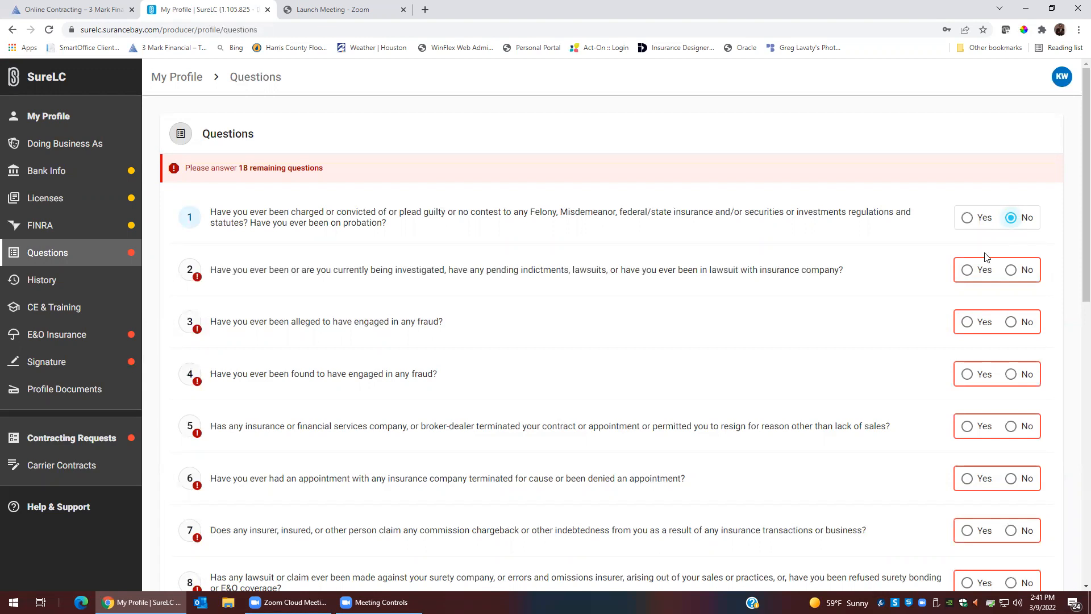
{"action": "left_click", "coordinate": [1010, 269]}
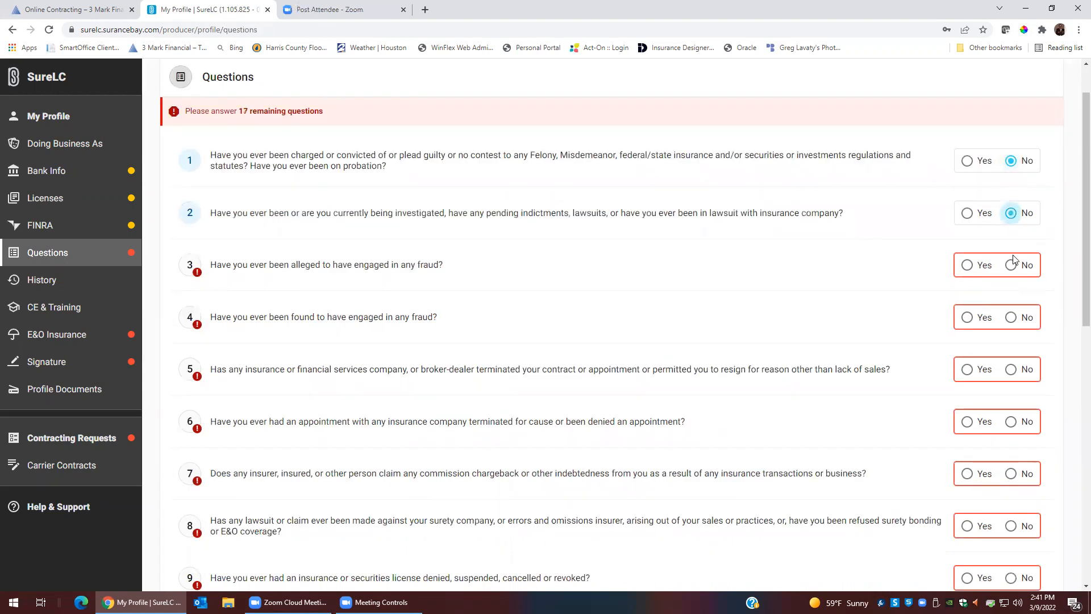
{"action": "left_click", "coordinate": [1011, 368]}
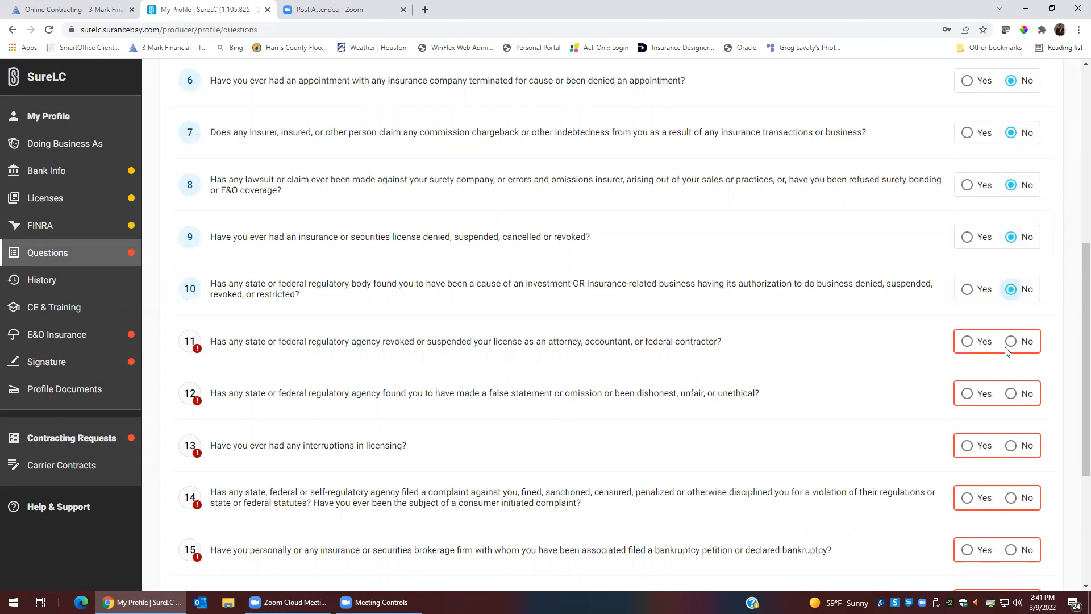
{"action": "left_click", "coordinate": [1010, 341]}
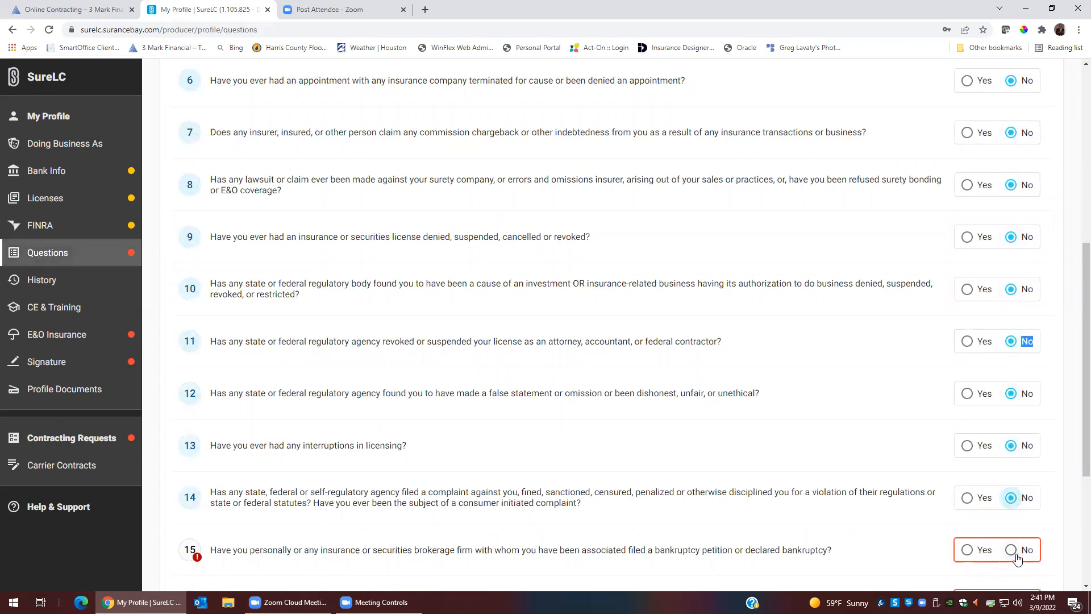
{"action": "scroll", "scroll_direction": "down", "scroll_amount": 3}
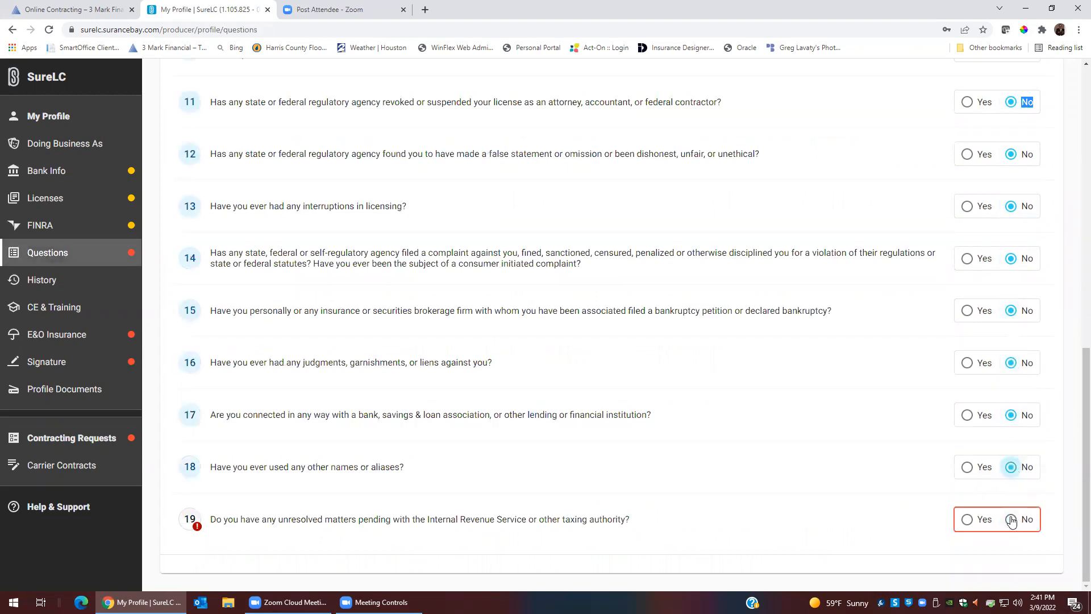
{"action": "left_click", "coordinate": [1010, 518]}
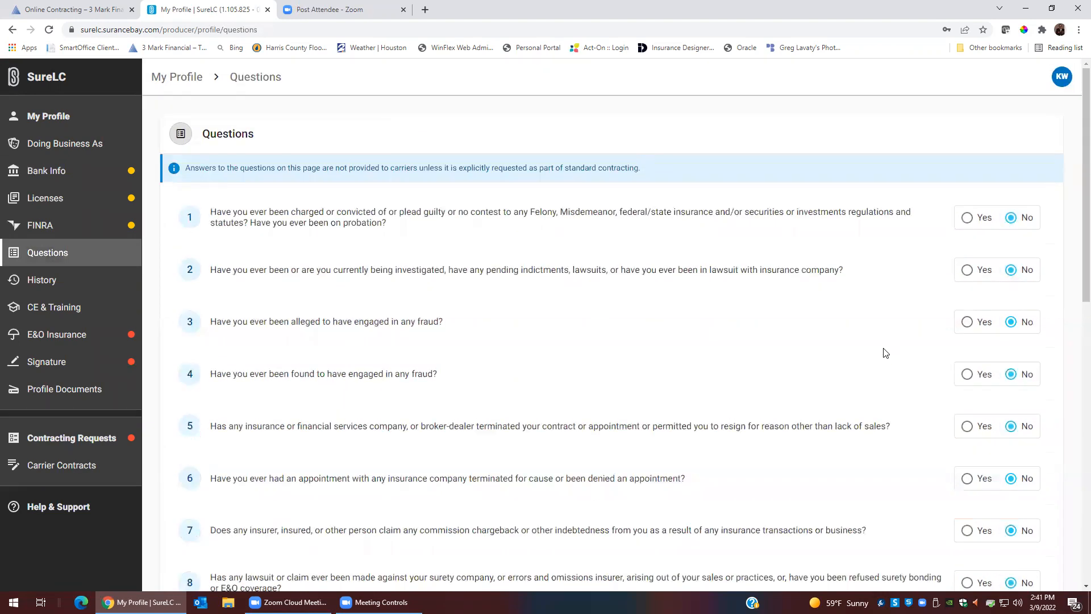
{"action": "scroll", "scroll_direction": "down", "scroll_amount": 3}
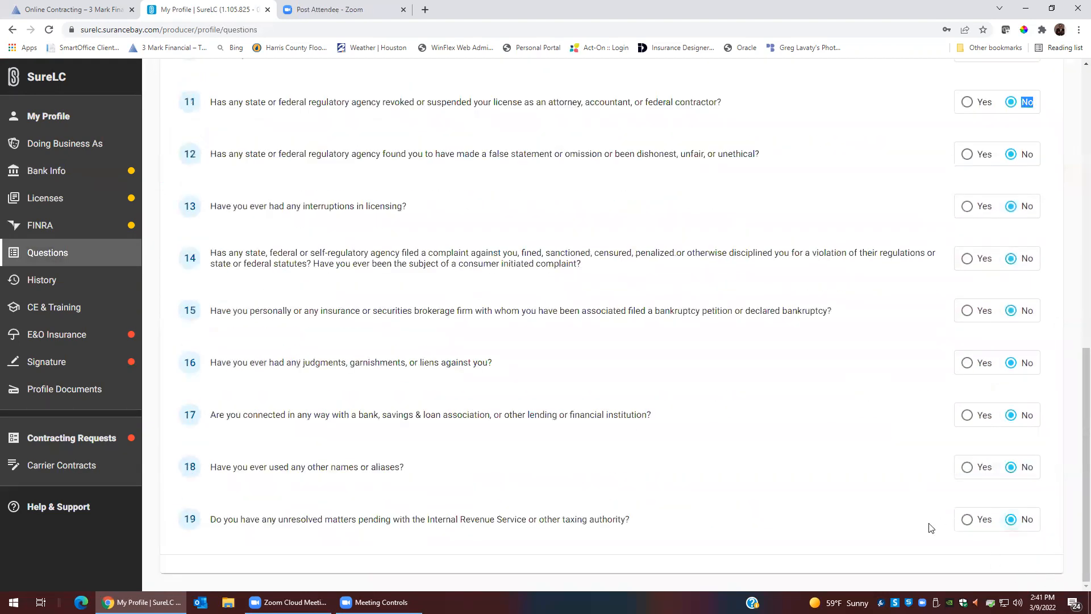
{"action": "left_click", "coordinate": [41, 279]}
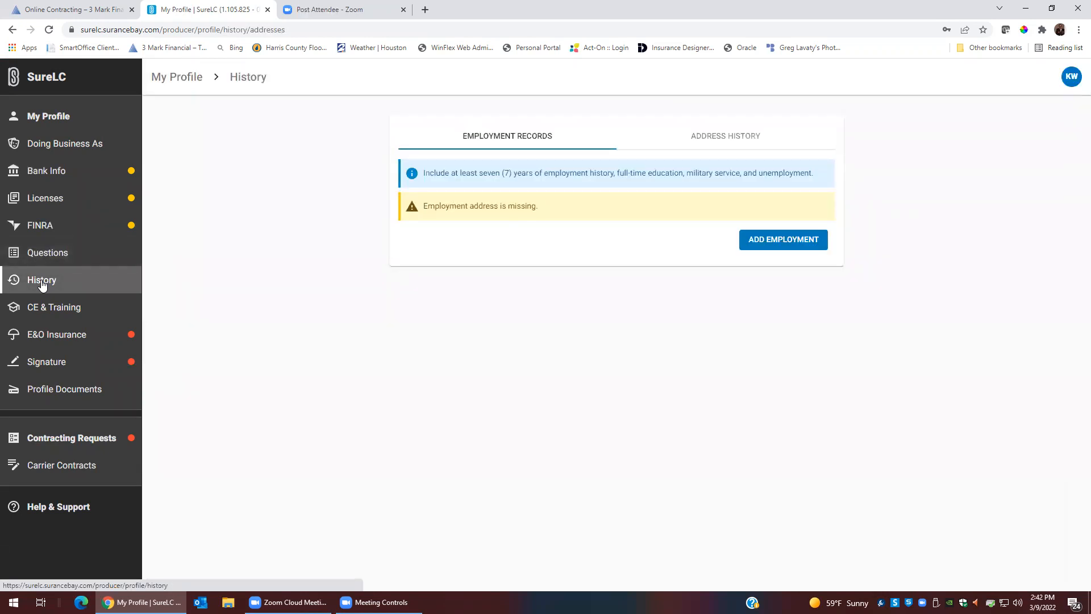
{"action": "mouse_move", "coordinate": [405, 313]}
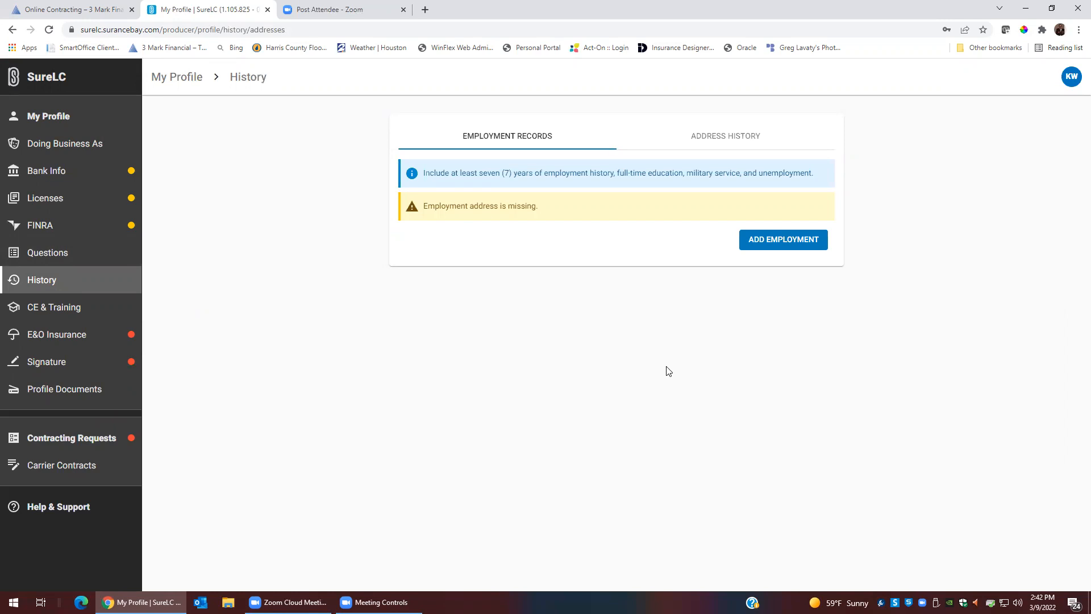
{"action": "mouse_move", "coordinate": [71, 274]}
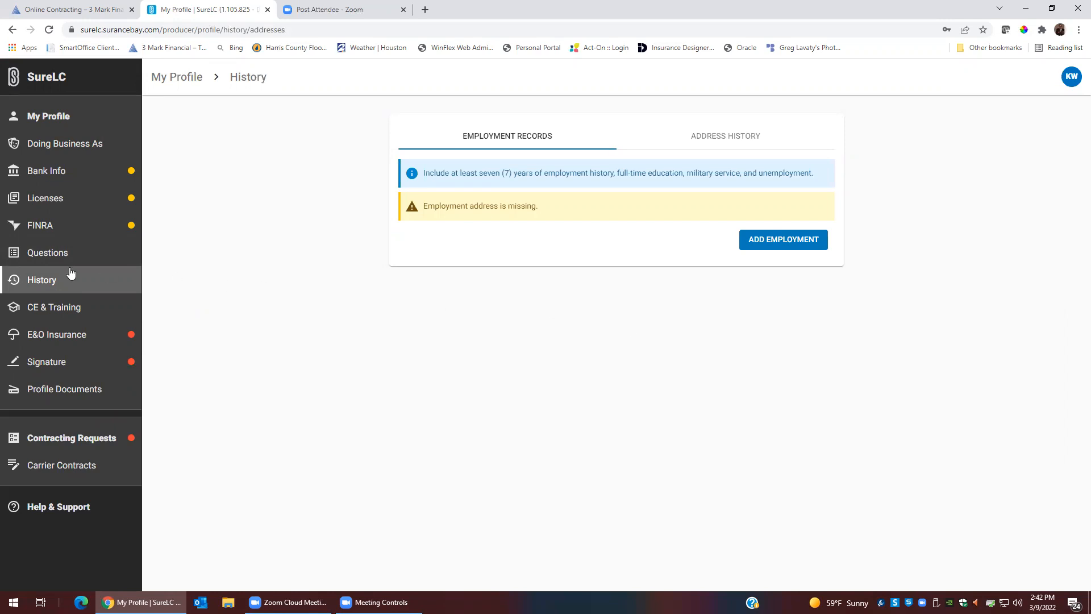
{"action": "left_click", "coordinate": [53, 307]}
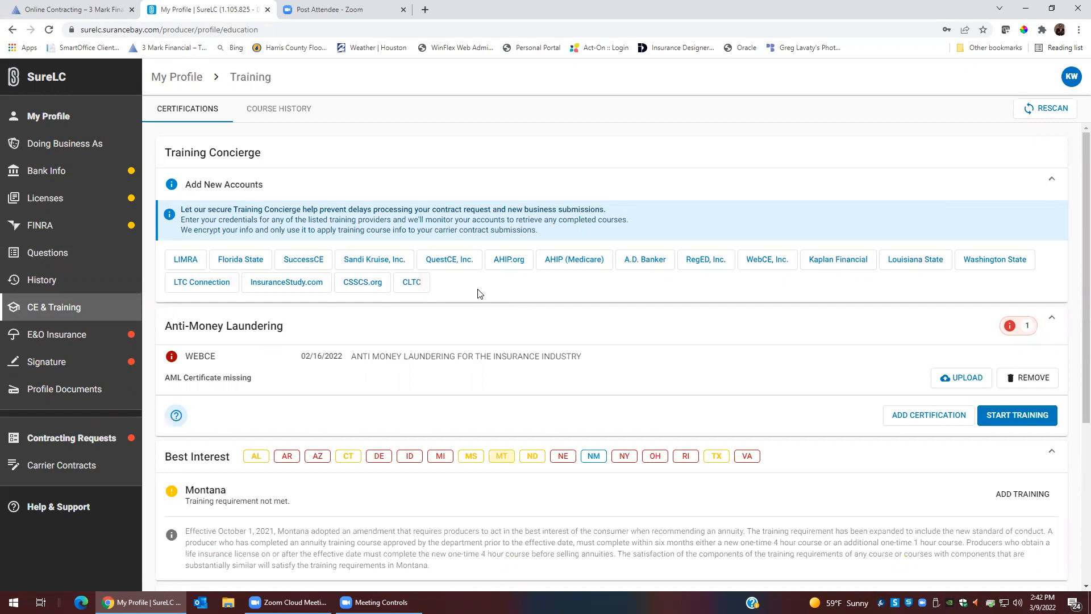
{"action": "mouse_move", "coordinate": [765, 265]}
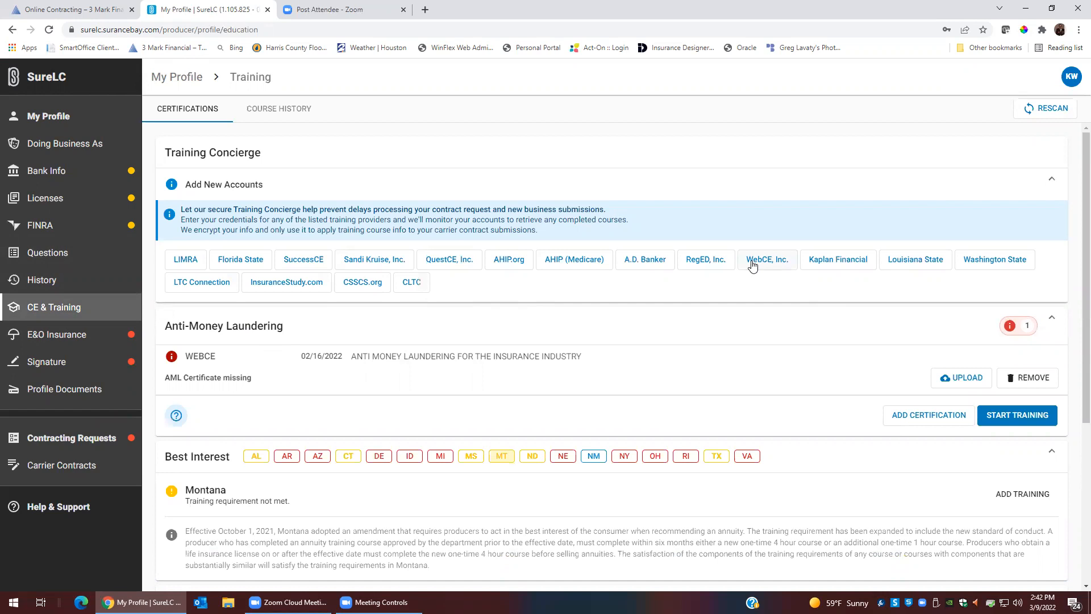
{"action": "mouse_move", "coordinate": [478, 298]}
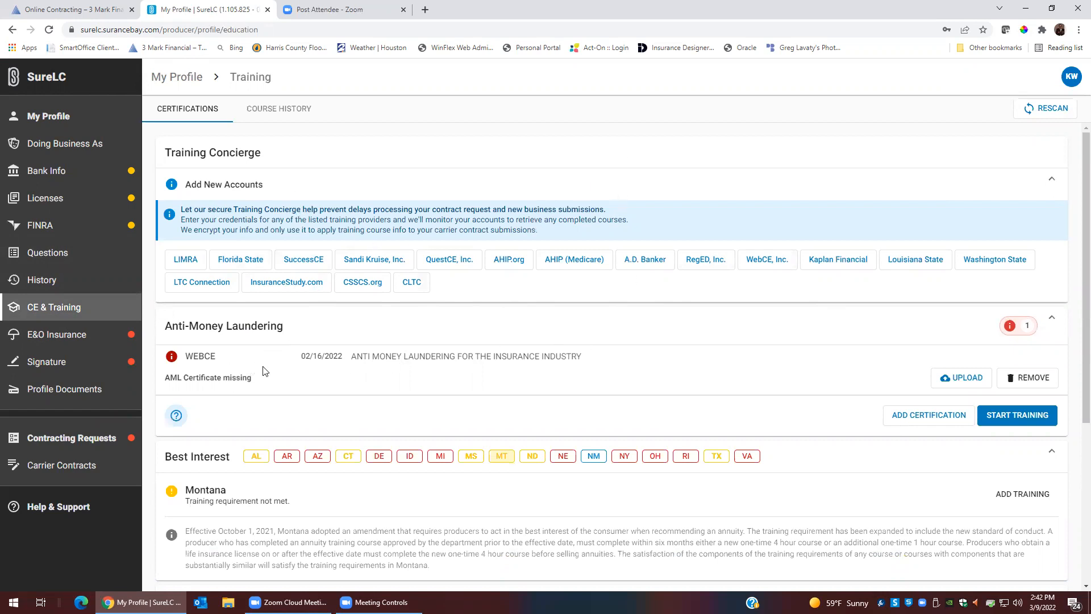
{"action": "mouse_move", "coordinate": [634, 361]}
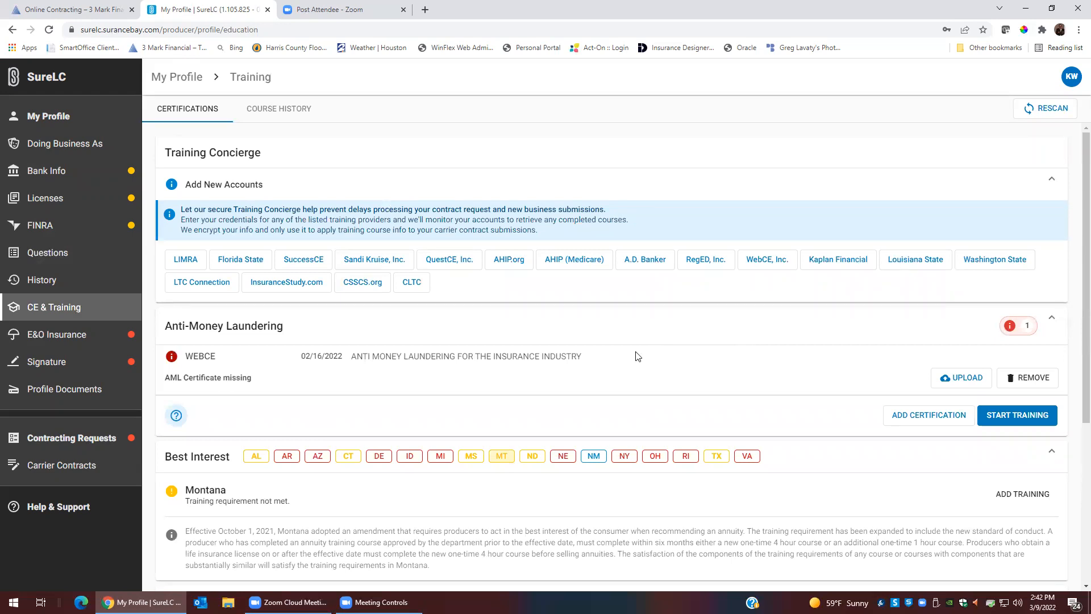
- Open the WebCE, Inc. account connection form and close it without connecting
{"action": "left_click", "coordinate": [766, 260]}
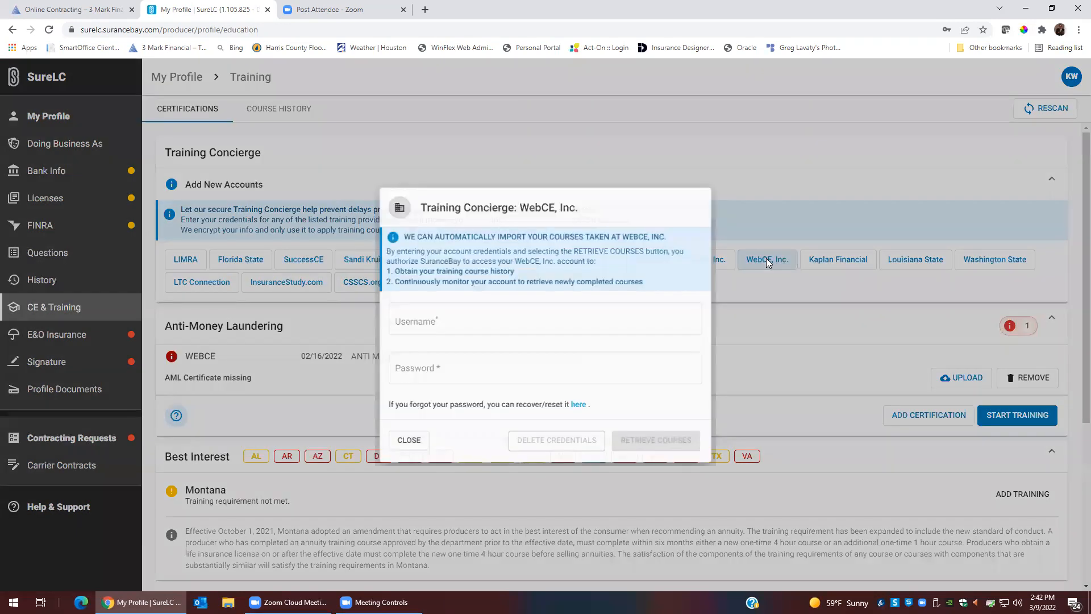
{"action": "left_click", "coordinate": [544, 319]}
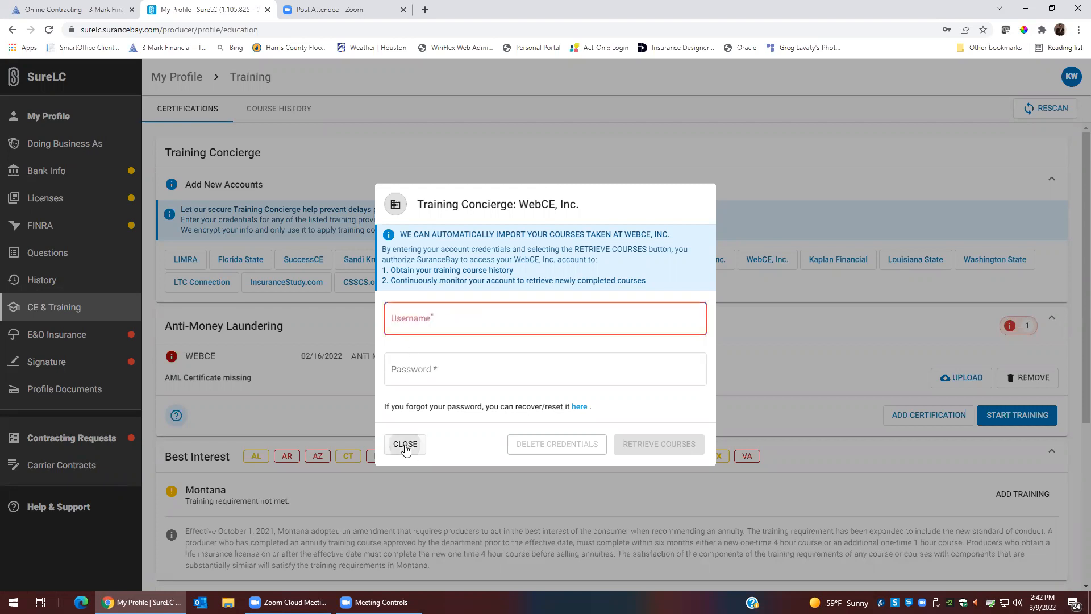
{"action": "left_click", "coordinate": [405, 444]}
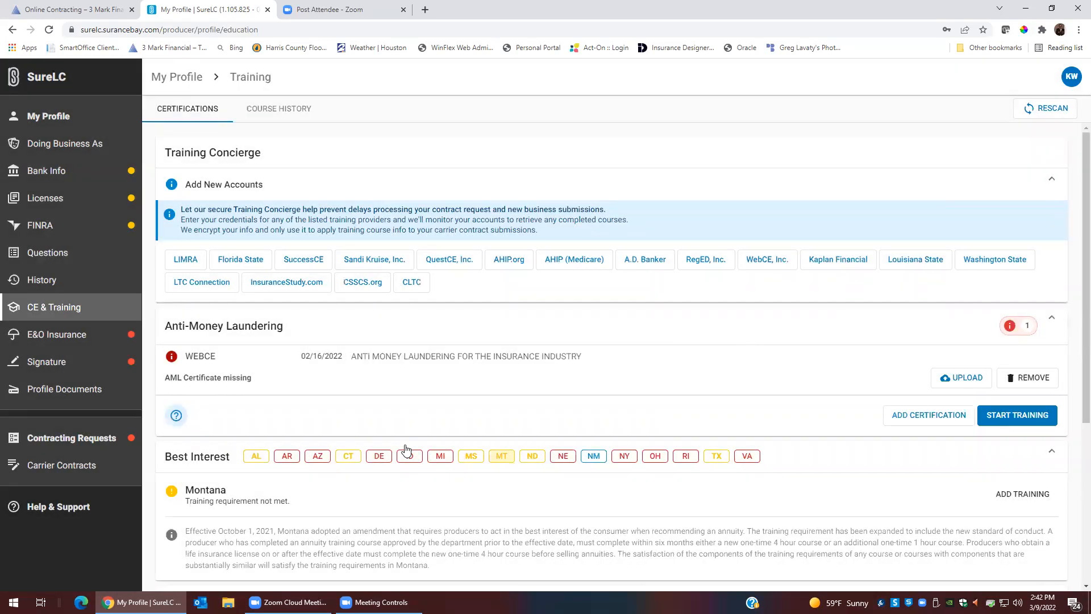
{"action": "left_click", "coordinate": [56, 334]}
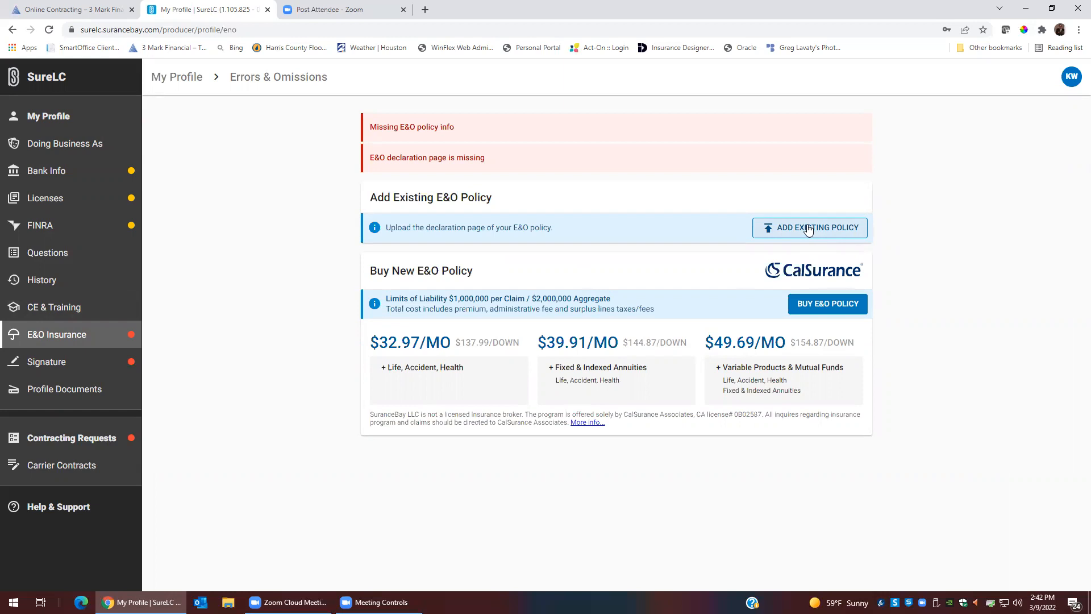
{"action": "mouse_move", "coordinate": [827, 304]}
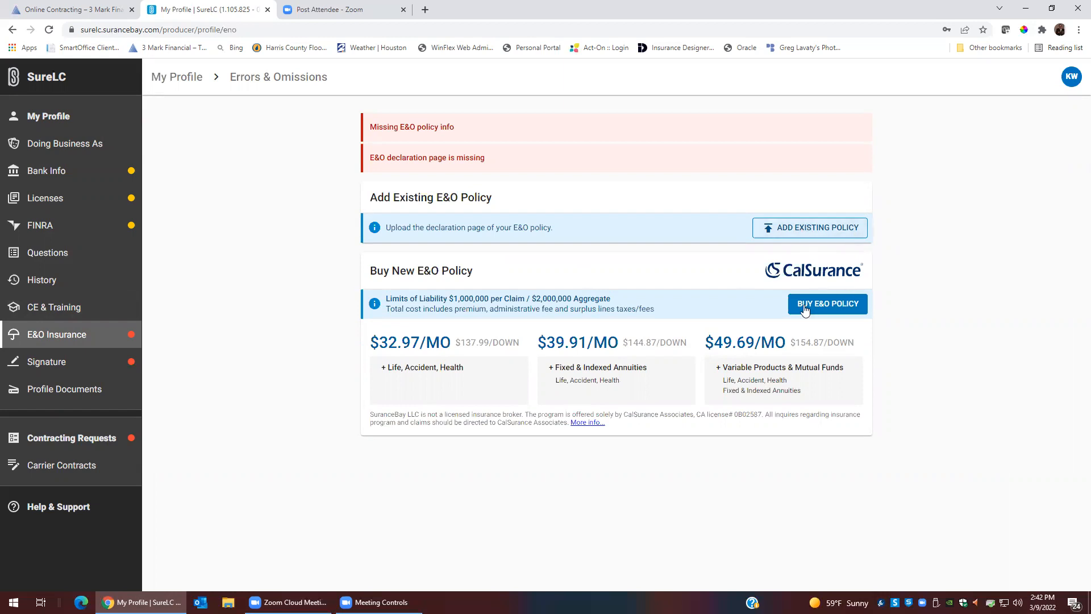
{"action": "mouse_move", "coordinate": [826, 304]}
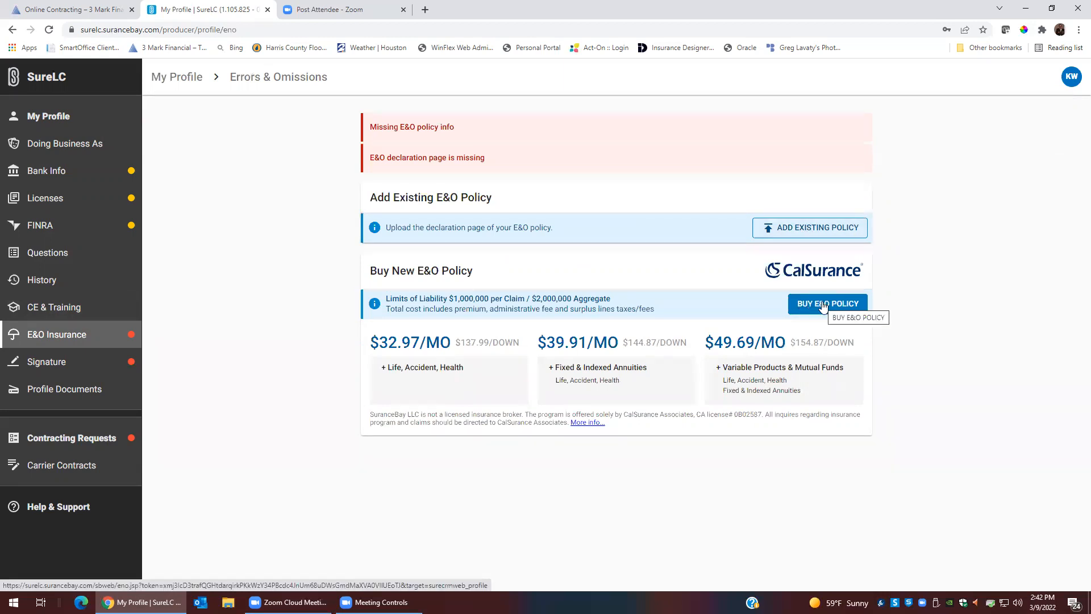
{"action": "mouse_move", "coordinate": [828, 261]}
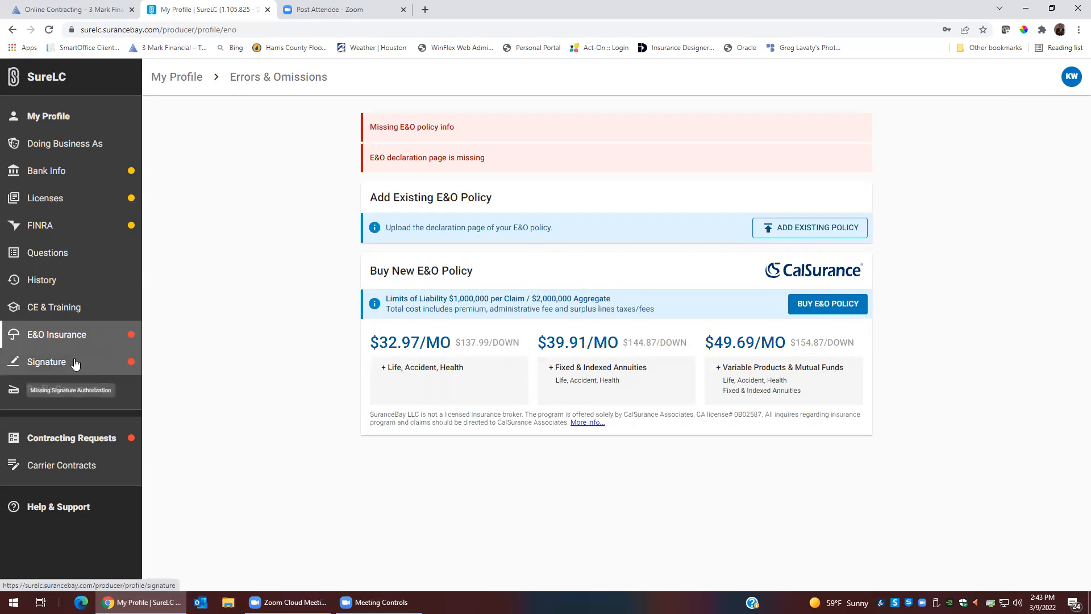
- Agree to the signature authorization terms, then draw and save a signature
{"action": "left_click", "coordinate": [46, 361]}
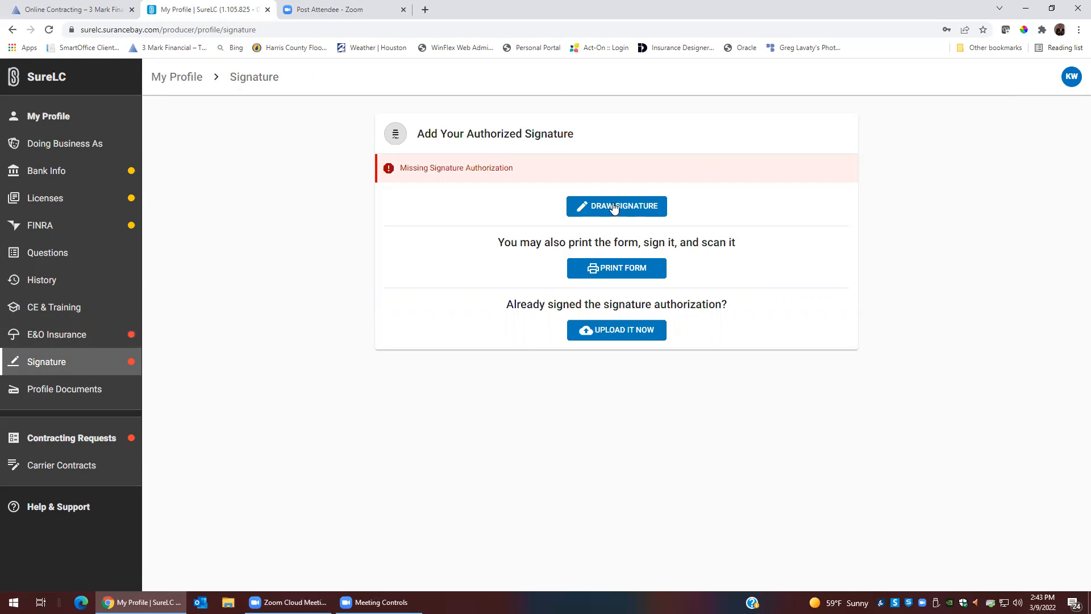
{"action": "left_click", "coordinate": [615, 206]}
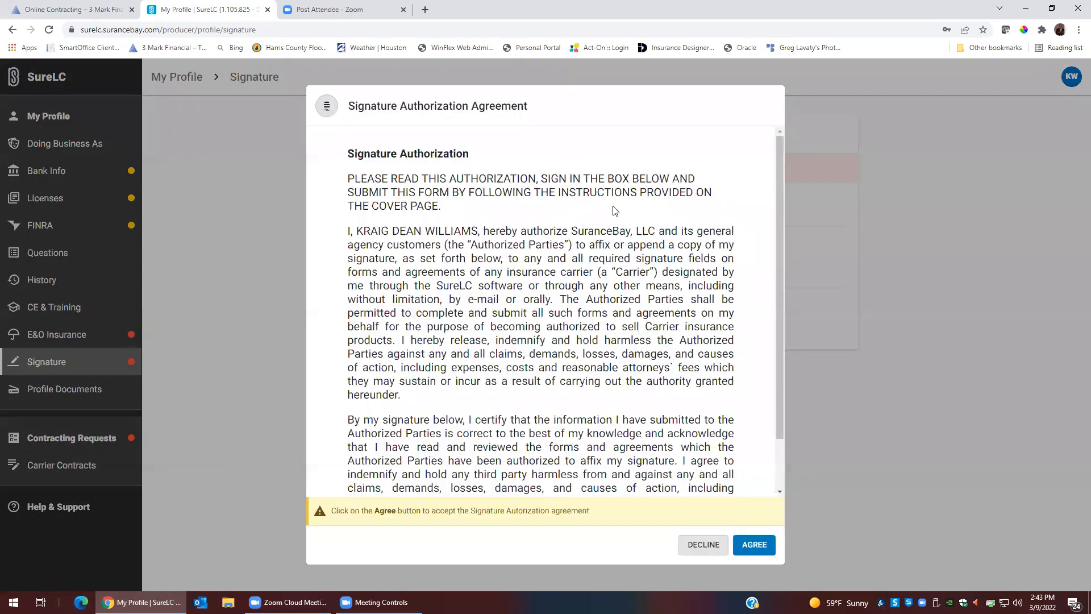
{"action": "scroll", "scroll_direction": "down", "scroll_amount": 3}
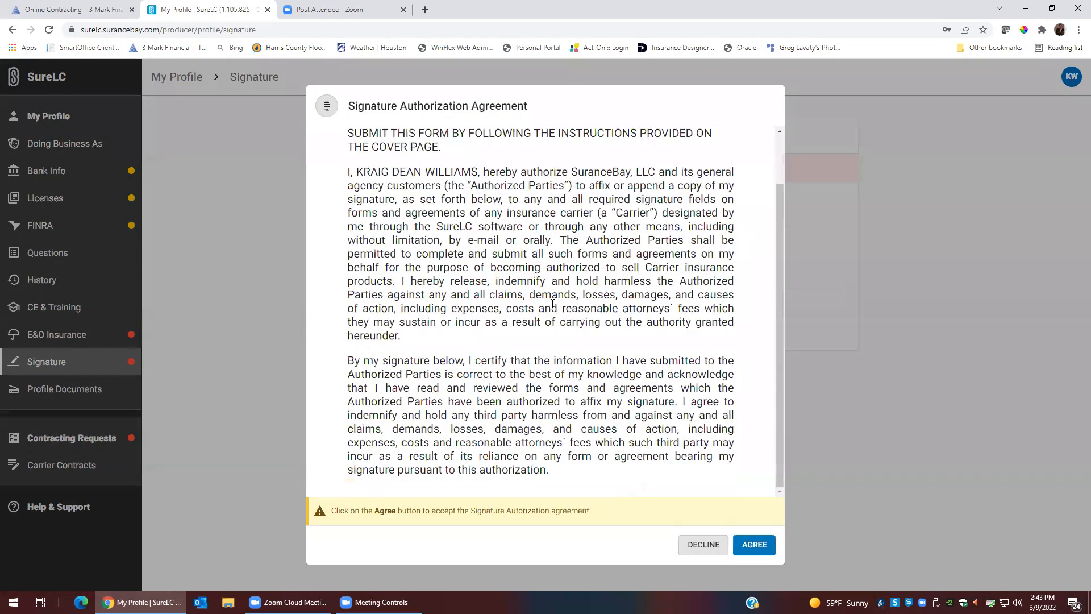
{"action": "left_click", "coordinate": [753, 544]}
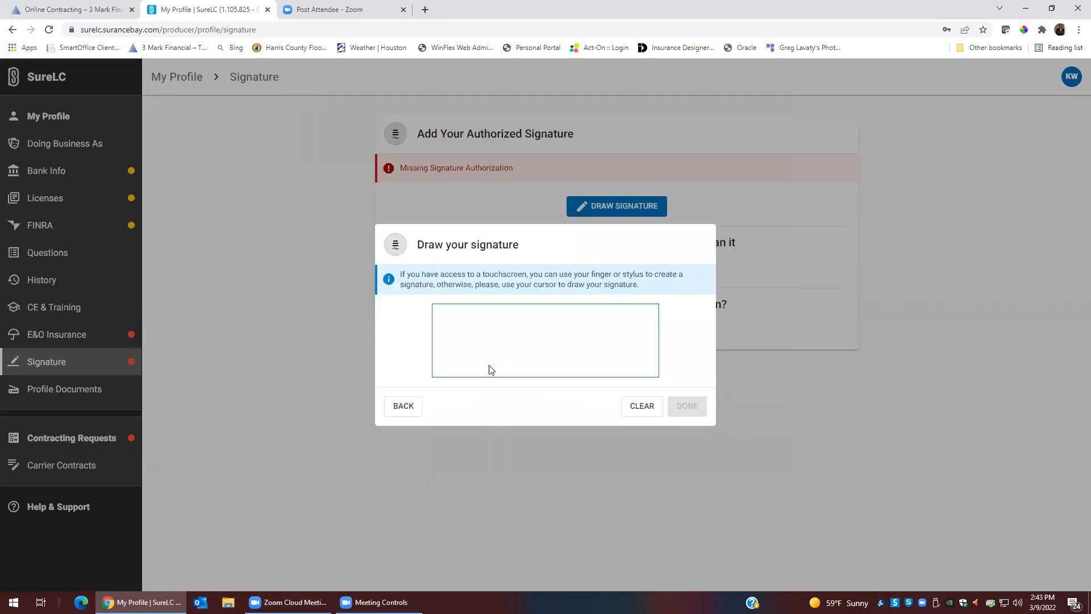
{"action": "left_click_drag", "start_coordinate": [435, 341], "coordinate": [602, 359]}
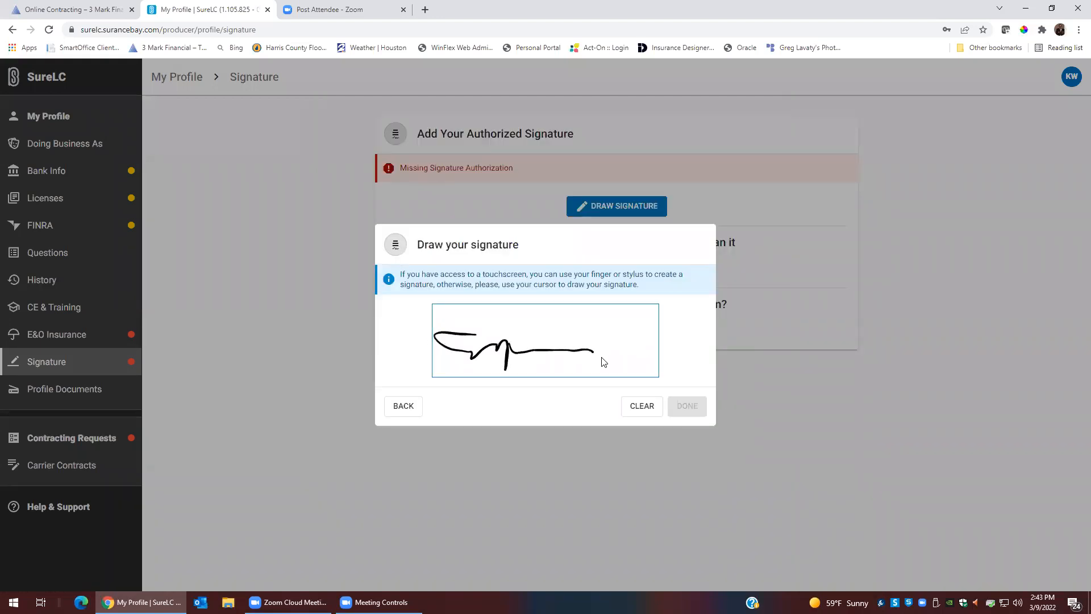
{"action": "left_click", "coordinate": [687, 406]}
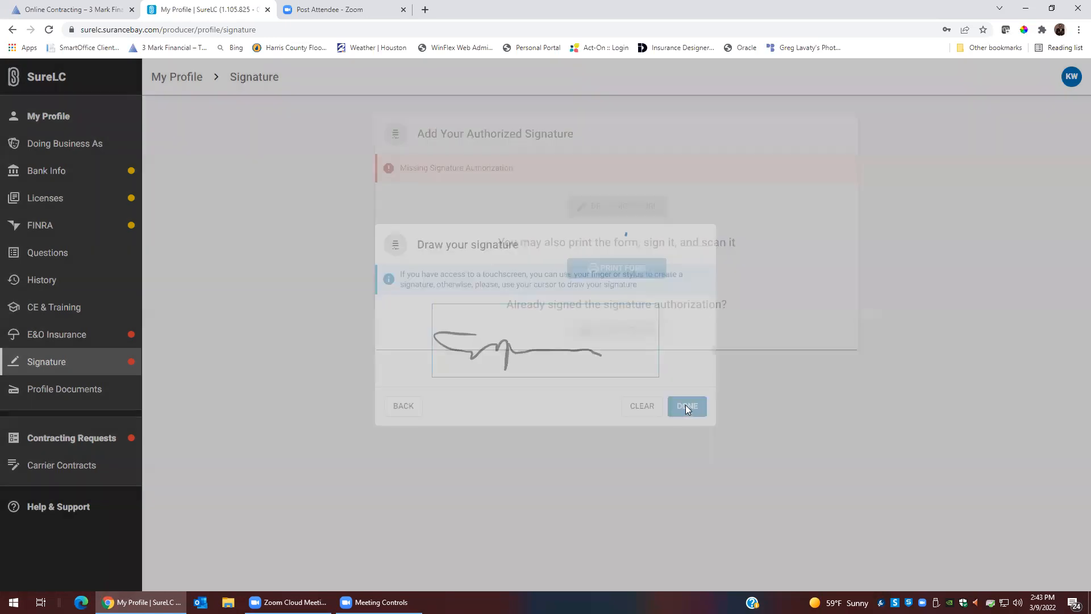
{"action": "left_click", "coordinate": [685, 406]}
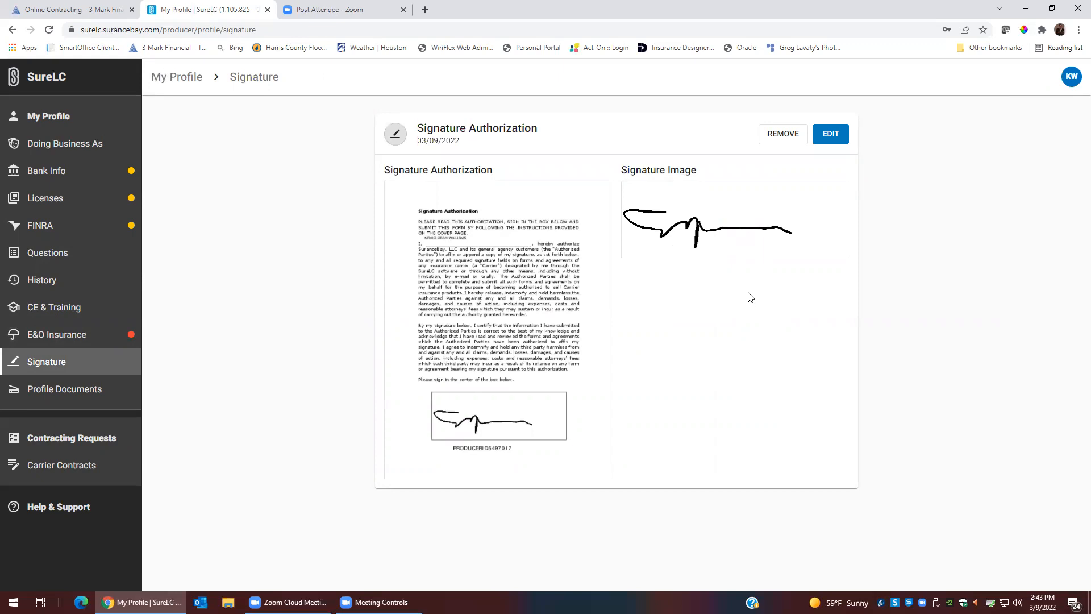
{"action": "mouse_move", "coordinate": [128, 150]}
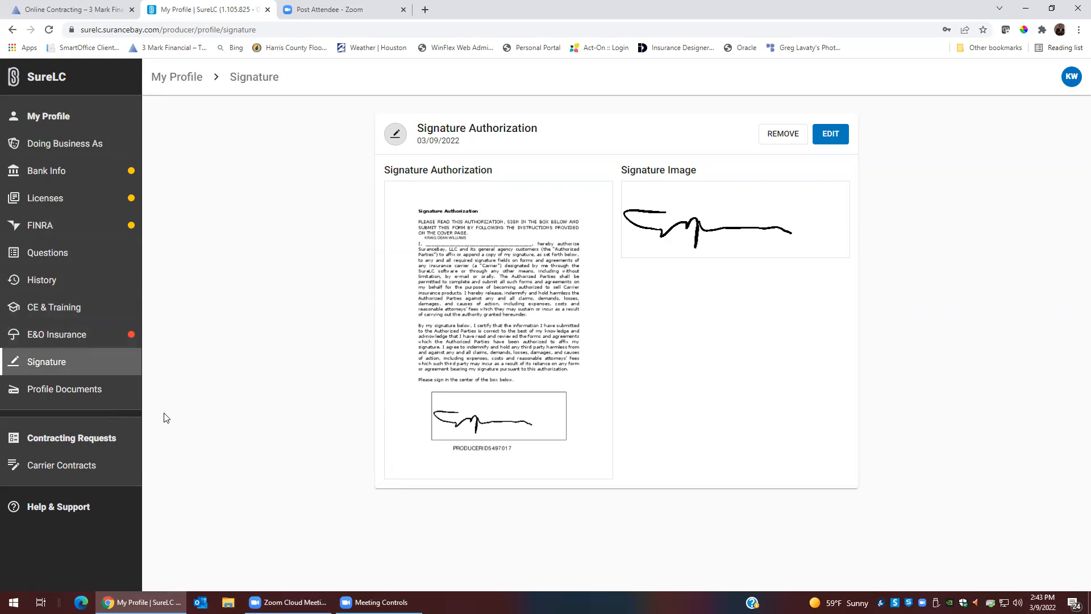
{"action": "mouse_move", "coordinate": [72, 437]}
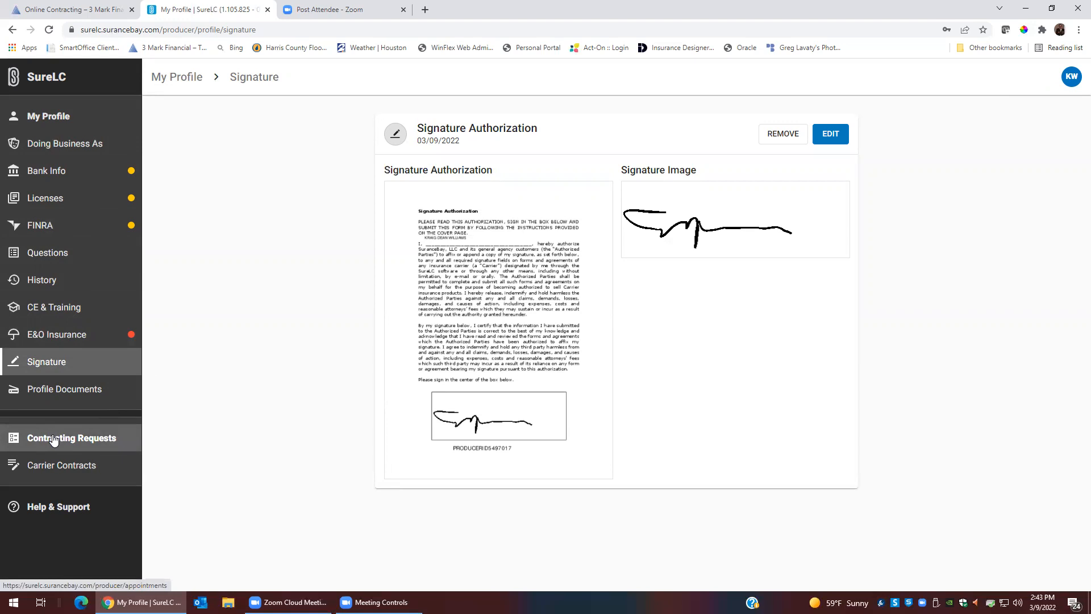
{"action": "left_click", "coordinate": [71, 437]}
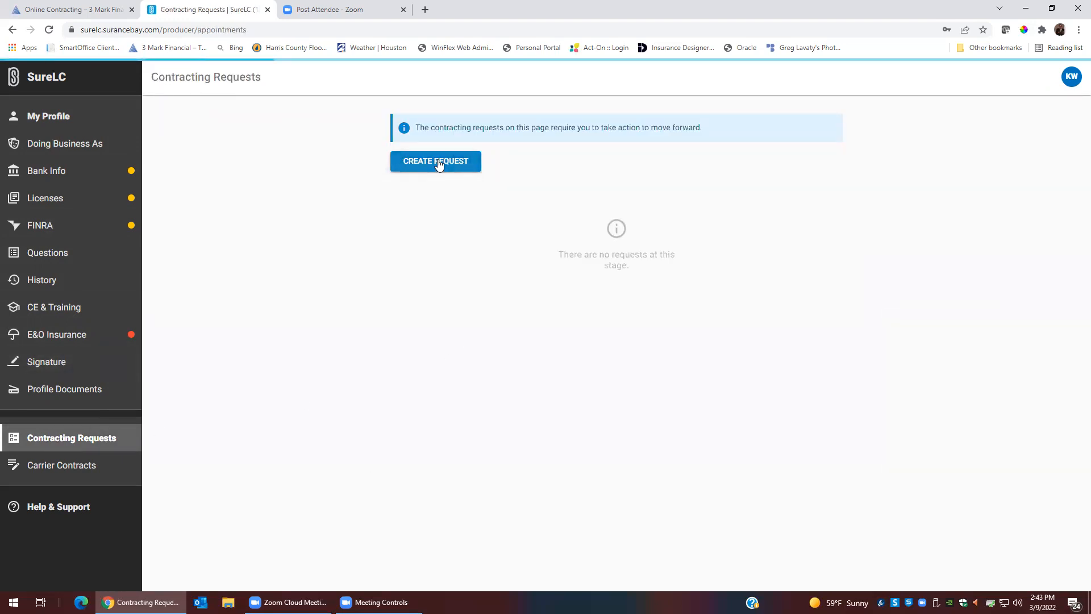
- Start a Contract request for John Hancock Life Ins Co (USA) and advance to States & Products
{"action": "left_click", "coordinate": [435, 160]}
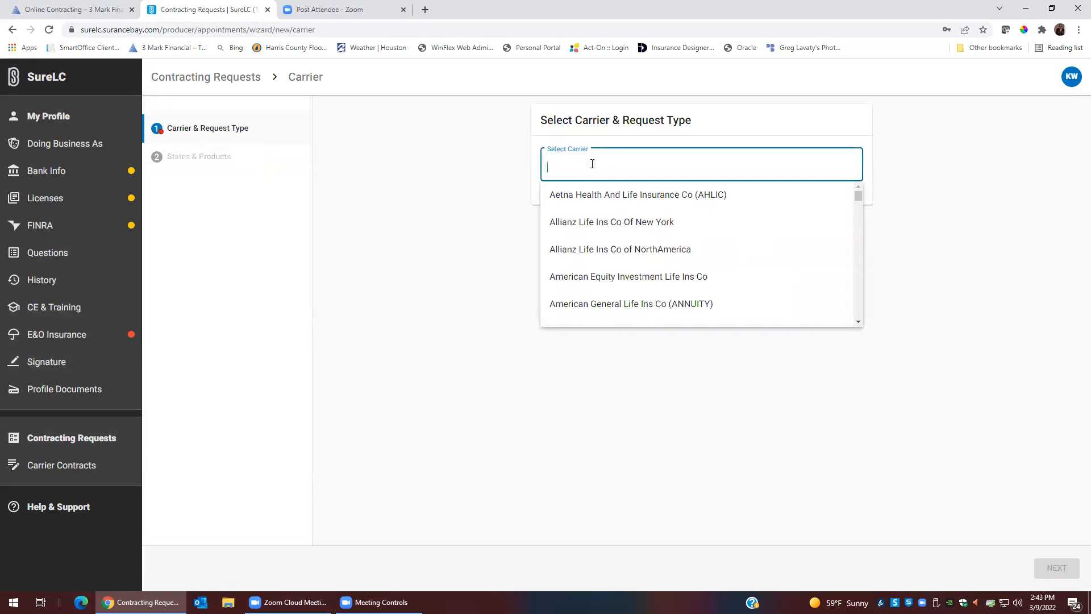
{"action": "type", "text": "john ha"}
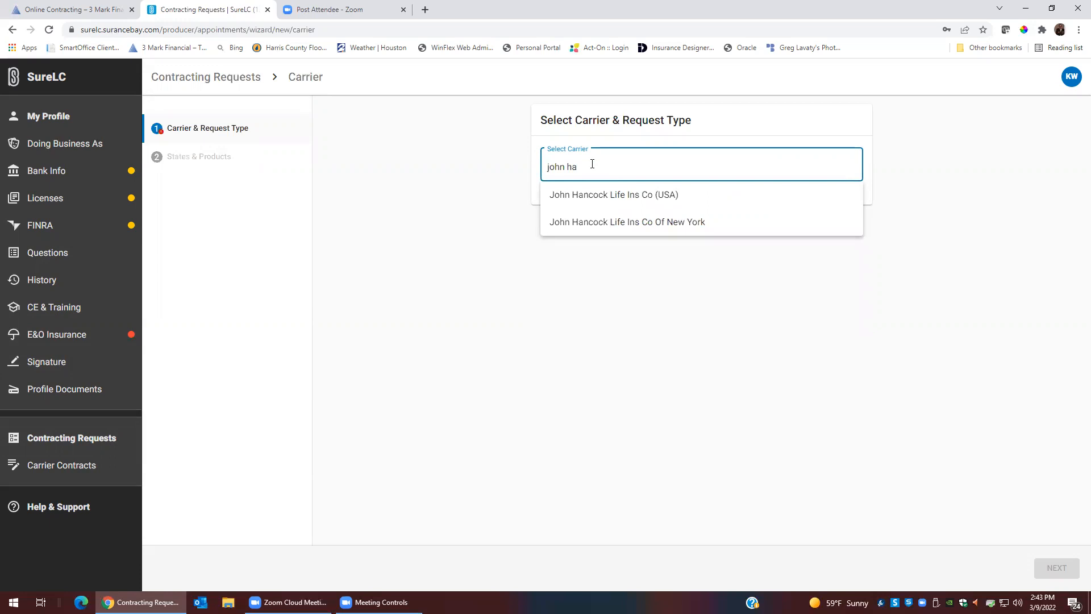
{"action": "left_click", "coordinate": [613, 195]}
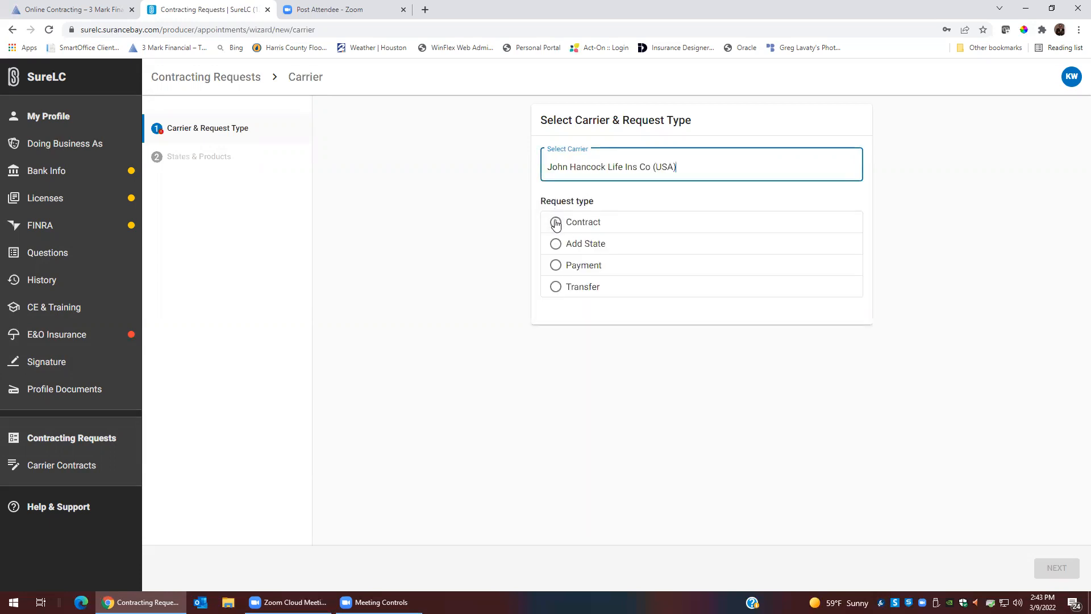
{"action": "left_click", "coordinate": [555, 221]}
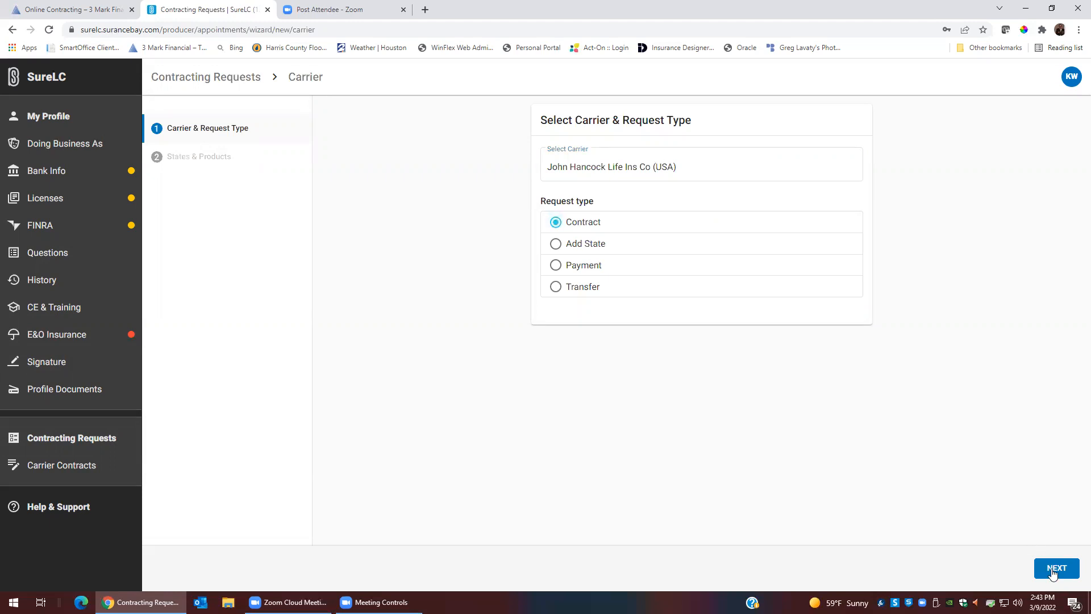
{"action": "left_click", "coordinate": [1056, 568]}
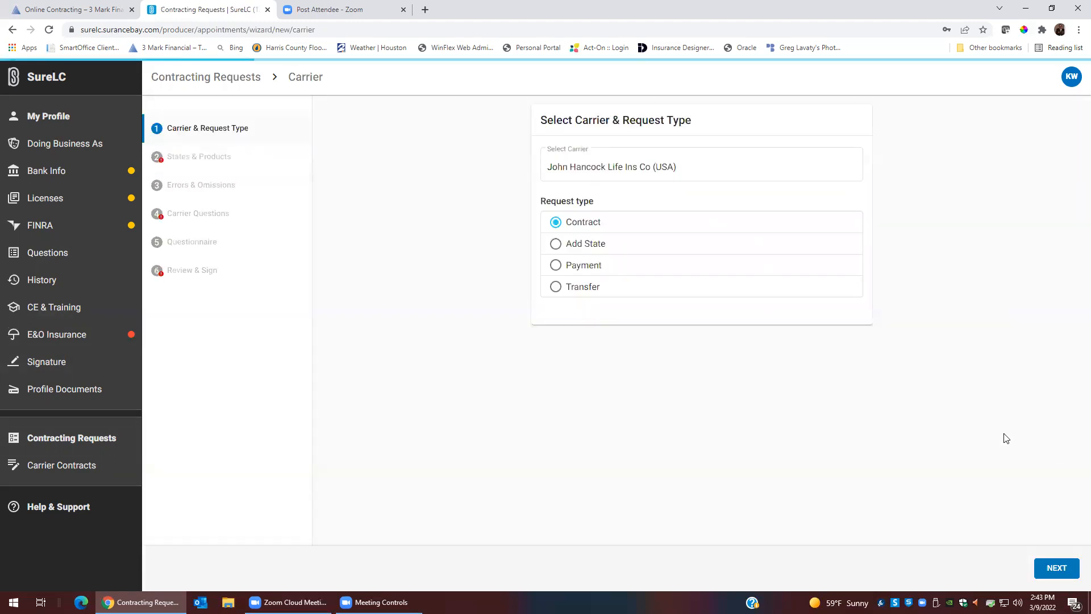
{"action": "left_click", "coordinate": [1055, 568]}
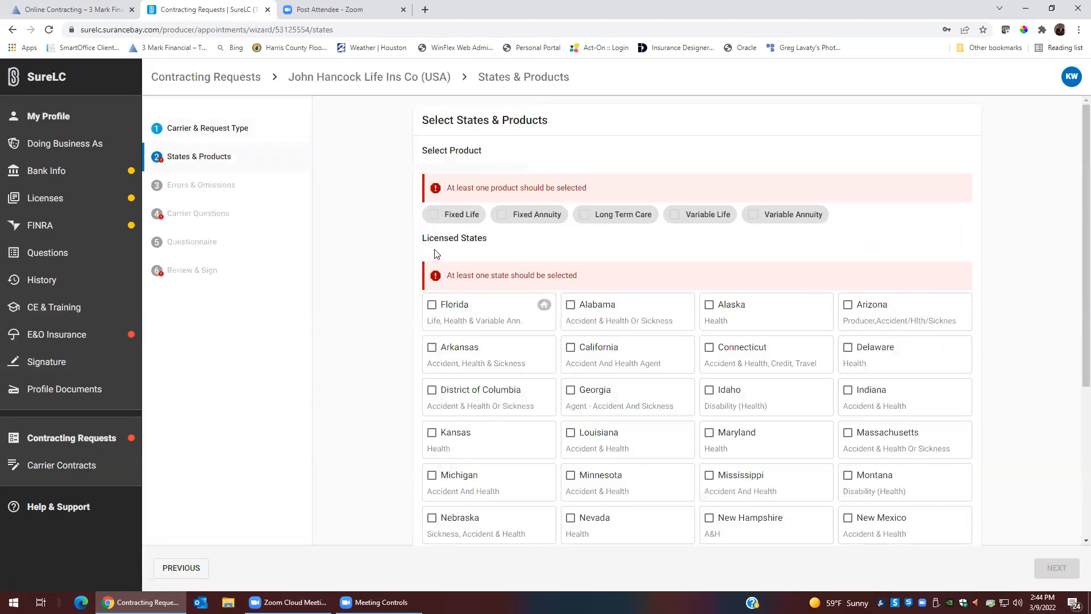
- Select Fixed Life products and Texas as the state, then advance to Errors & Omissions
{"action": "left_click", "coordinate": [461, 214]}
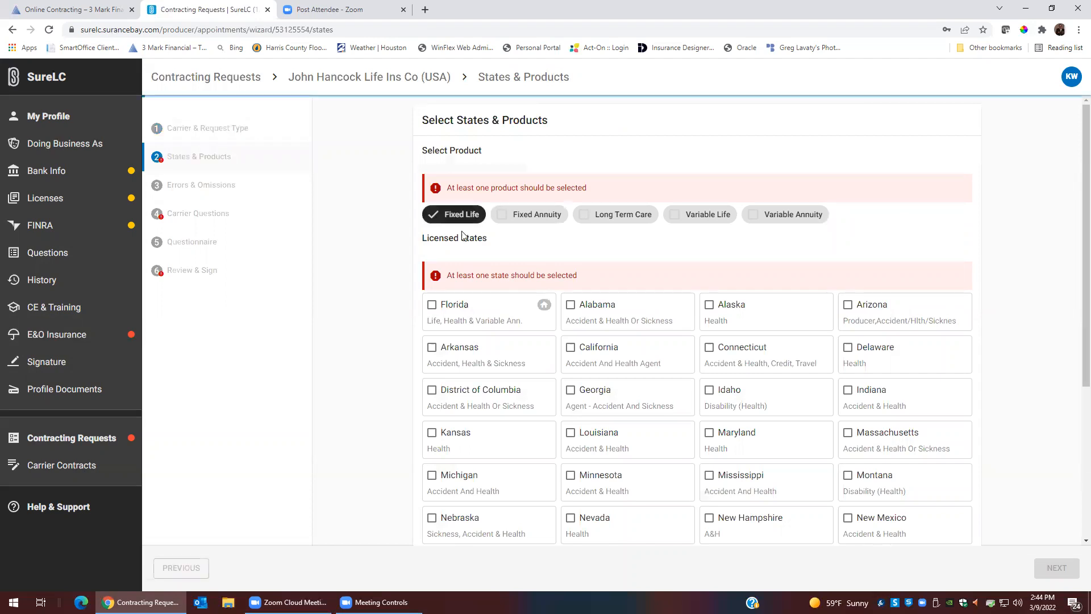
{"action": "scroll", "scroll_direction": "down", "scroll_amount": 3}
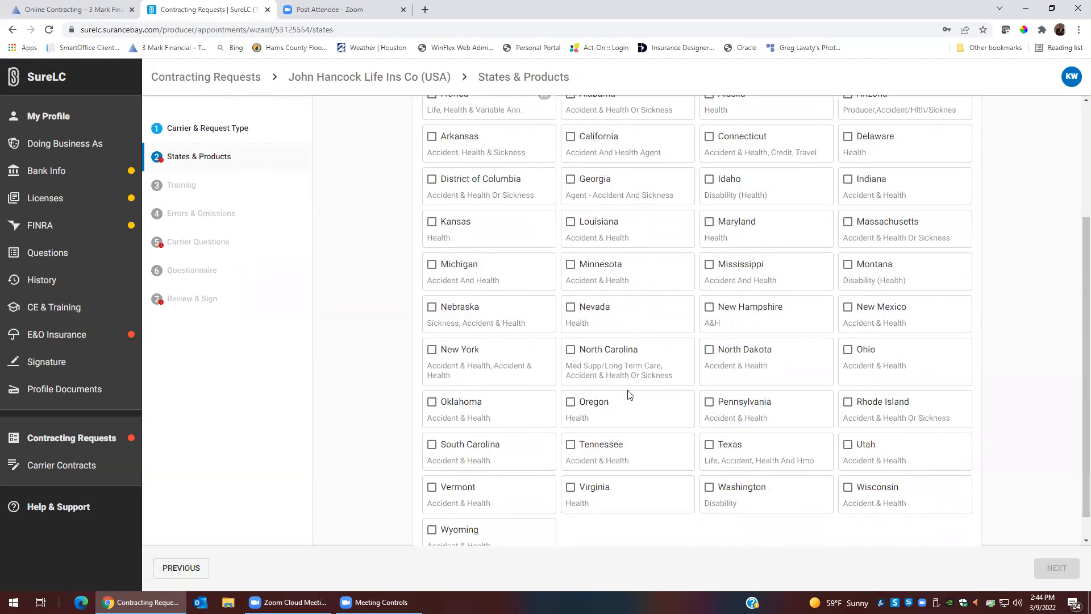
{"action": "left_click", "coordinate": [709, 444]}
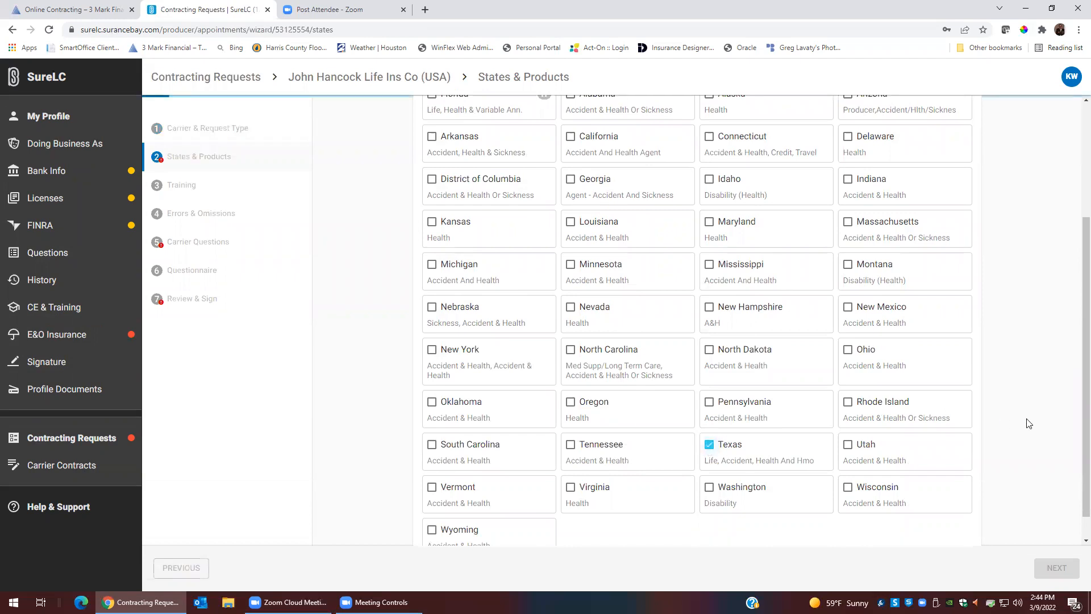
{"action": "scroll", "scroll_direction": "down", "scroll_amount": 3}
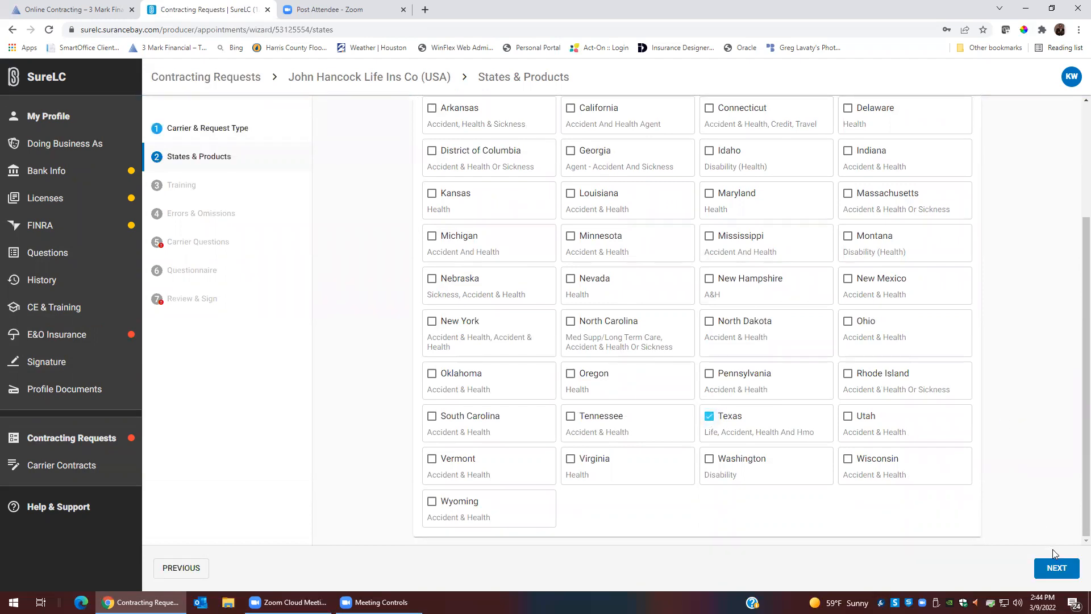
{"action": "left_click", "coordinate": [1055, 567]}
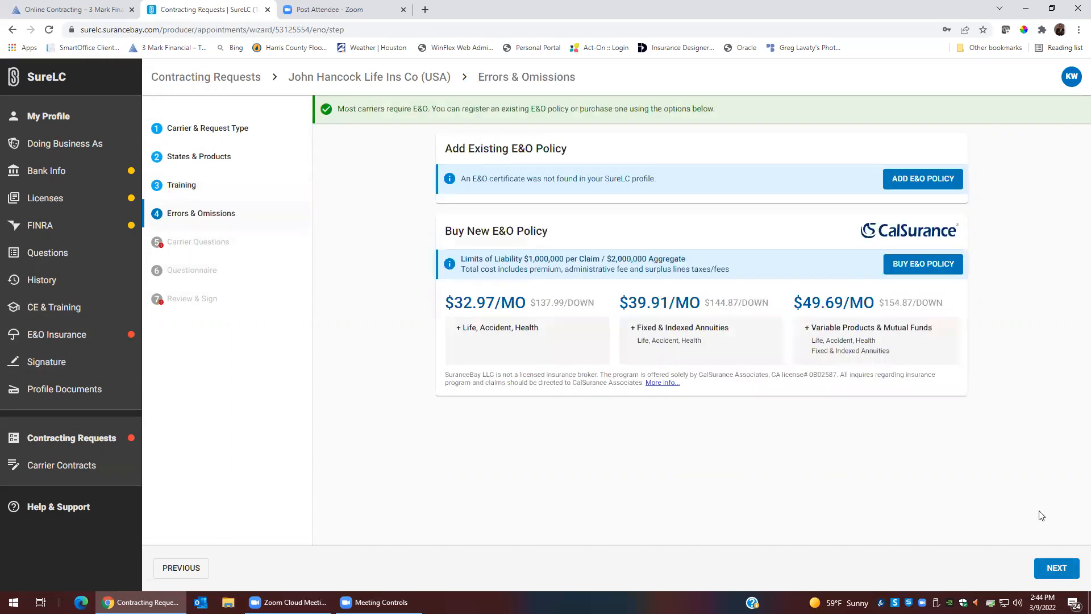
{"action": "mouse_move", "coordinate": [923, 179]}
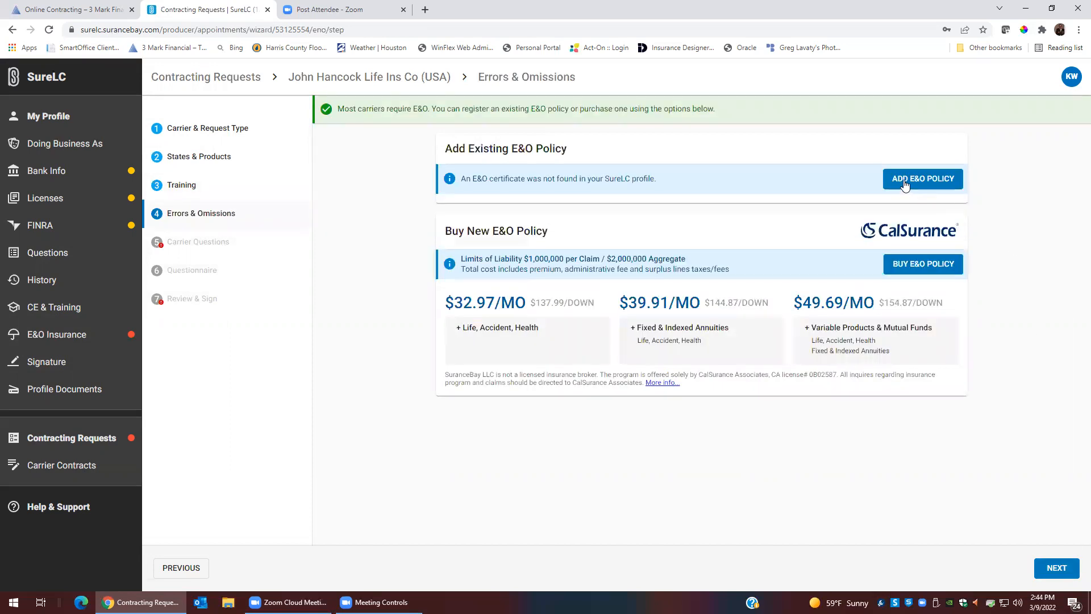
{"action": "mouse_move", "coordinate": [993, 204]}
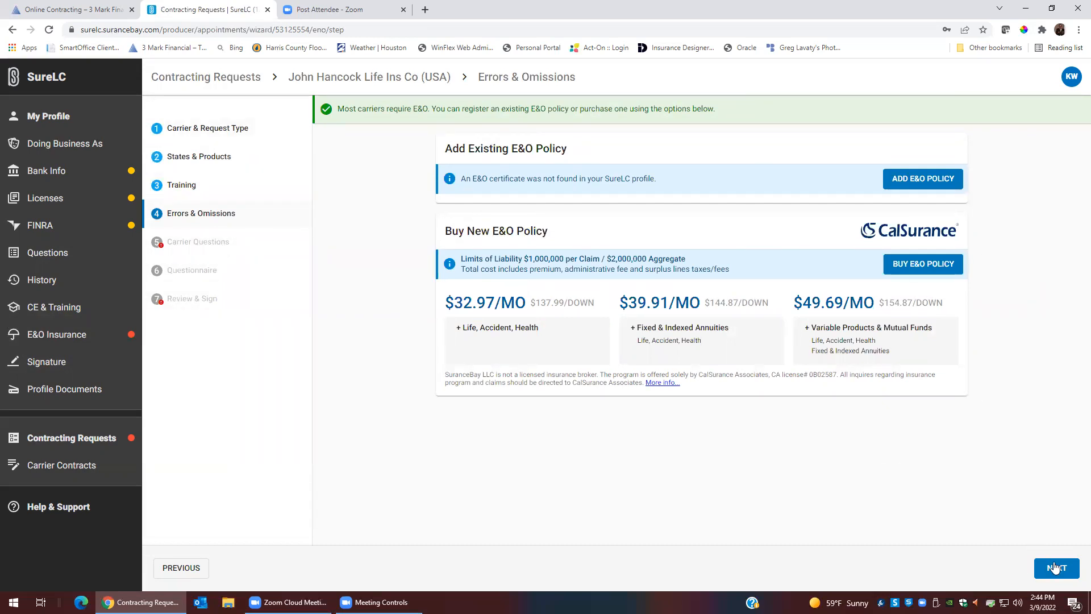
- Skip adding an E&O policy and advance to Carrier Questions
{"action": "left_click", "coordinate": [1057, 567]}
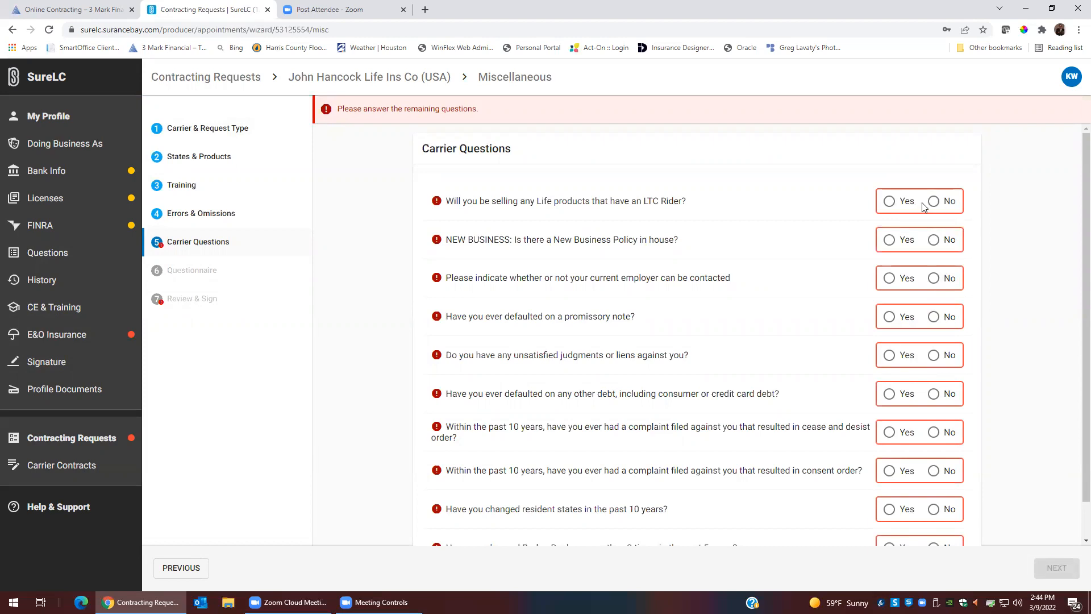
- Answer No to the LTC rider and broker dealer changes questions and continue
{"action": "left_click", "coordinate": [932, 201]}
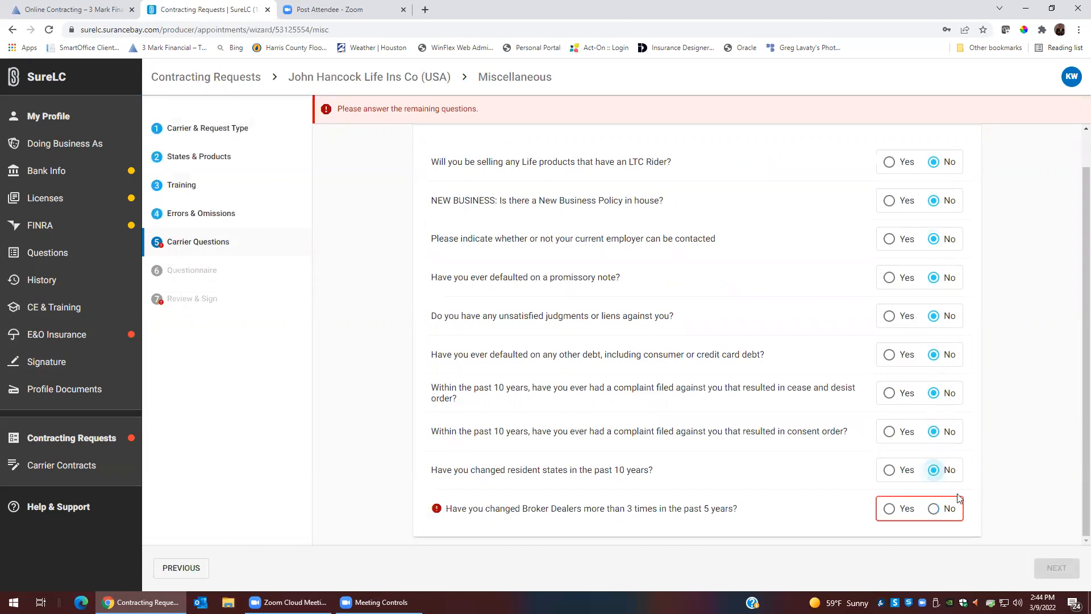
{"action": "left_click", "coordinate": [933, 508]}
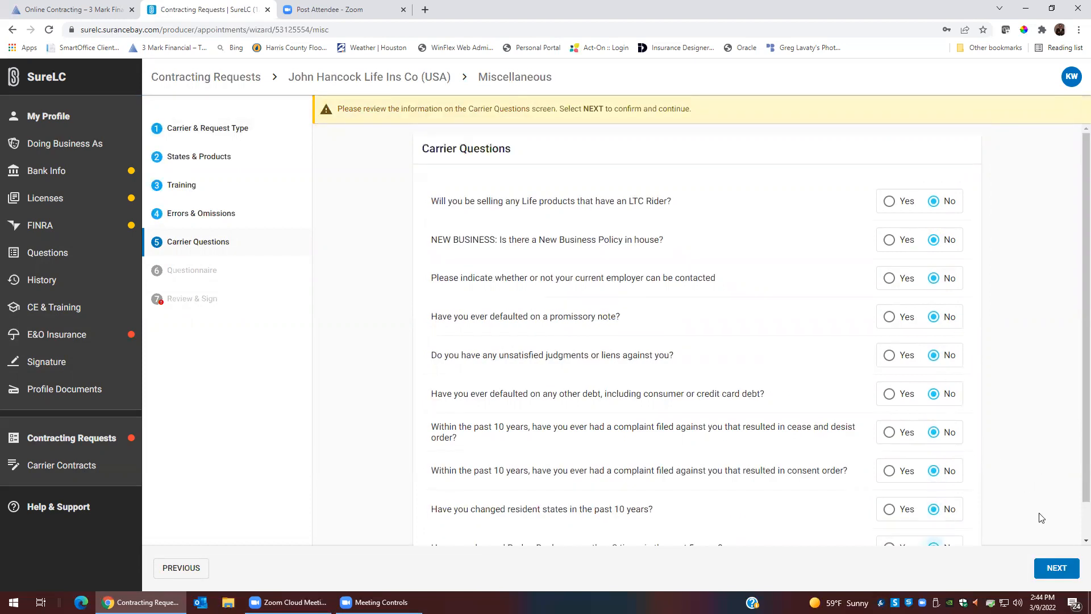
{"action": "left_click", "coordinate": [1056, 567]}
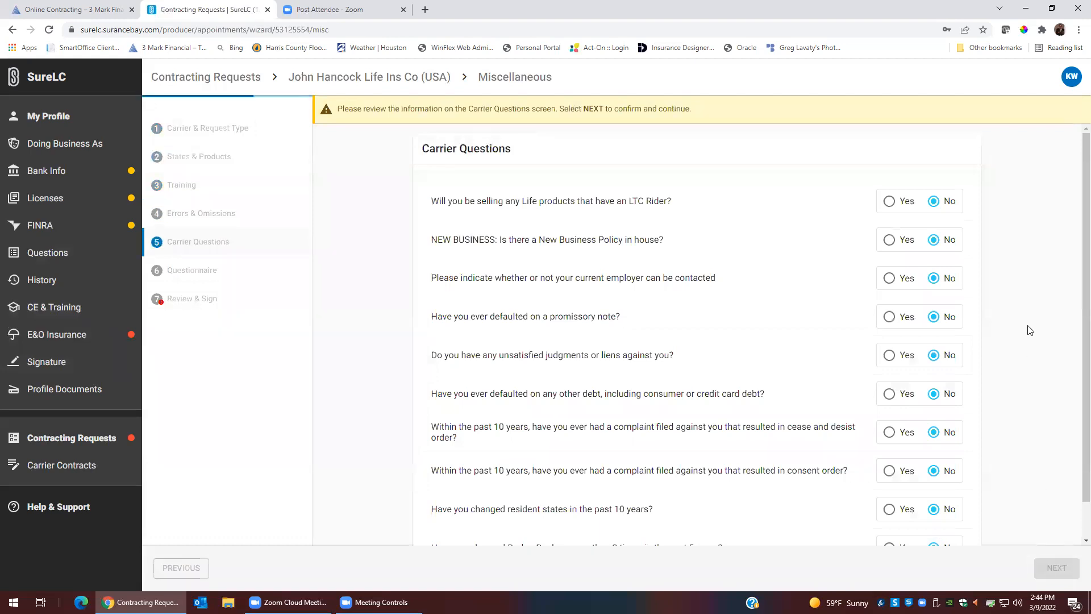
- Review the prefilled Questionnaire and accept its answers to reach Review & Sign
{"action": "left_click", "coordinate": [1055, 567]}
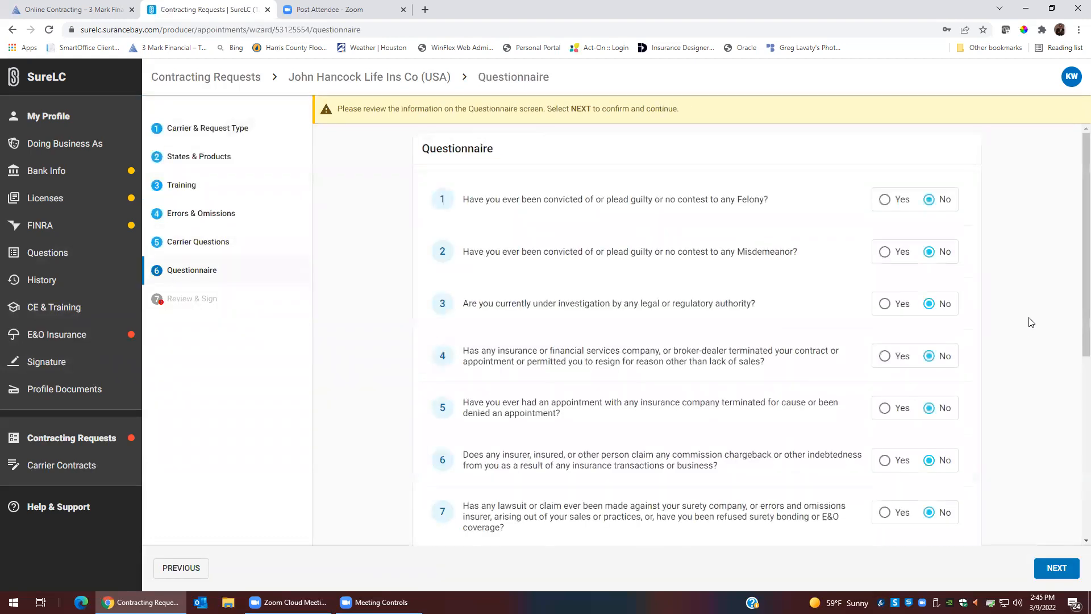
{"action": "scroll", "scroll_direction": "down", "scroll_amount": 3}
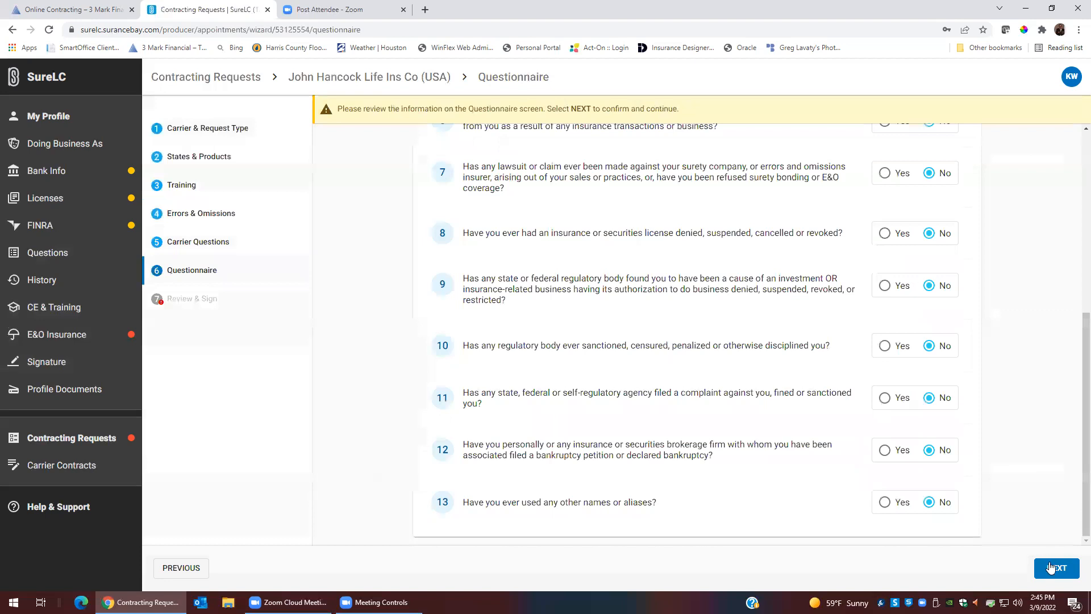
{"action": "left_click", "coordinate": [1056, 567]}
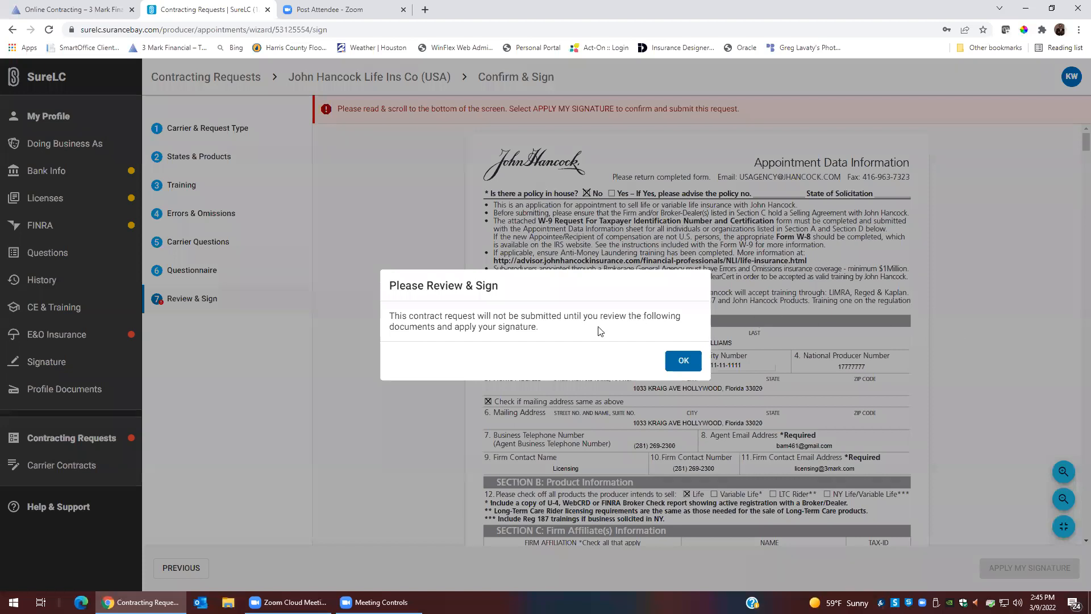
{"action": "mouse_move", "coordinate": [656, 351]}
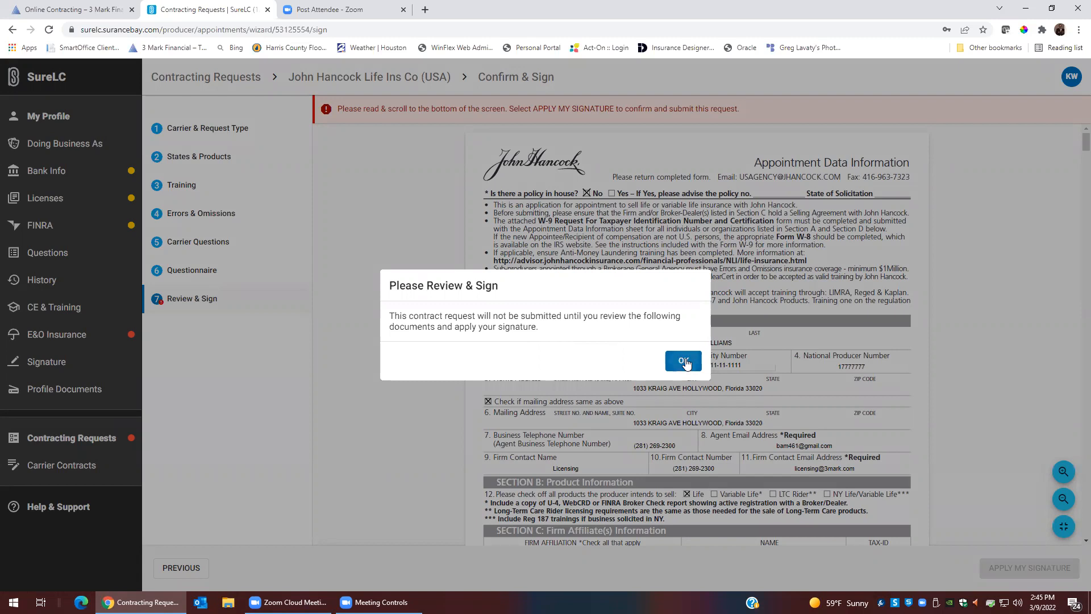
- Dismiss the notice, scroll to the form's bottom, apply your signature and sign
{"action": "left_click", "coordinate": [683, 360]}
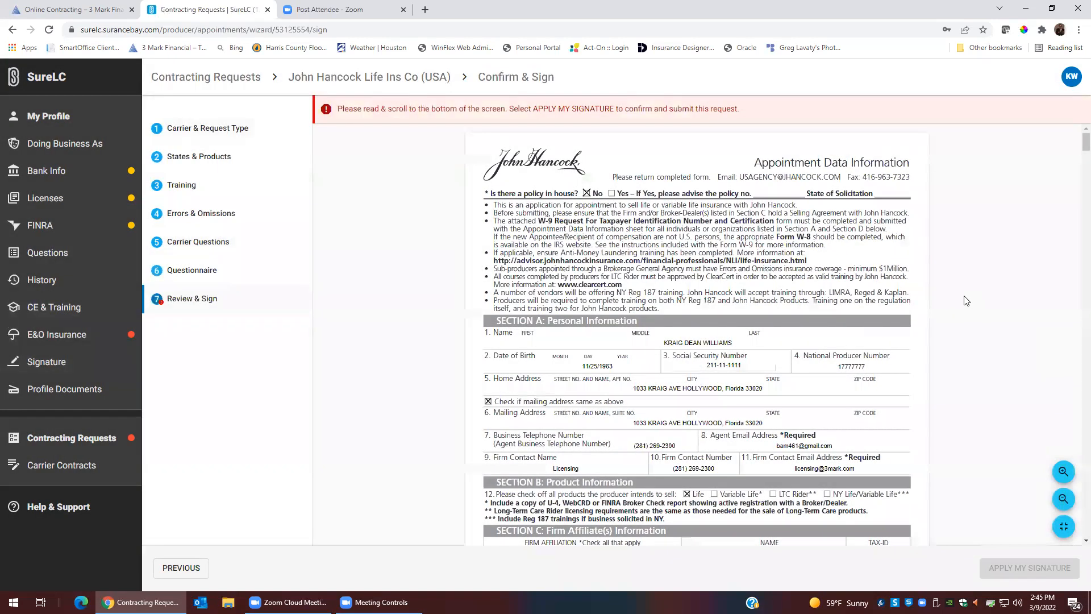
{"action": "scroll", "scroll_direction": "down", "scroll_amount": 3}
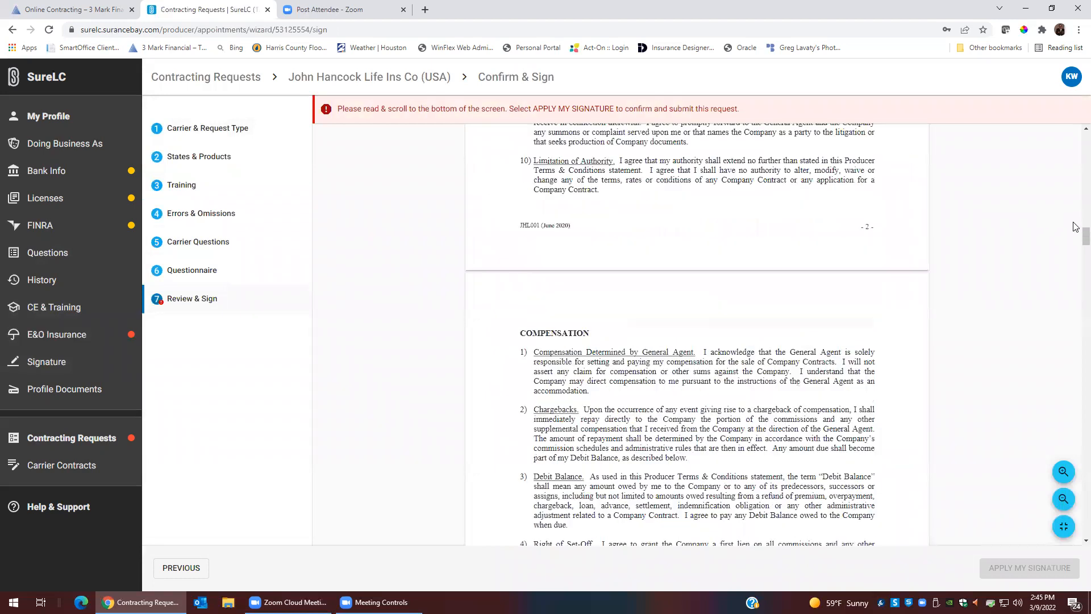
{"action": "scroll", "scroll_direction": "down", "scroll_amount": 3}
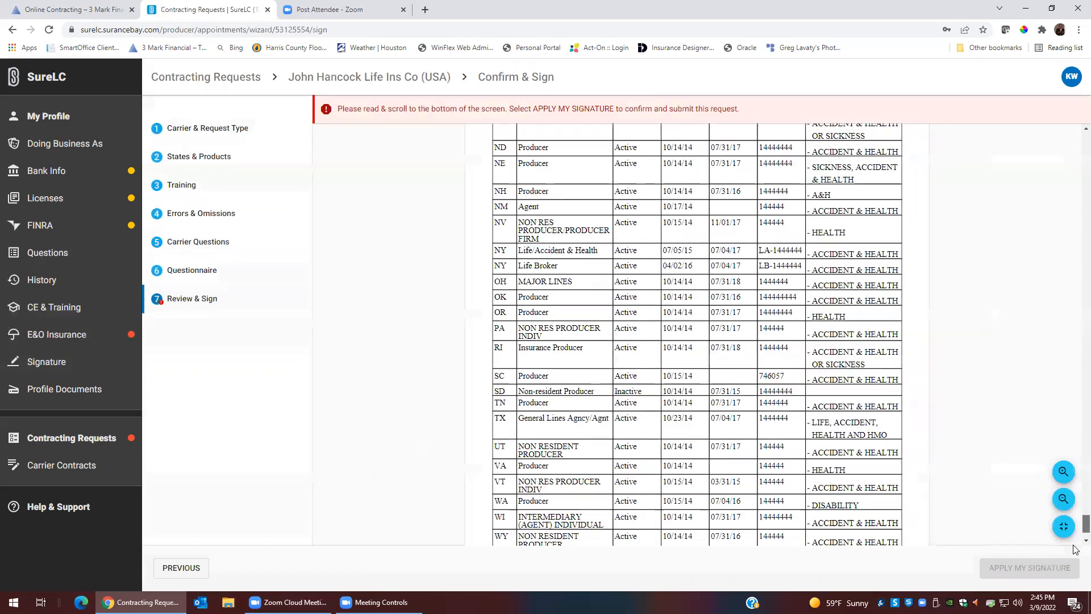
{"action": "scroll", "scroll_direction": "down", "scroll_amount": 3}
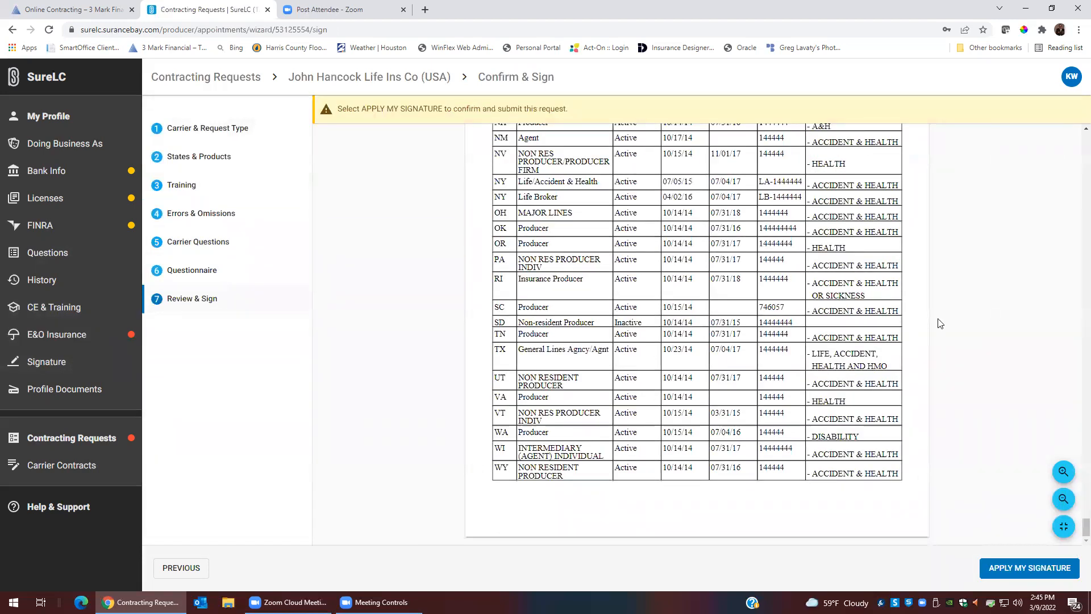
{"action": "left_click", "coordinate": [1028, 567]}
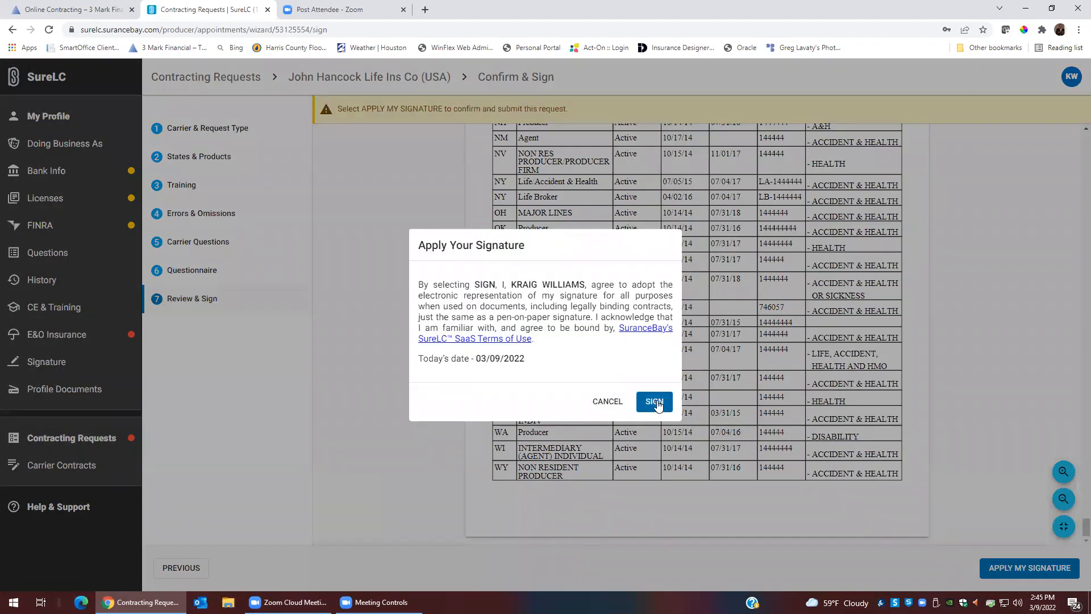
{"action": "left_click", "coordinate": [653, 400]}
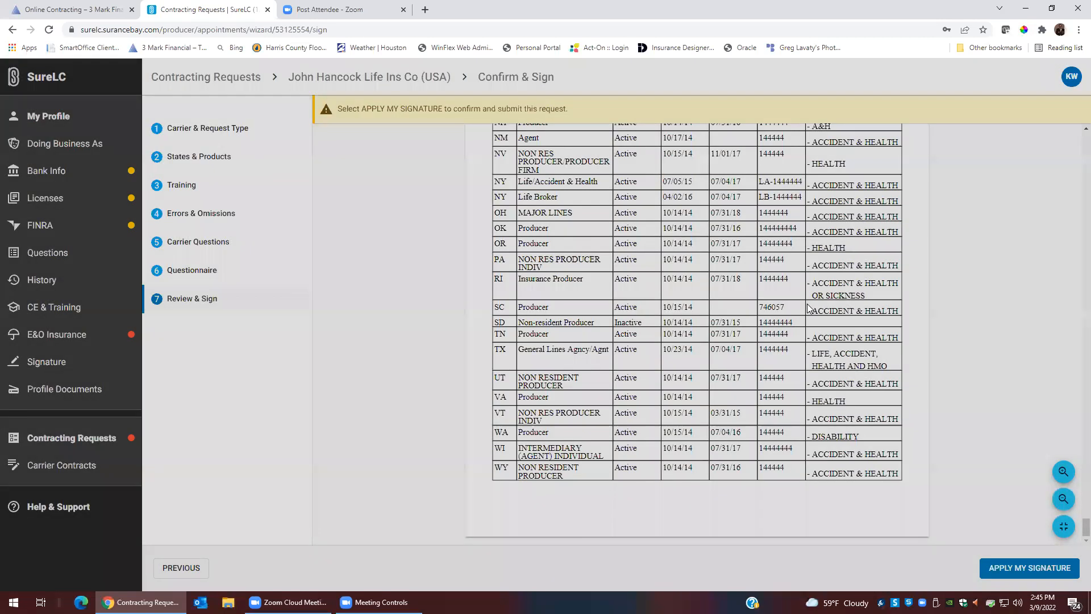
{"action": "left_click", "coordinate": [1028, 567]}
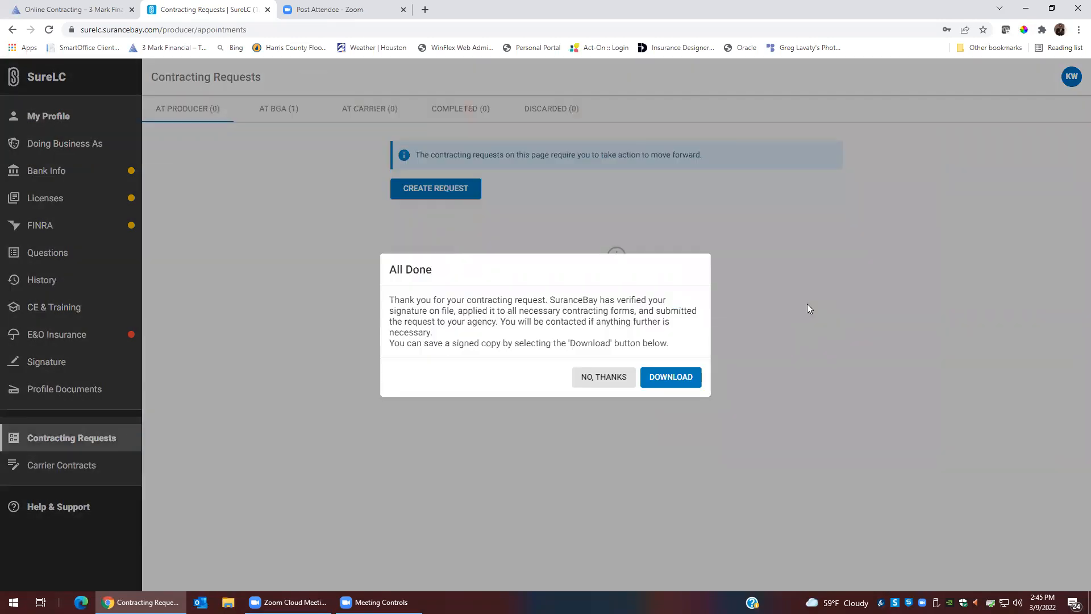
{"action": "mouse_move", "coordinate": [602, 376]}
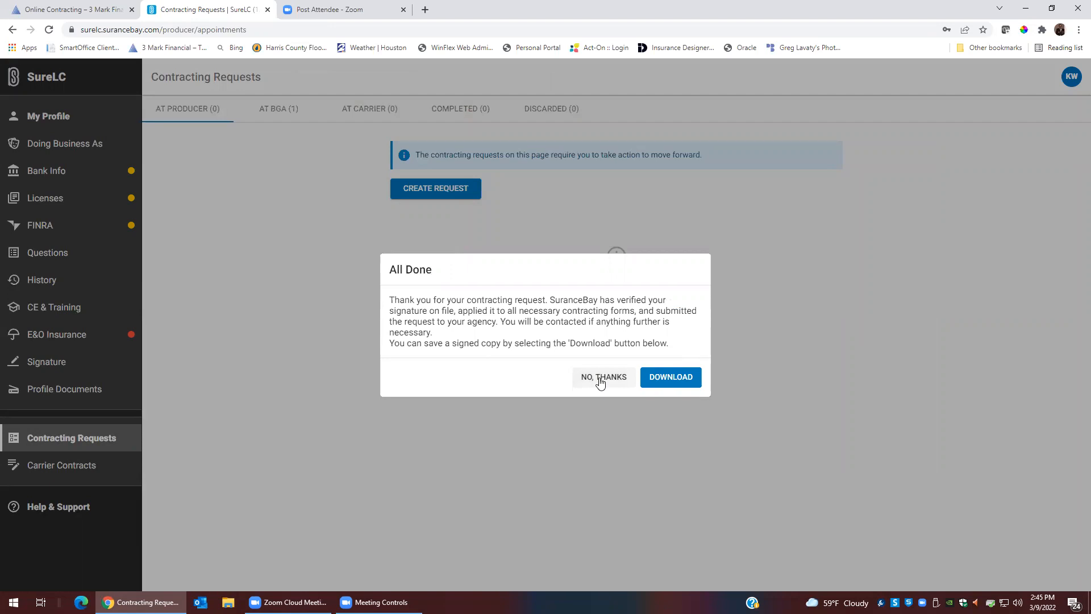
- Choose No, Thanks in the All Done dialog to skip downloading a signed copy
{"action": "left_click", "coordinate": [602, 376]}
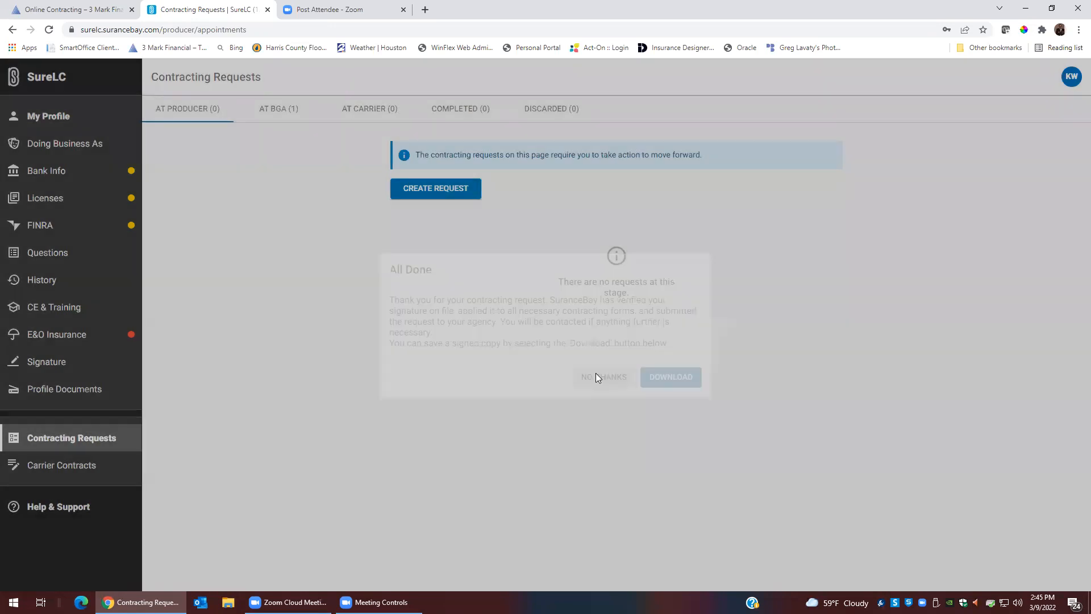
{"action": "left_click", "coordinate": [602, 376]}
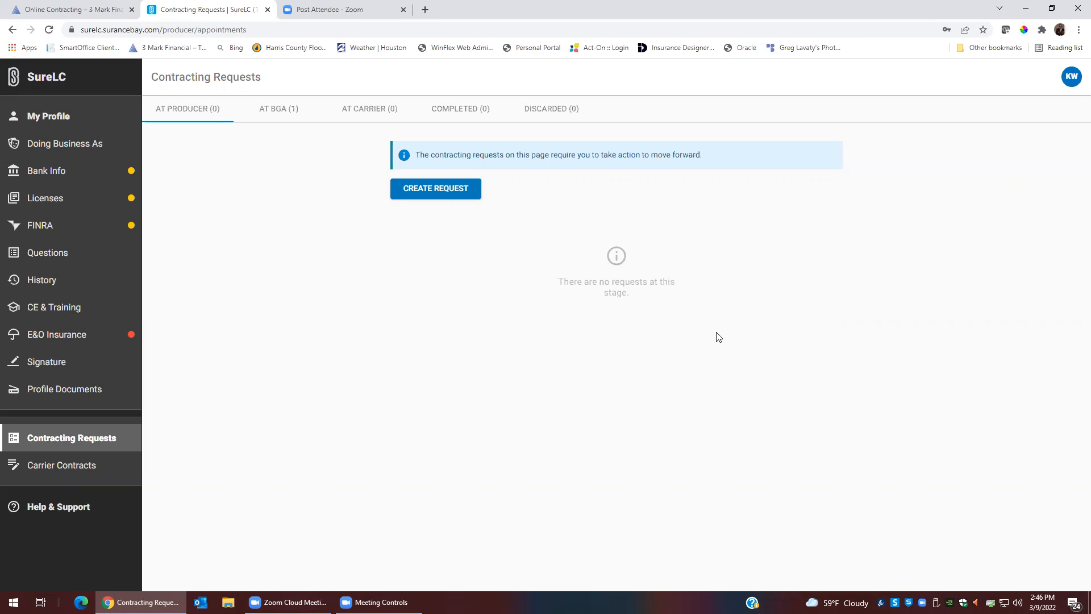
{"action": "mouse_move", "coordinate": [734, 332]}
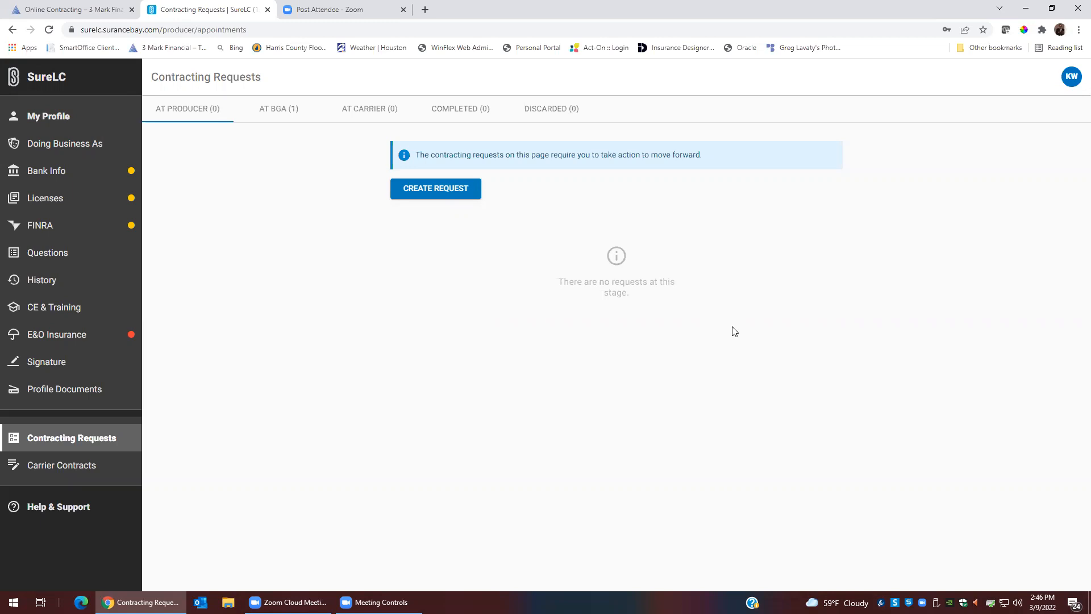